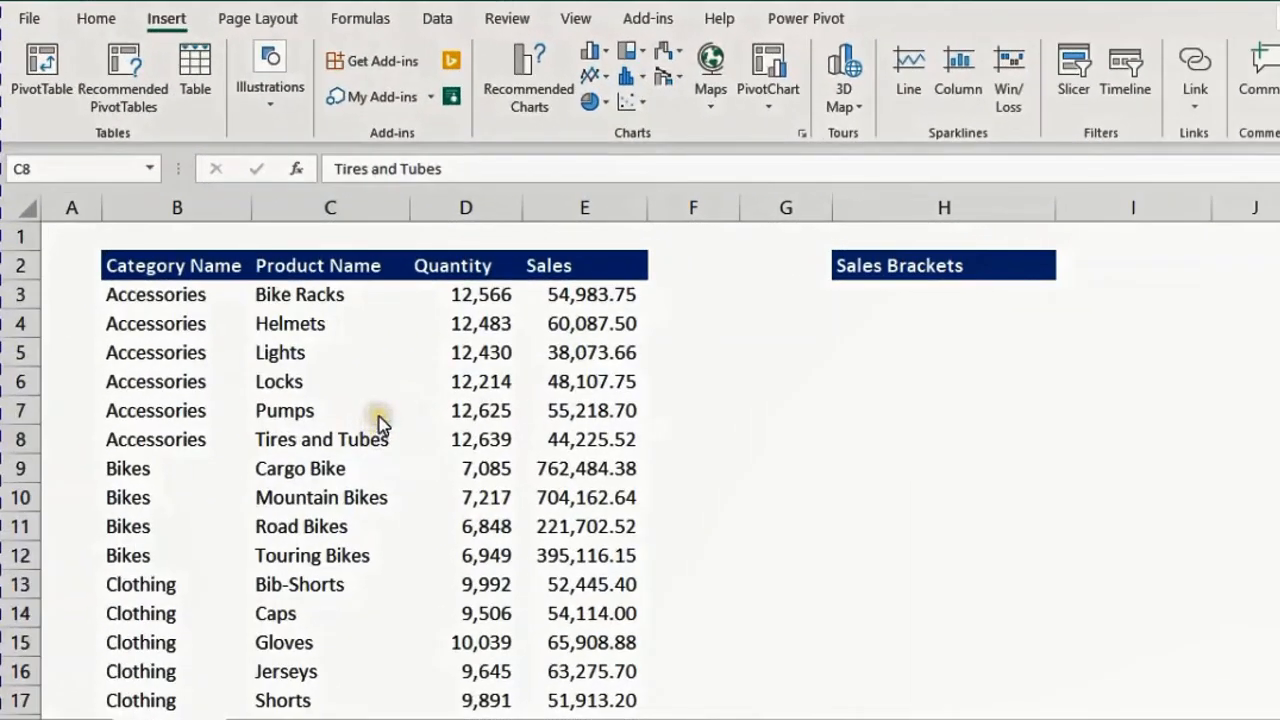
mouse_move(200, 348)
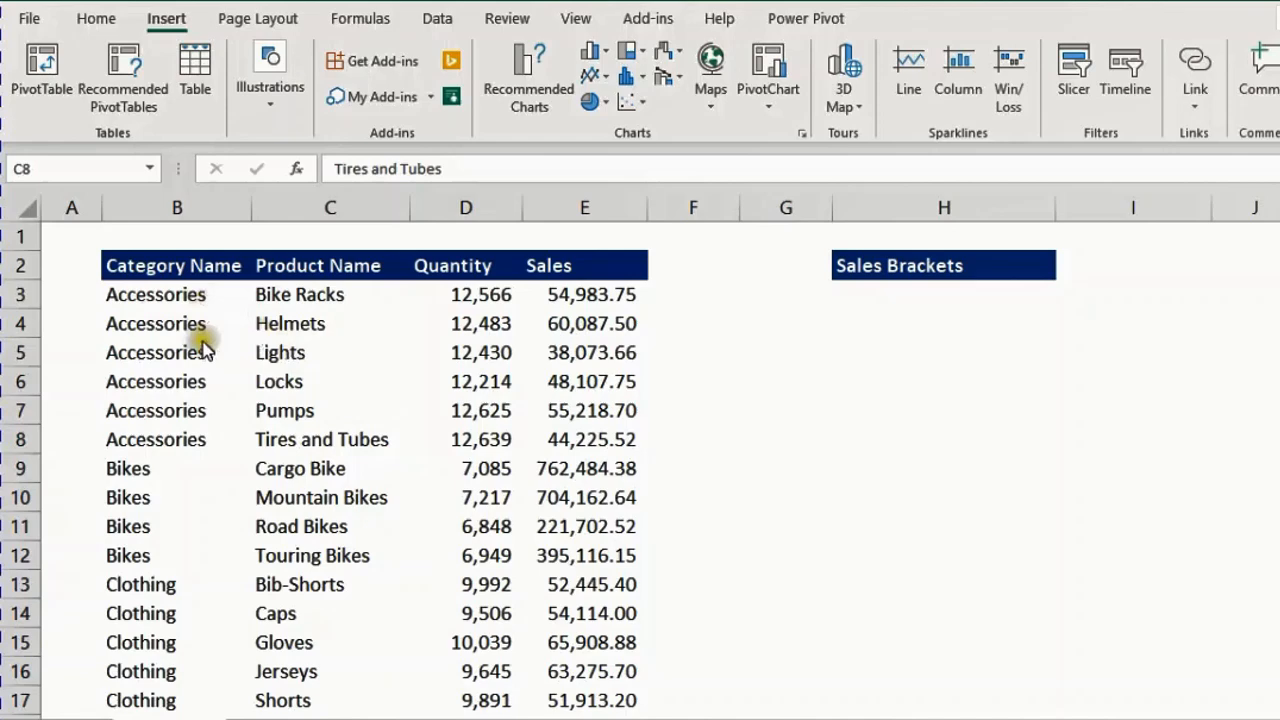
mouse_move(330, 372)
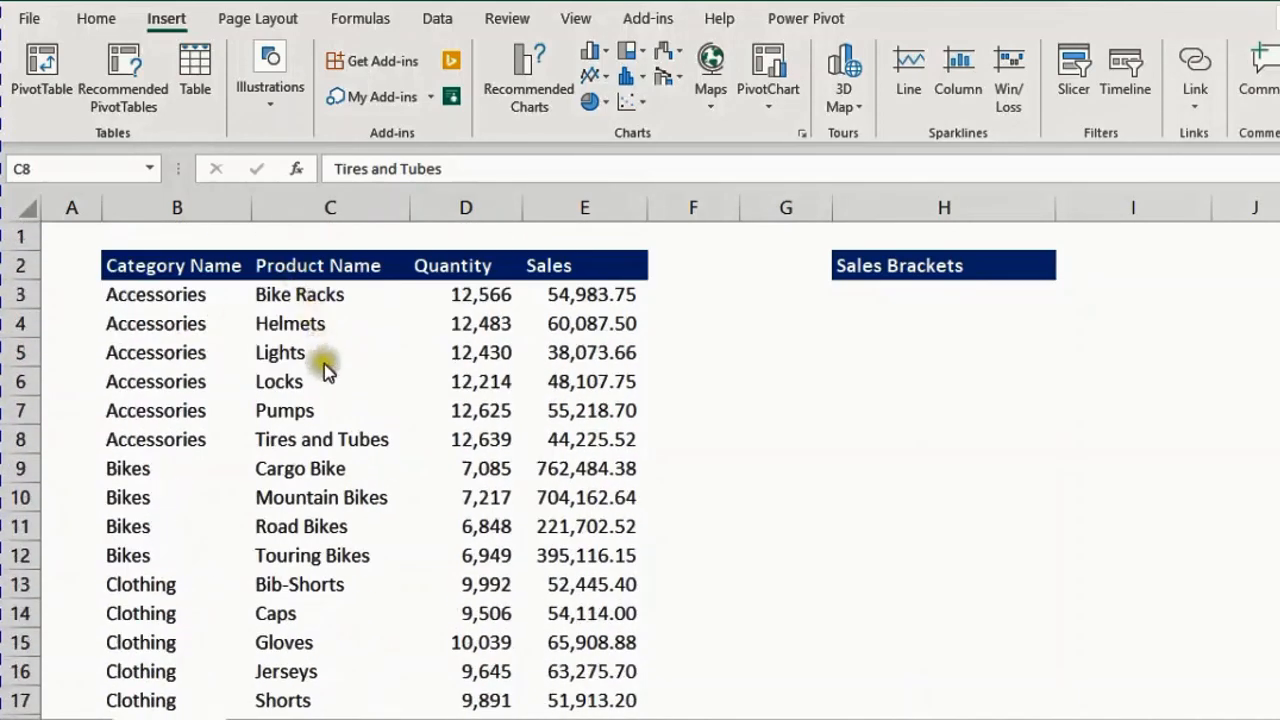
mouse_move(590, 390)
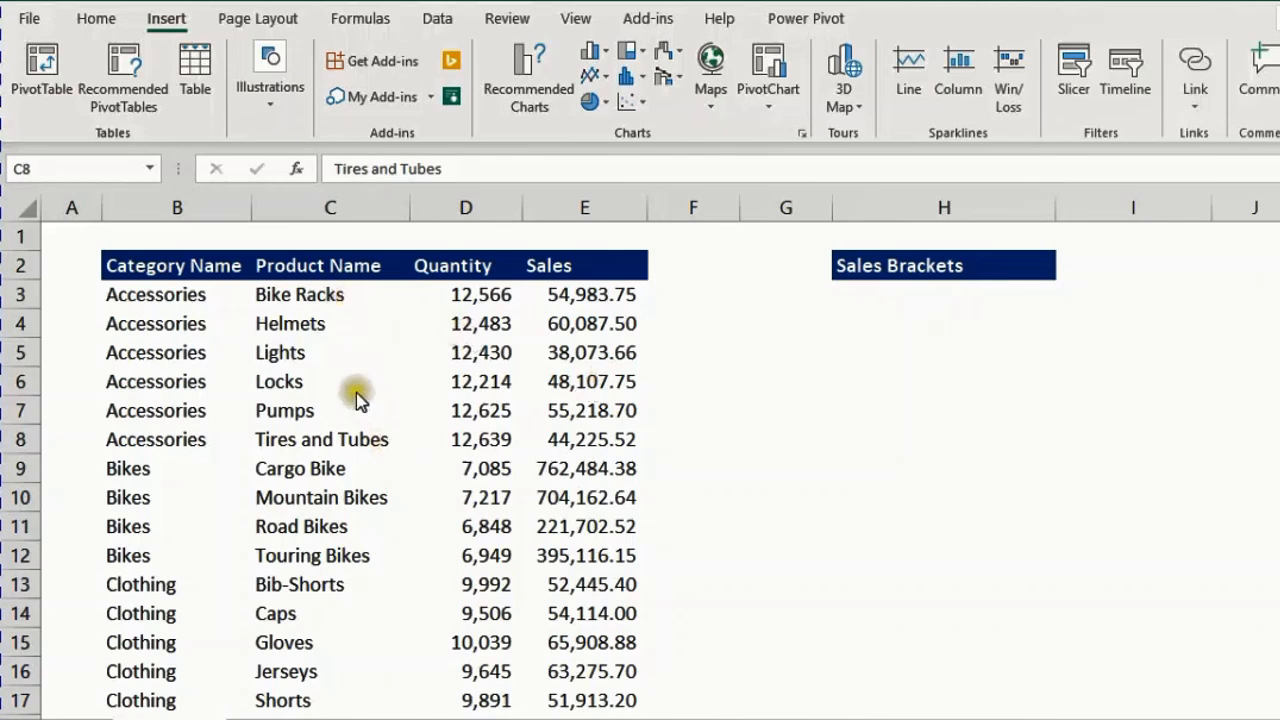
mouse_move(336, 308)
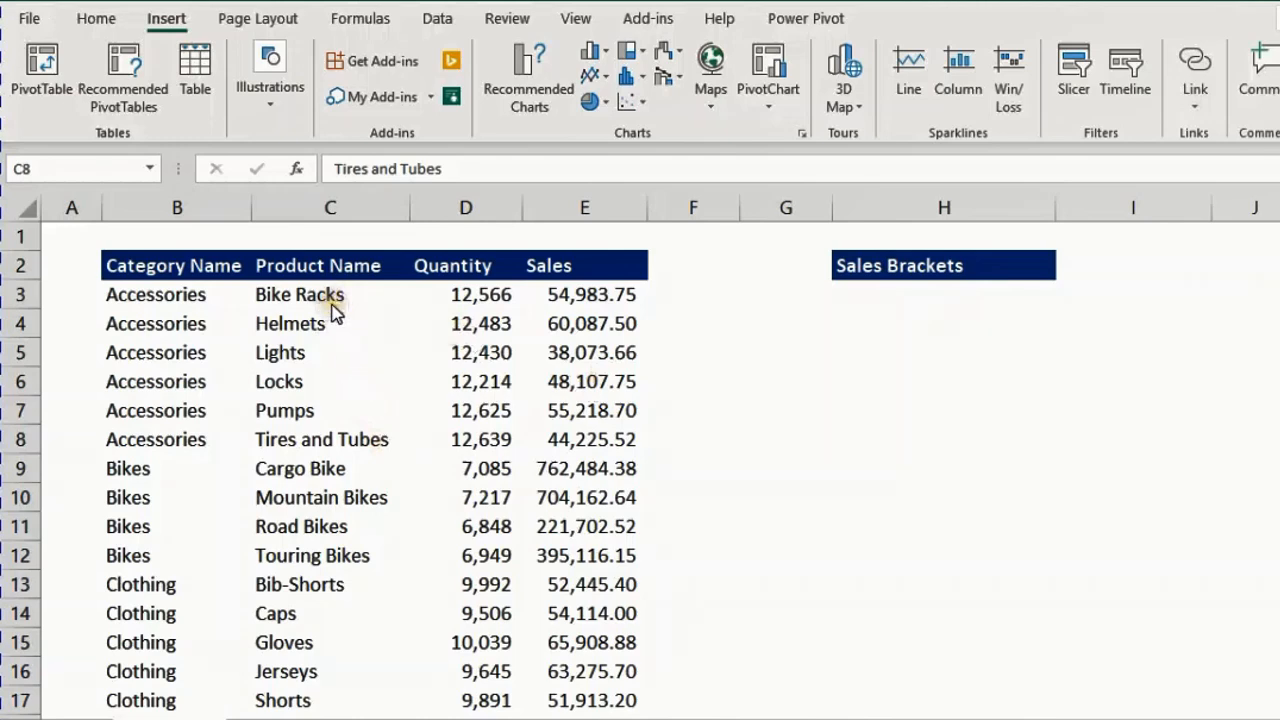
mouse_move(318, 376)
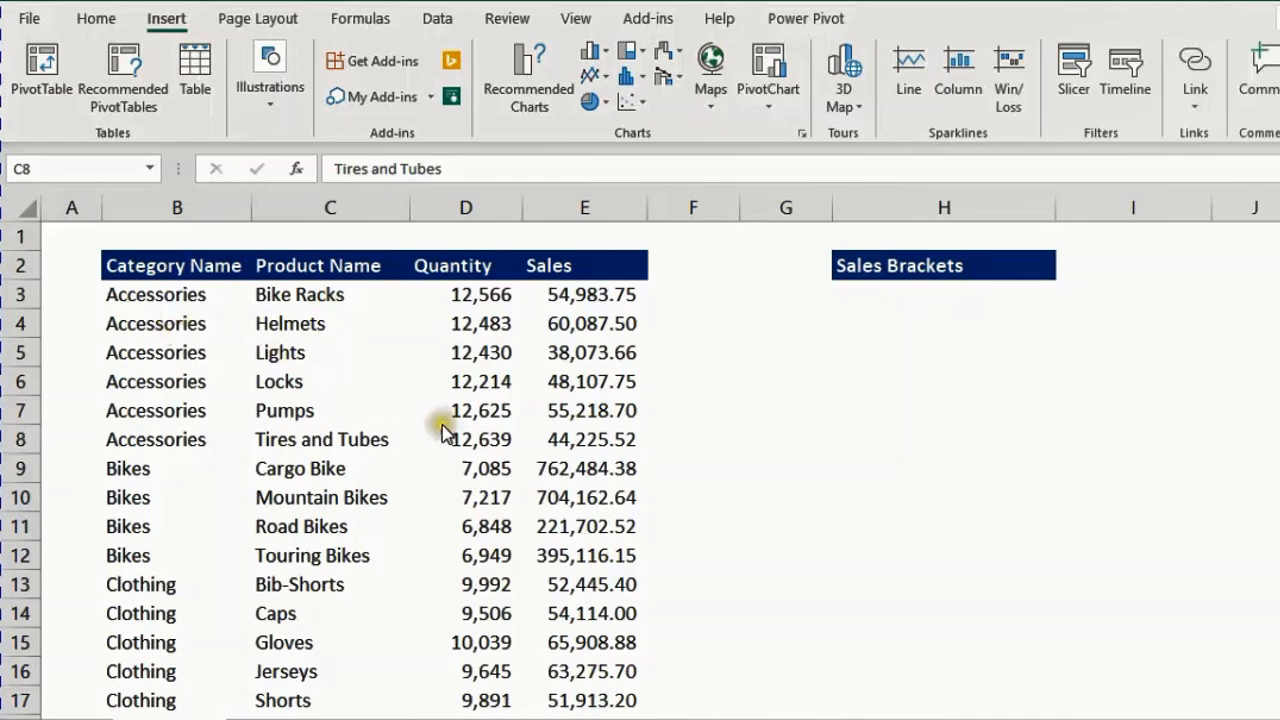
- Create the SalesBrackets PivotTable from the sales table on the existing sheet at H6
left_click(320, 440)
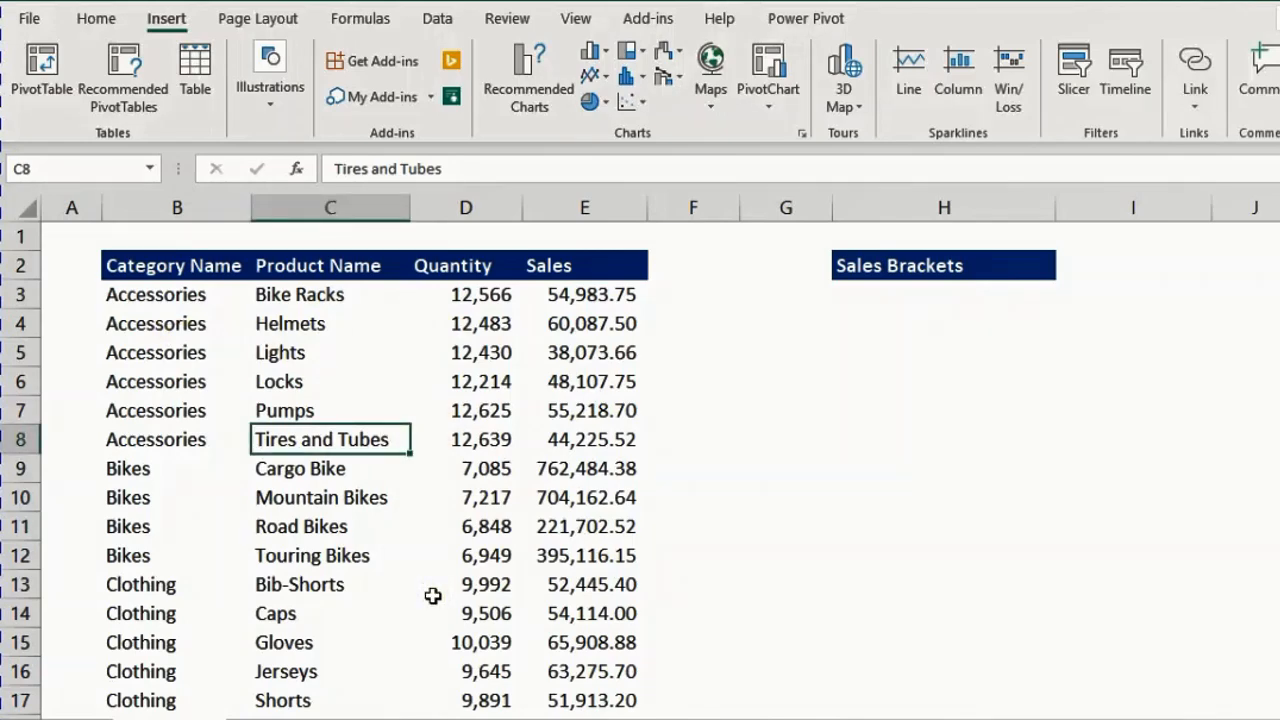
left_click(40, 70)
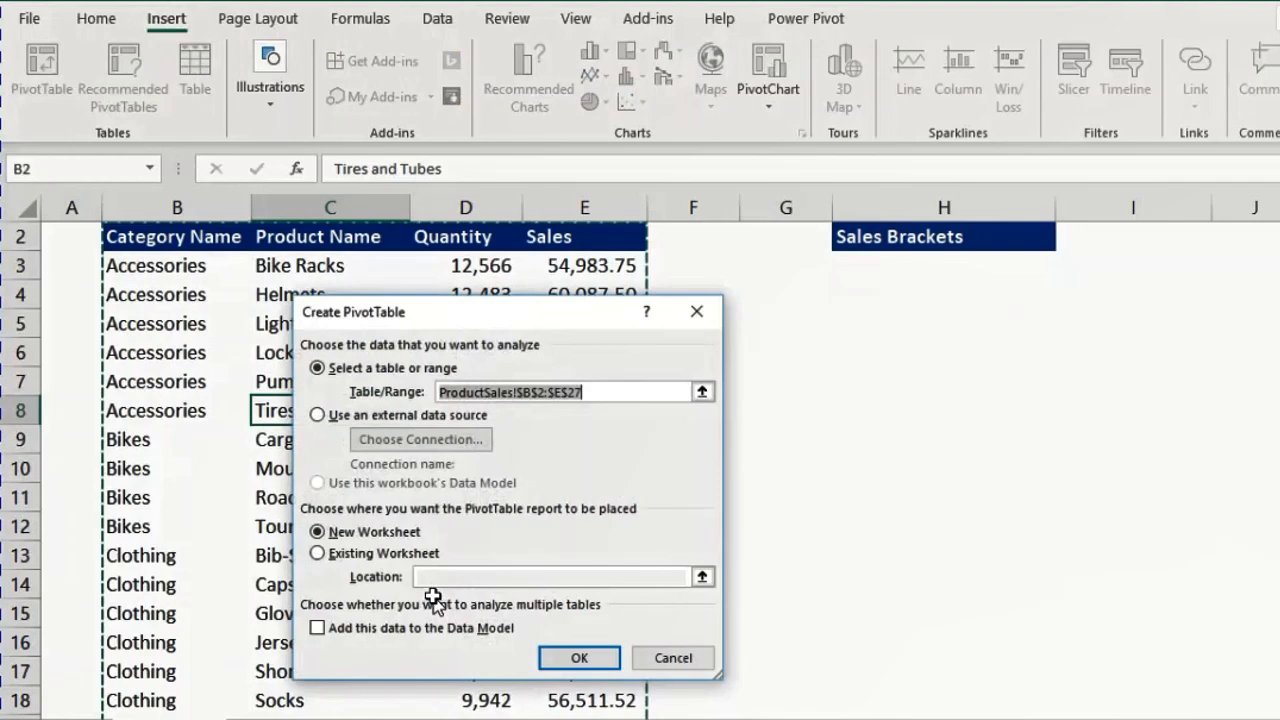
left_click_drag(500, 312, 690, 404)
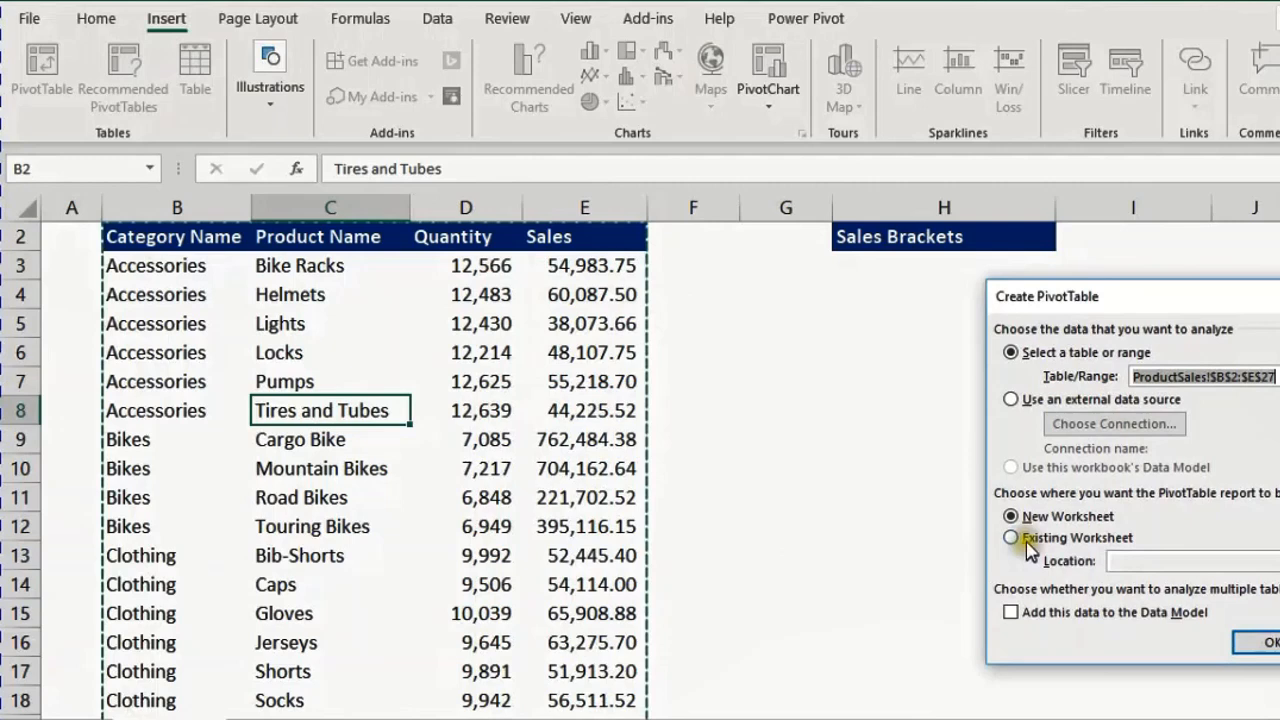
left_click(1008, 536)
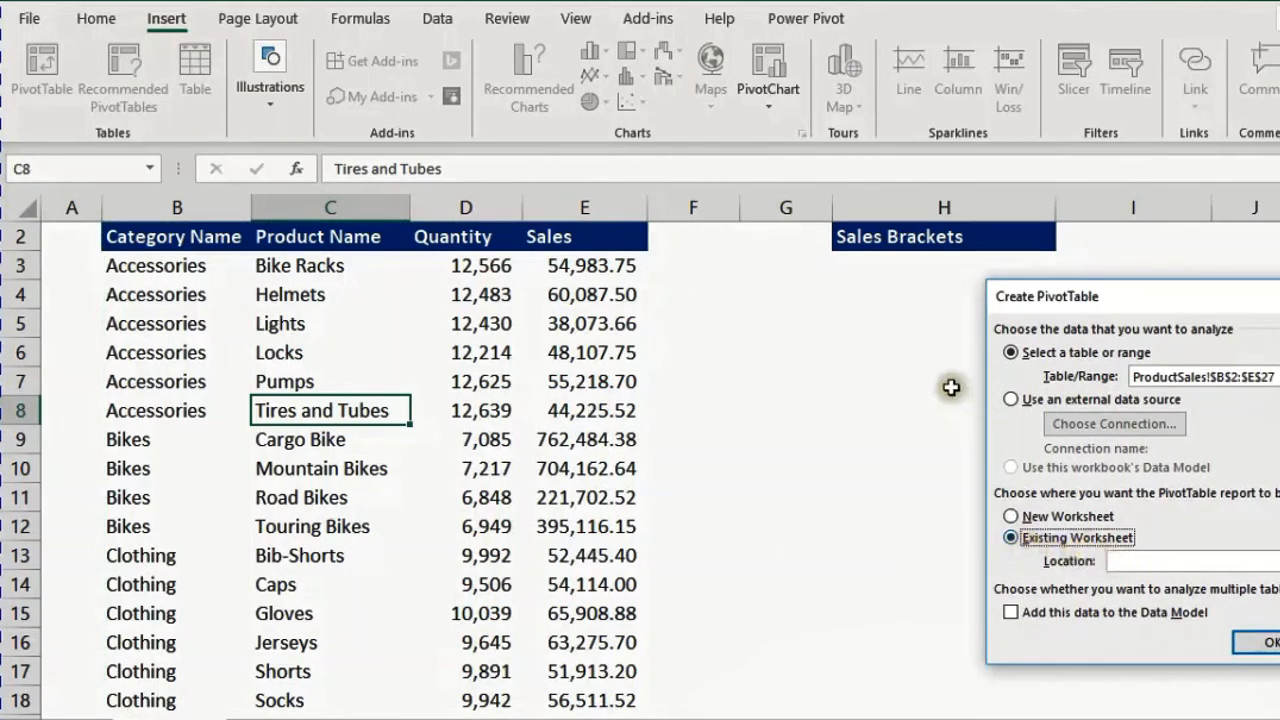
left_click(920, 352)
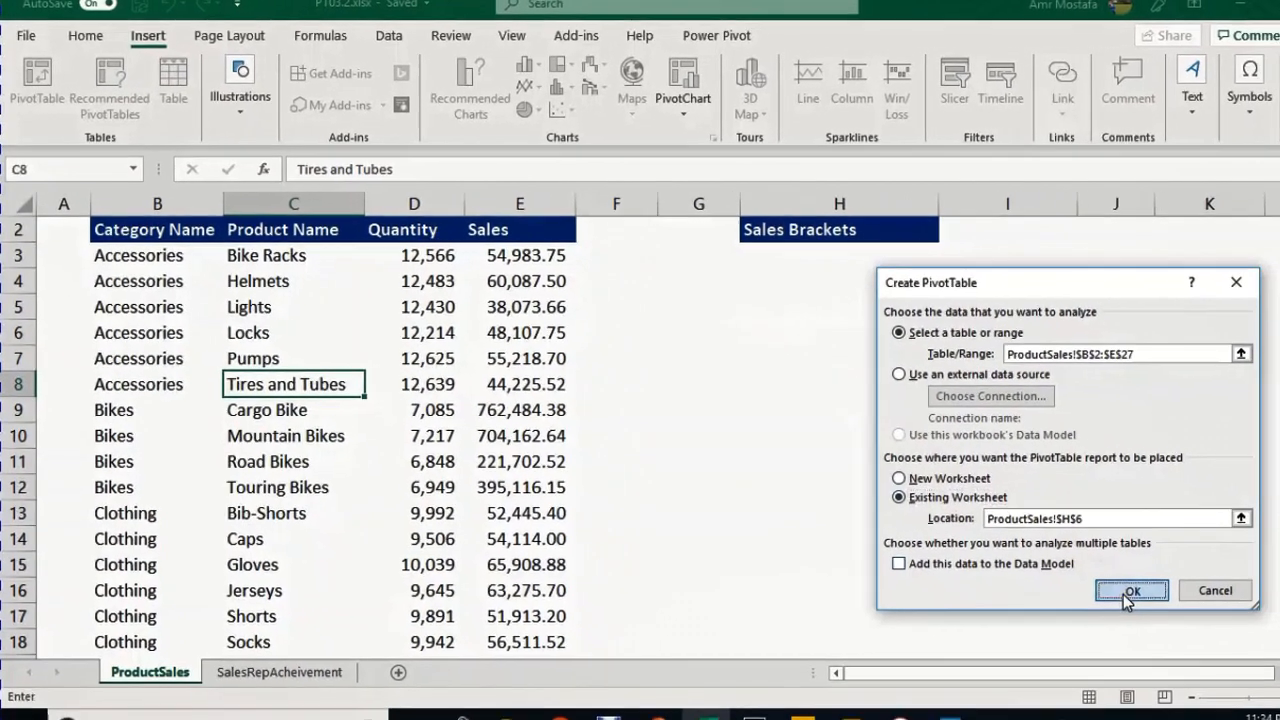
left_click(1124, 590)
type("SalesBrackets")
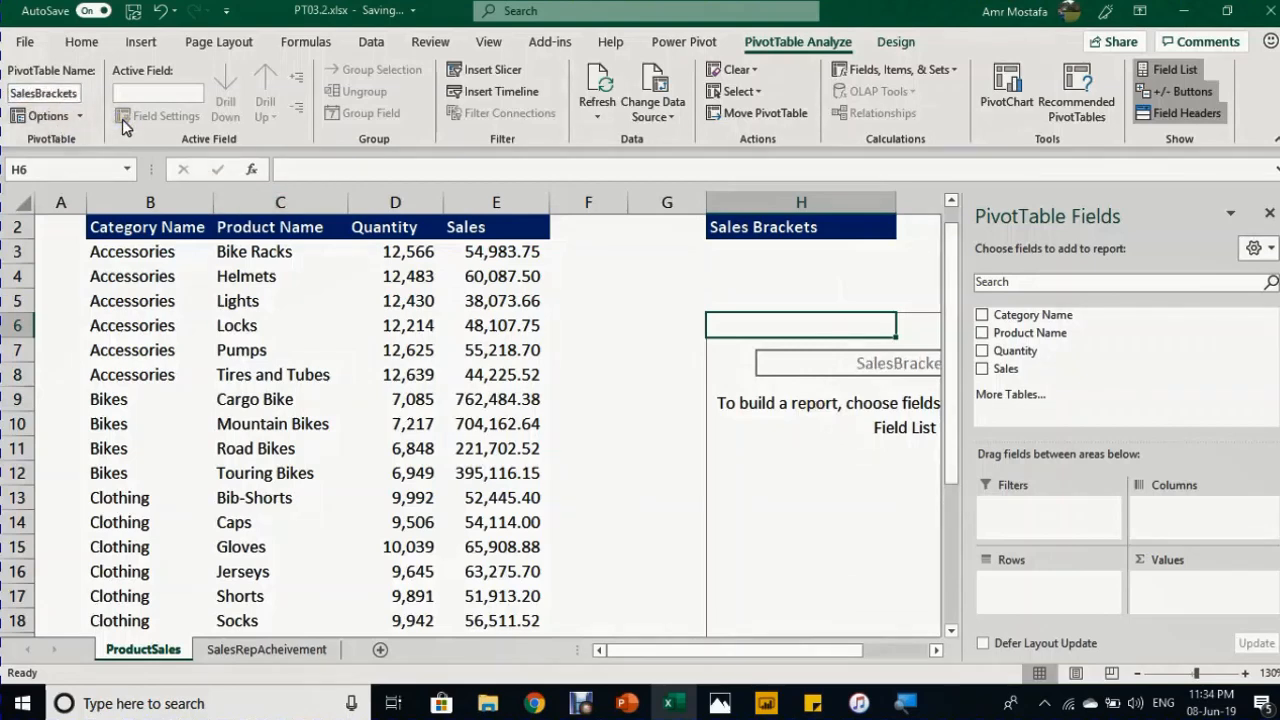
- Add Quantity to the Values area to get Sum of Quantity (308393)
left_click(932, 648)
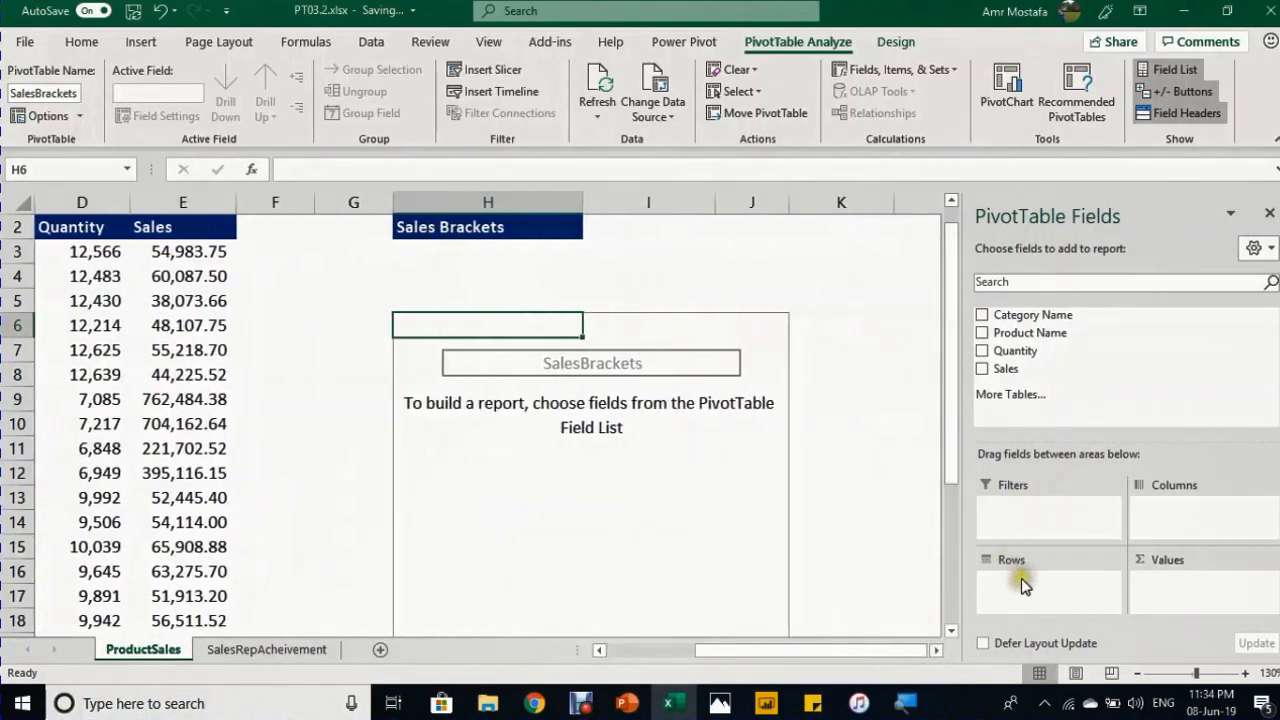
mouse_move(1172, 600)
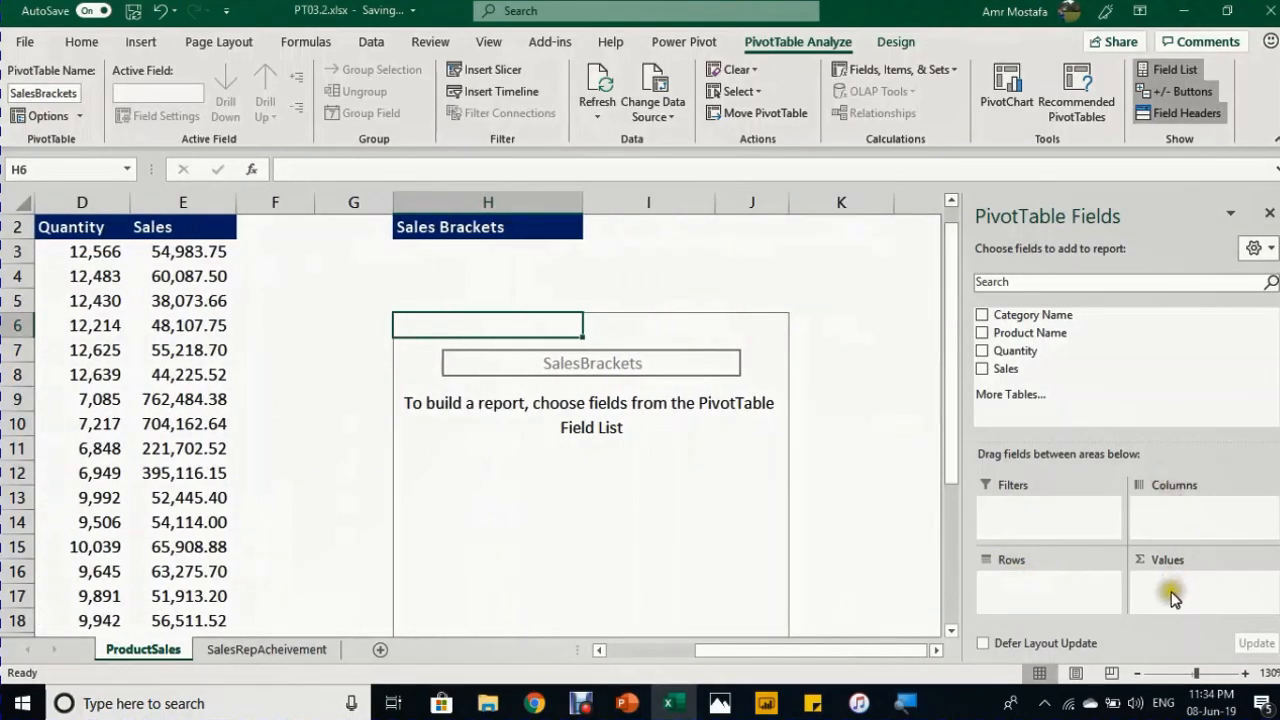
mouse_move(1106, 422)
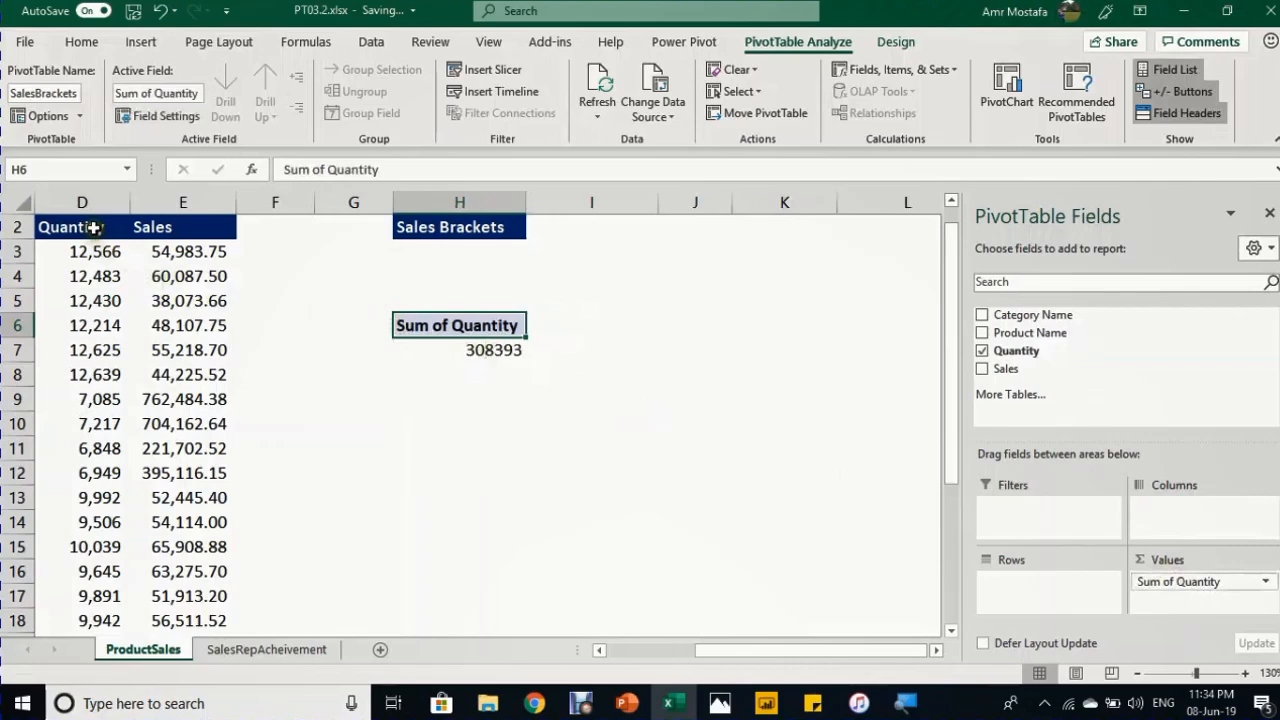
- Format the H7 quantity total as 308,393 with a thousands separator and no decimals
left_click(480, 348)
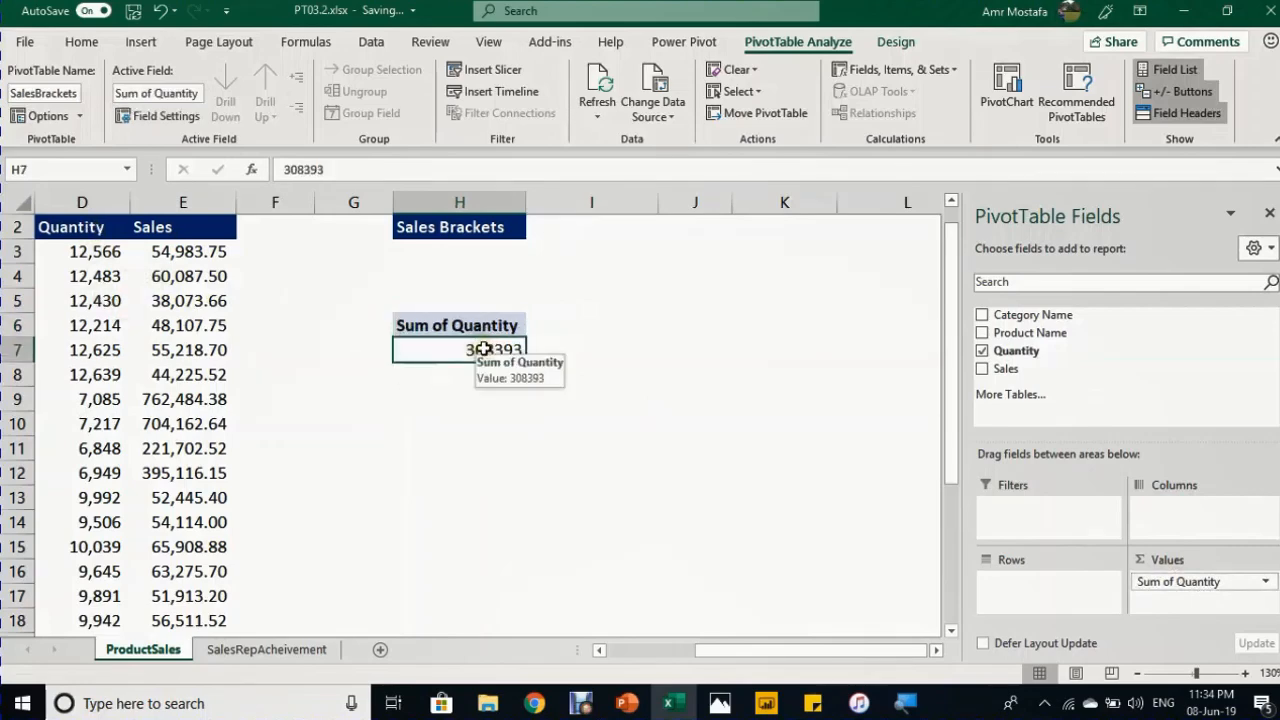
mouse_move(568, 82)
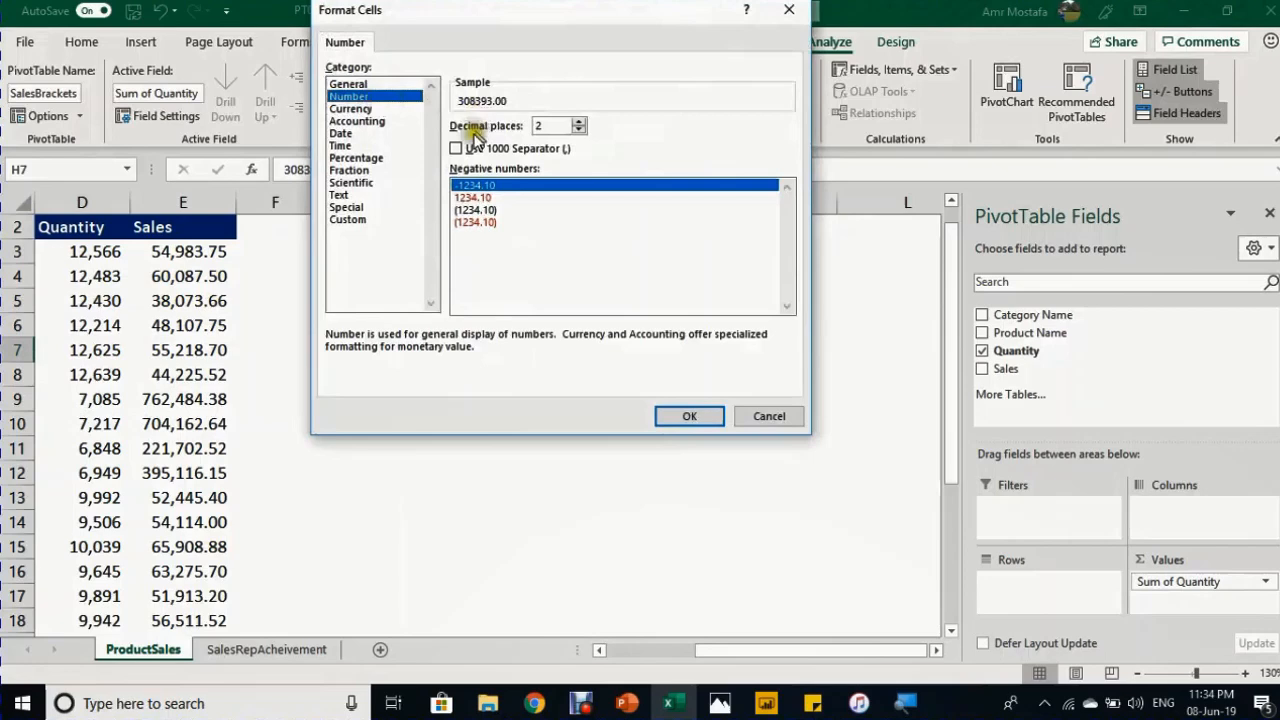
left_click(454, 148)
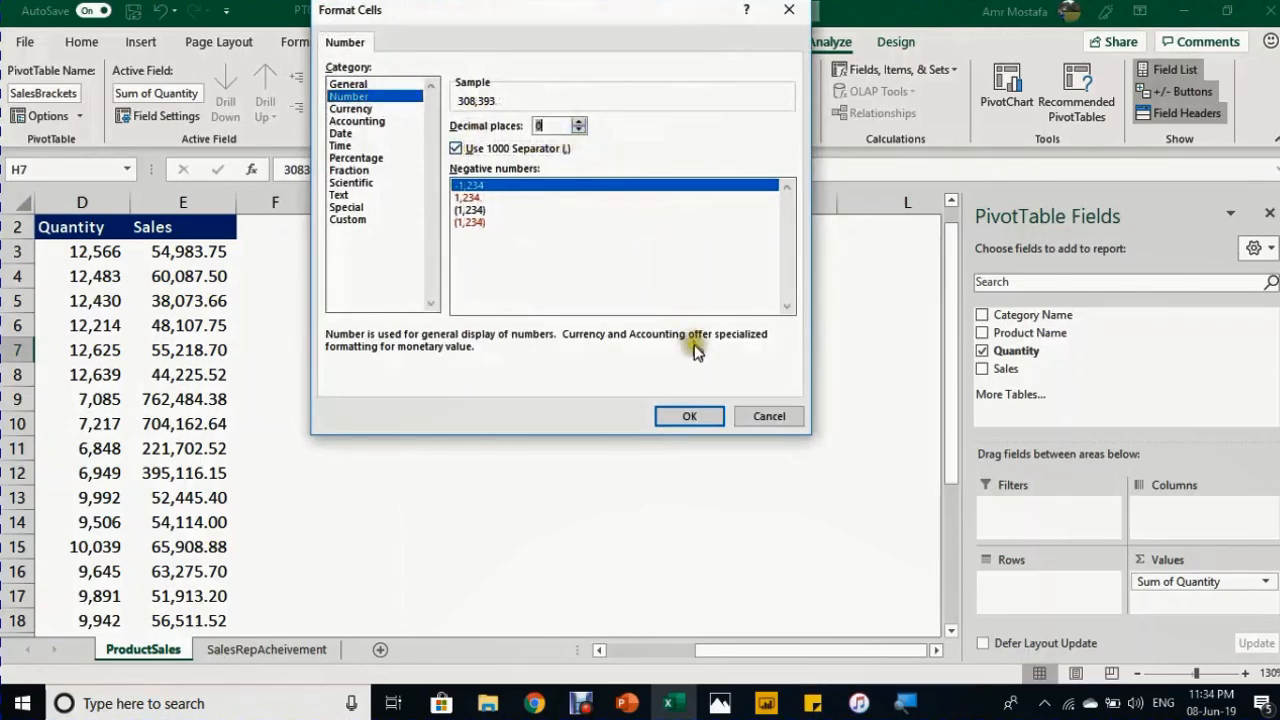
left_click(688, 416)
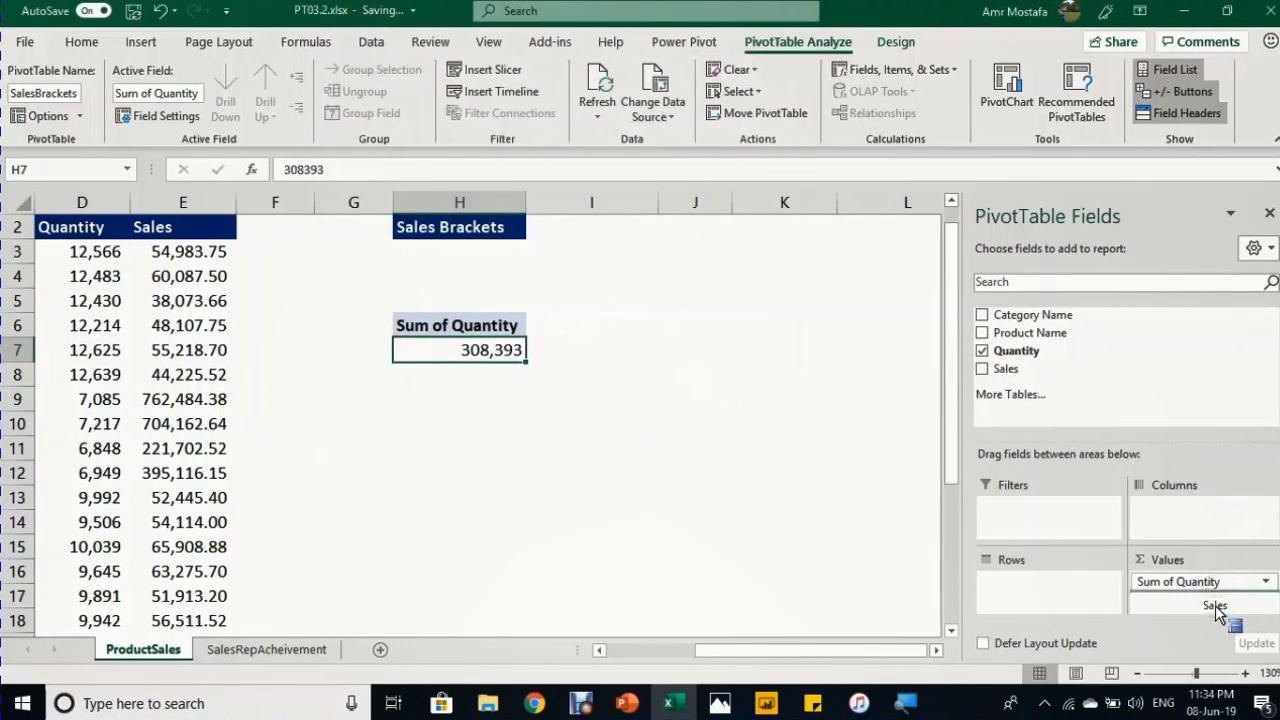
- Add Sum of Sales to Values and select its I7 total ($3,097,062) for currency formatting
left_click(982, 368)
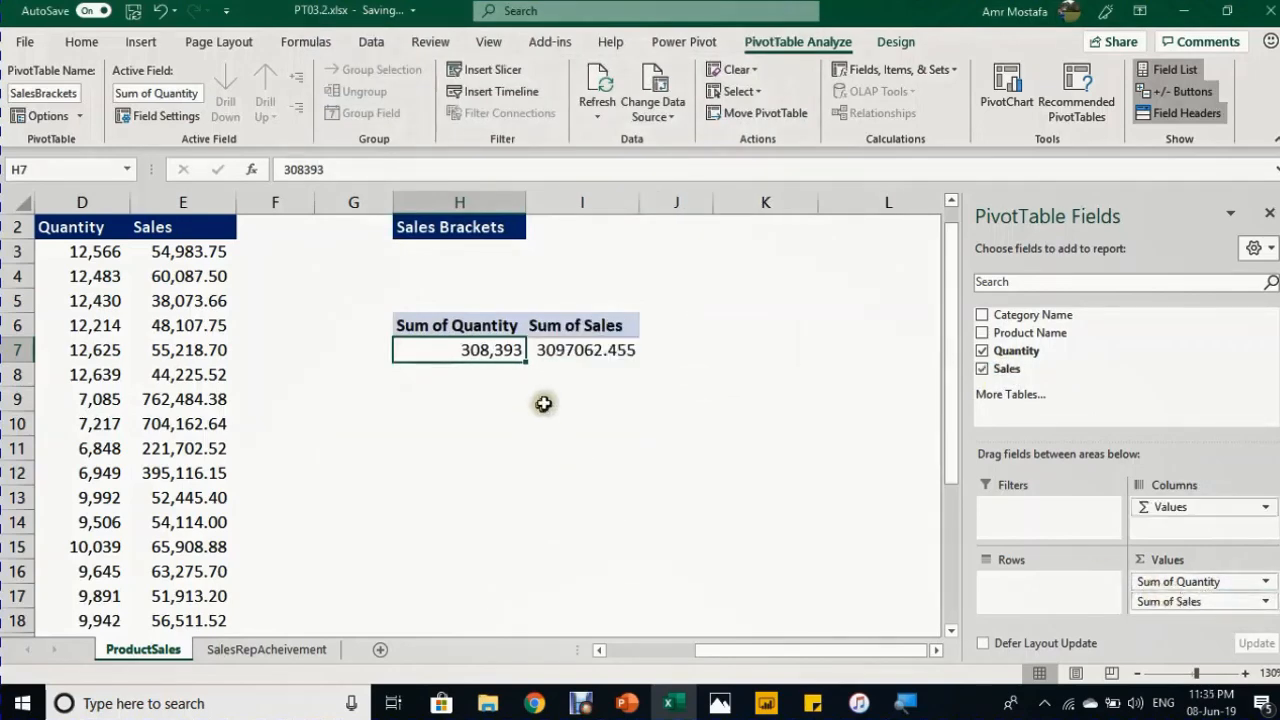
left_click(578, 348)
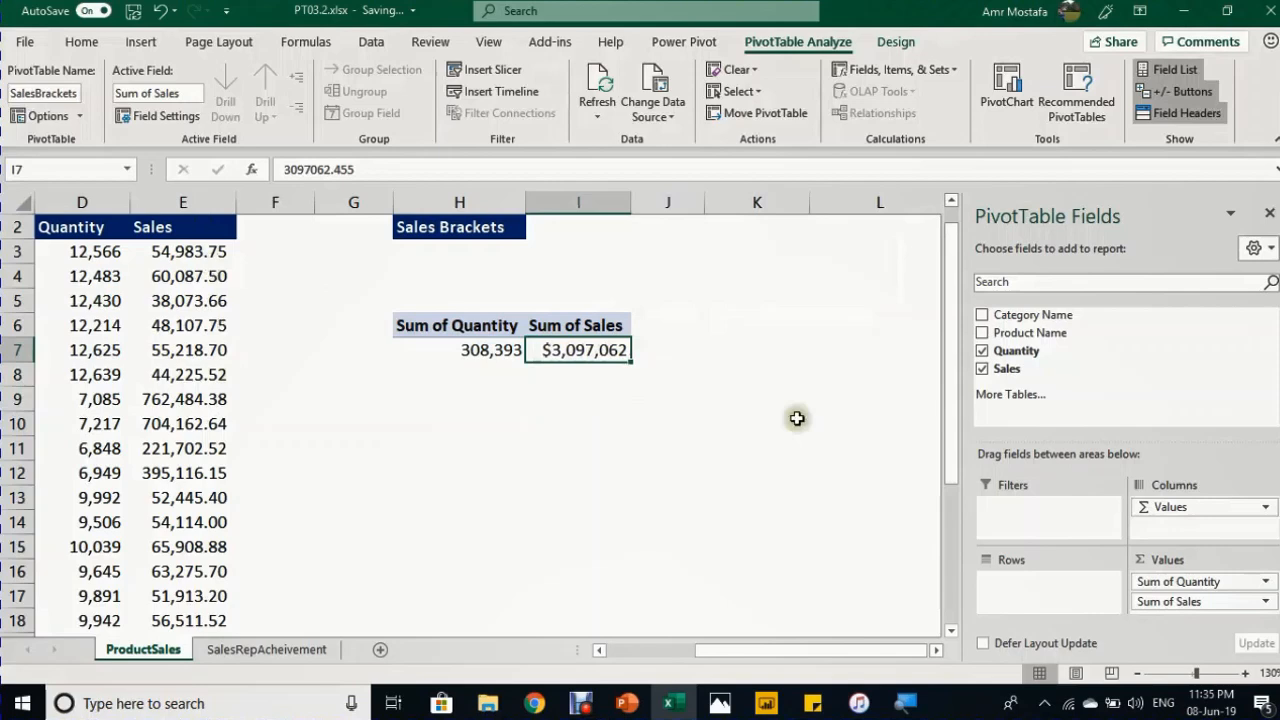
mouse_move(786, 390)
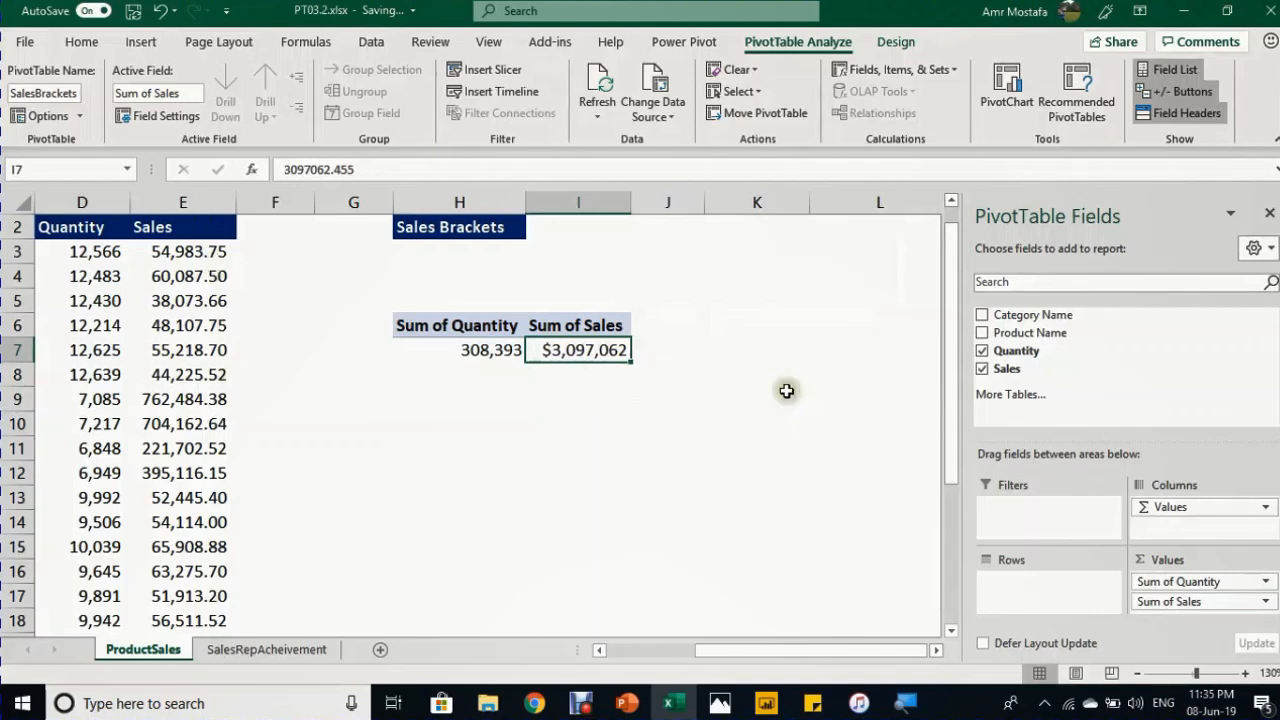
mouse_move(754, 374)
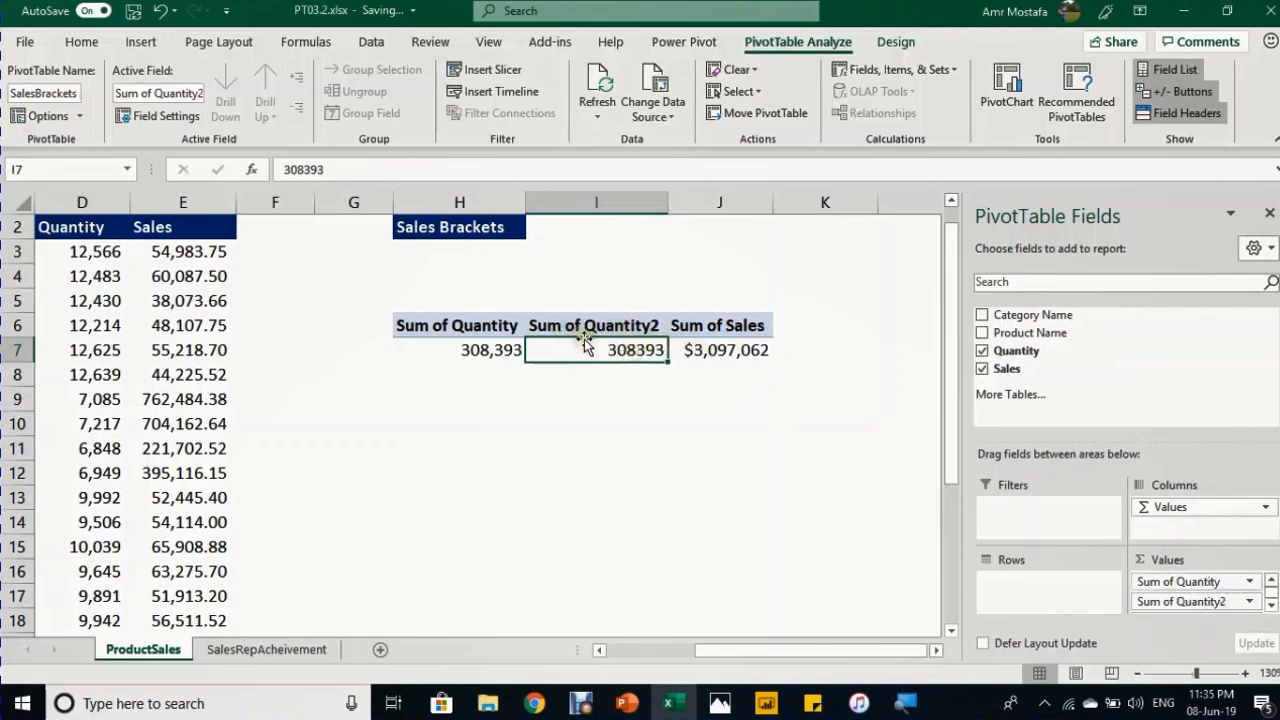
mouse_move(596, 350)
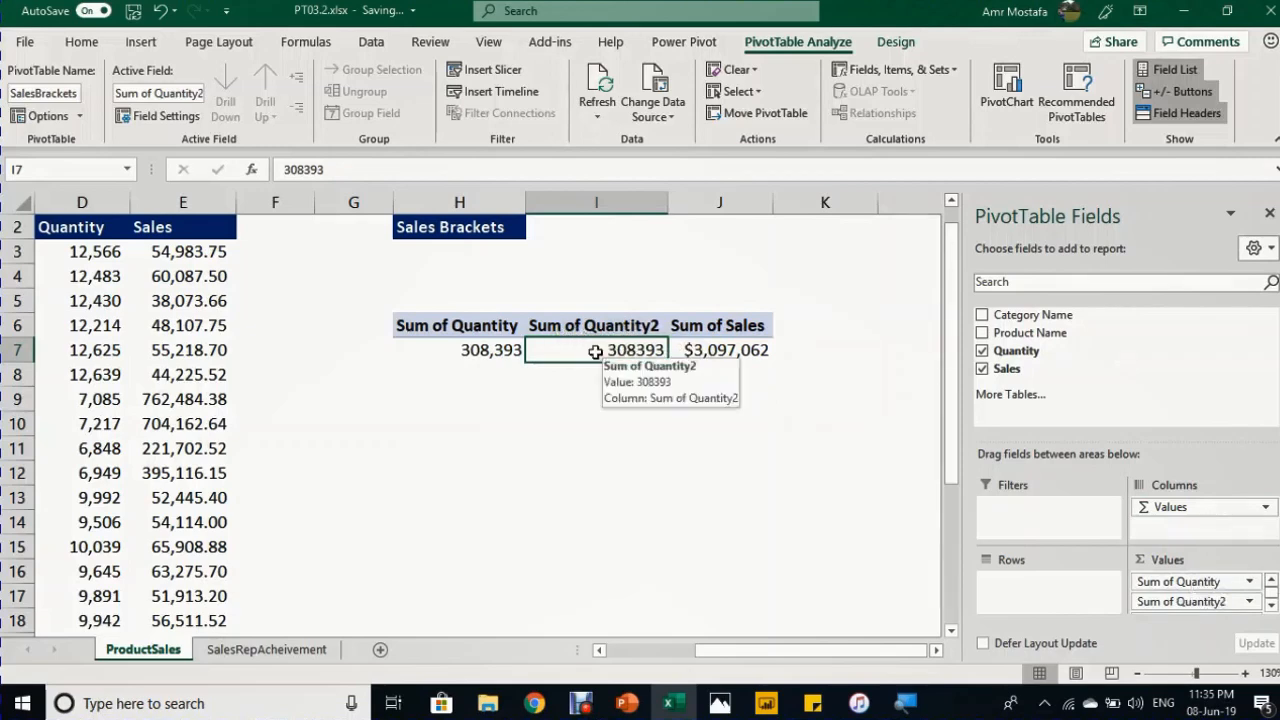
- Show Sum of Quantity2 as % of Column Total (100.00%)
right_click(596, 350)
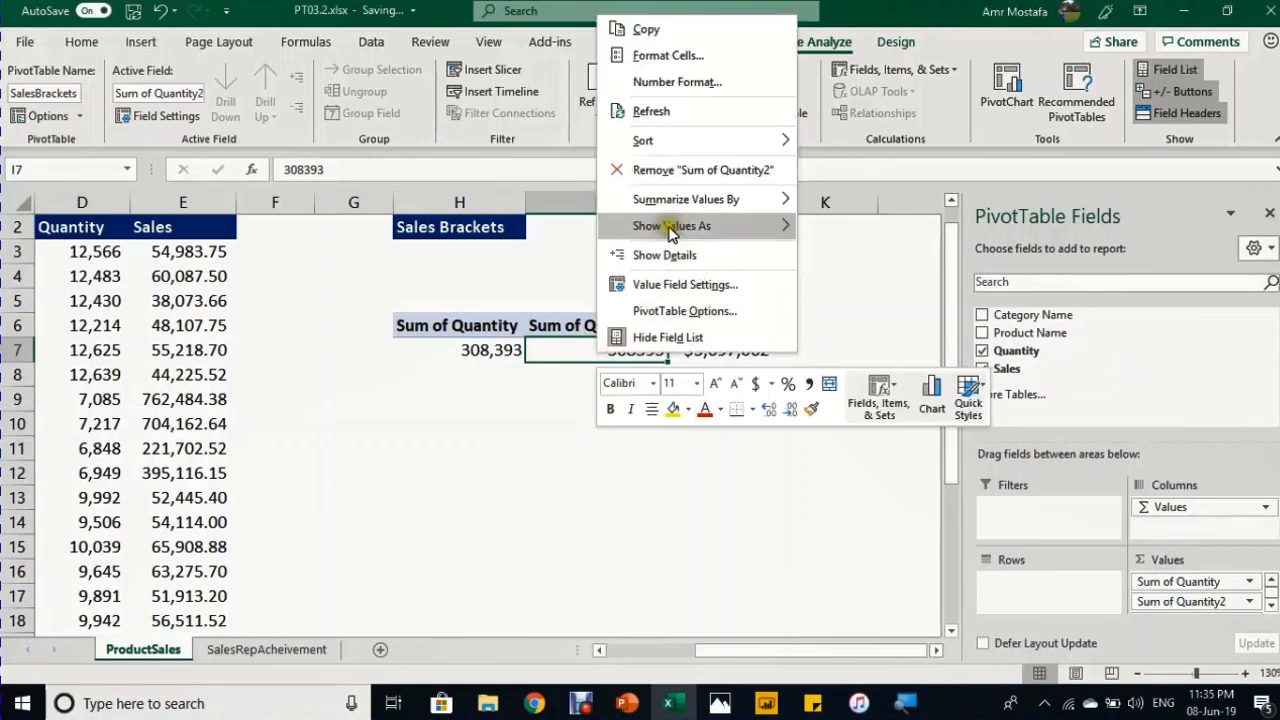
left_click(672, 224)
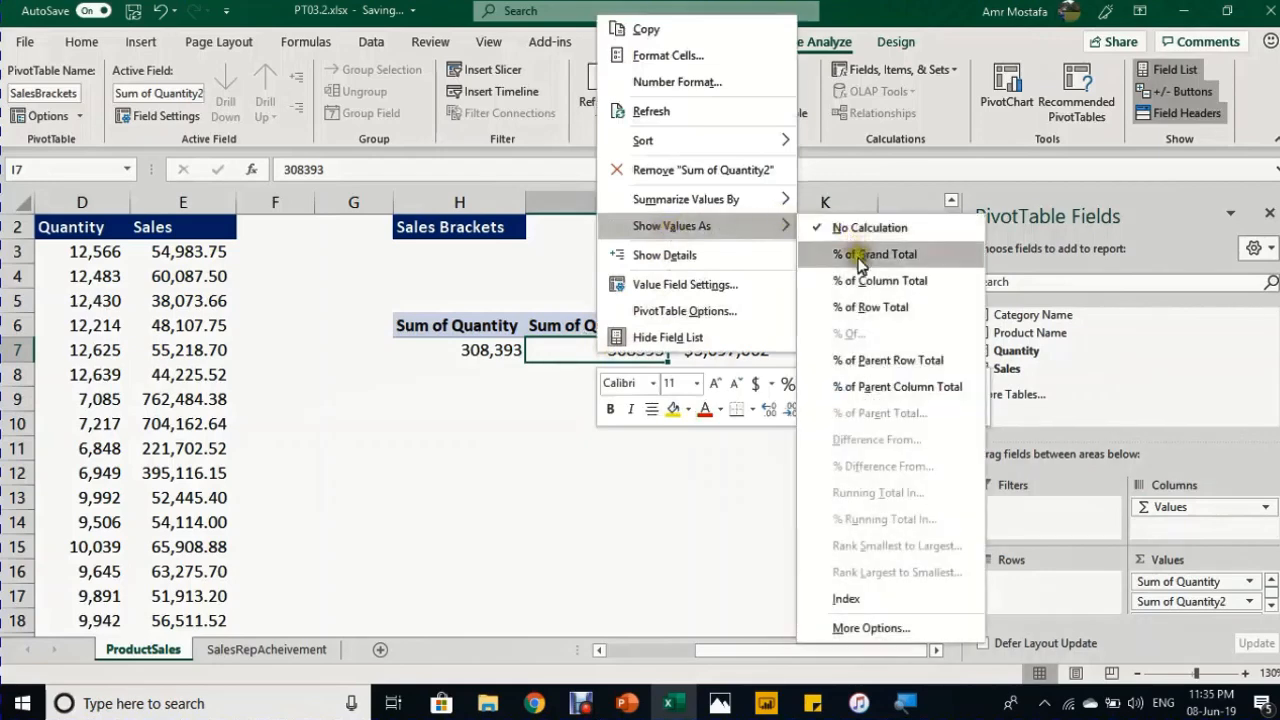
mouse_move(860, 288)
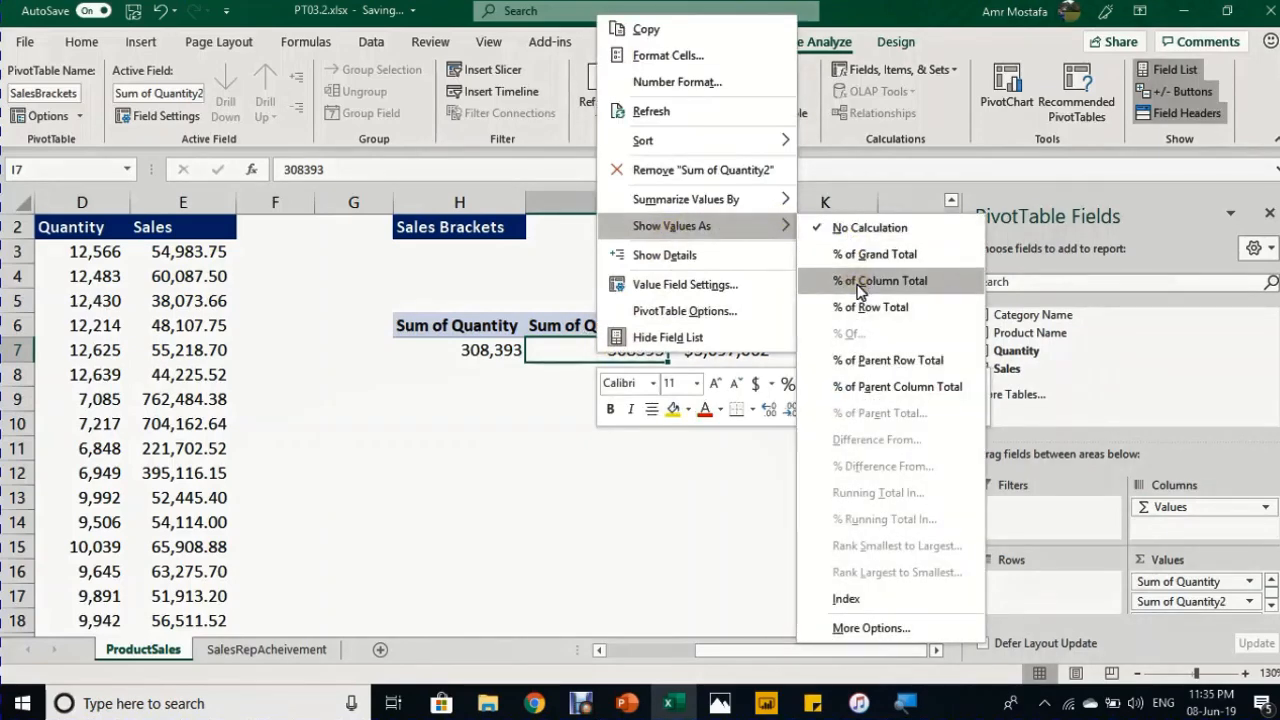
left_click(870, 280)
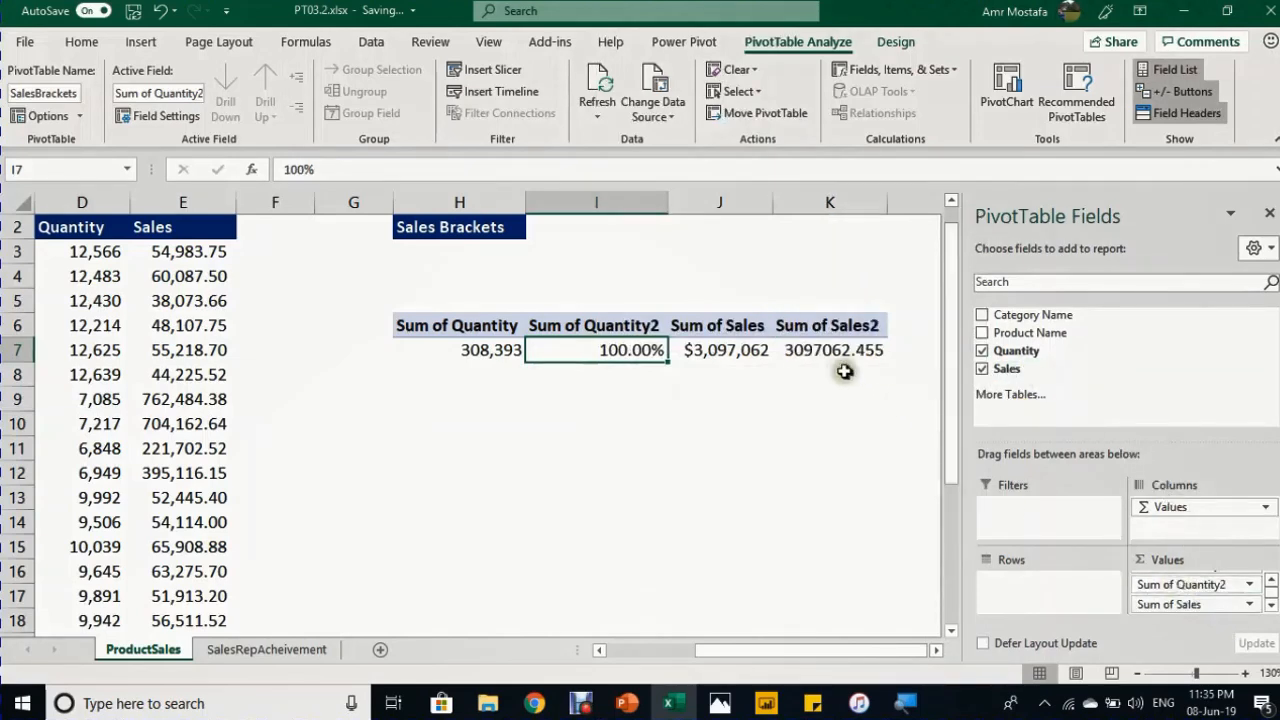
- Show Sum of Sales2 as % of Column Total and select the Sum of Quantity2 header
right_click(832, 350)
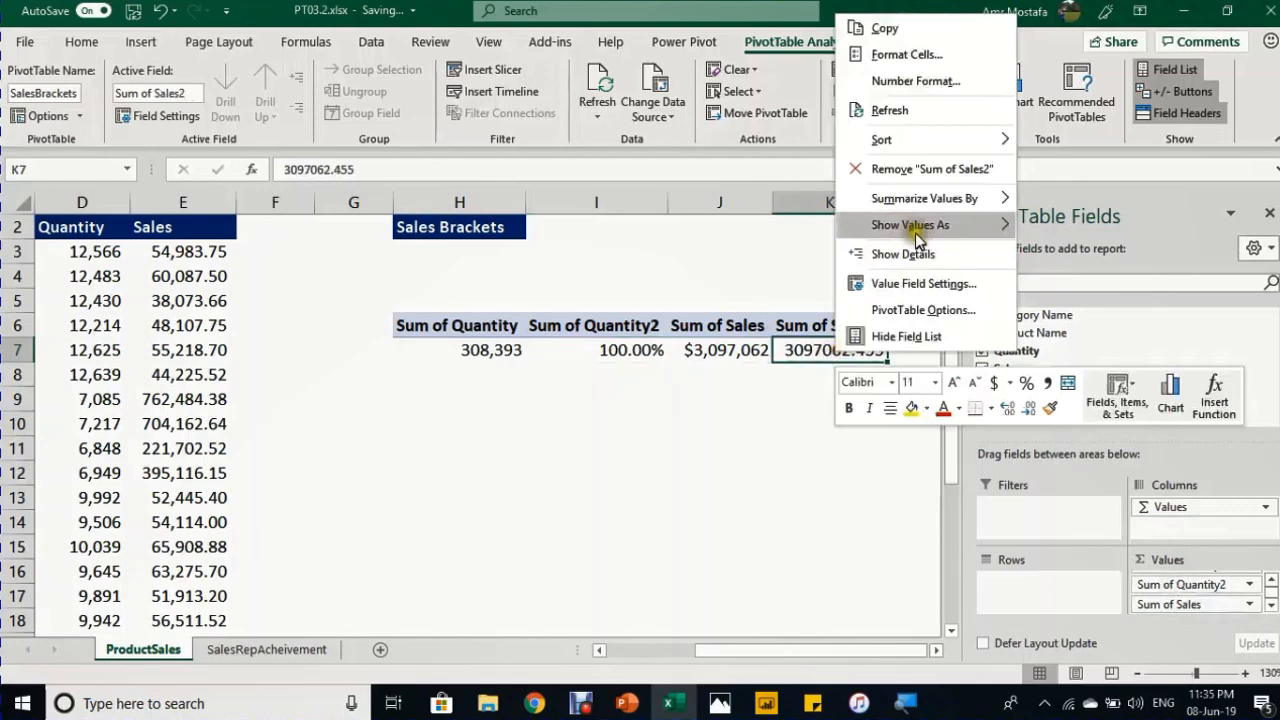
left_click(910, 224)
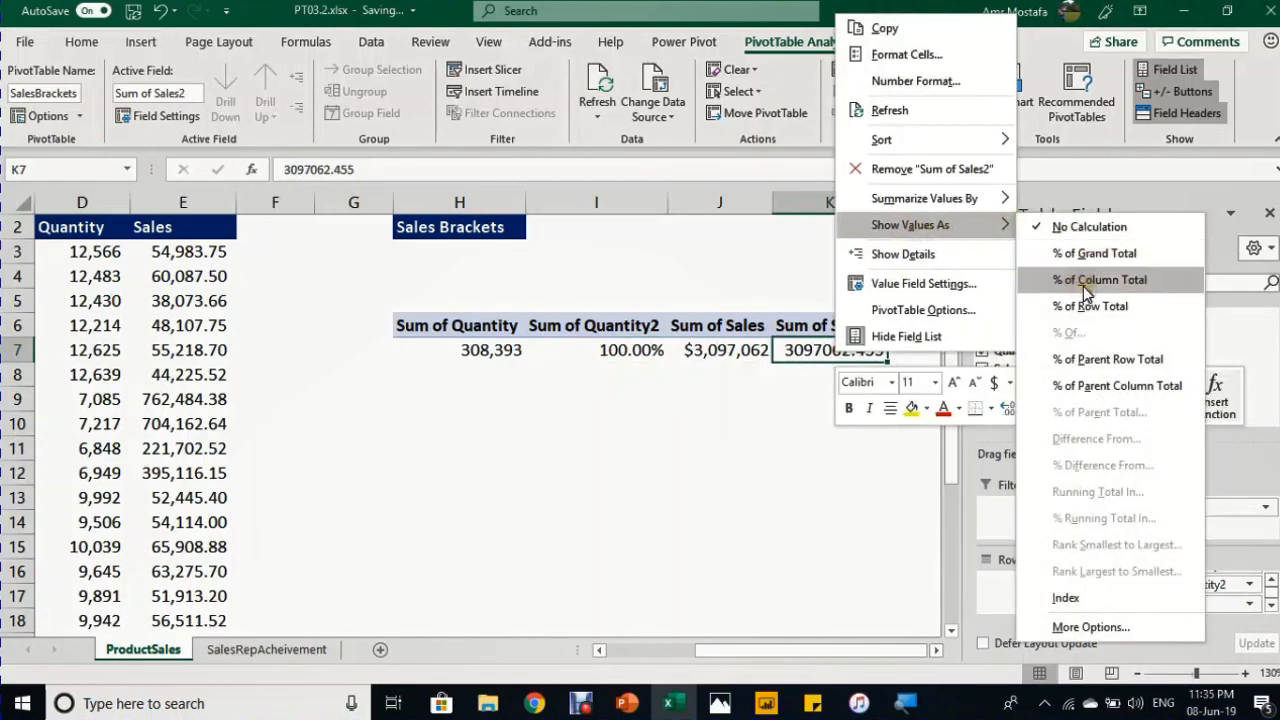
left_click(1096, 280)
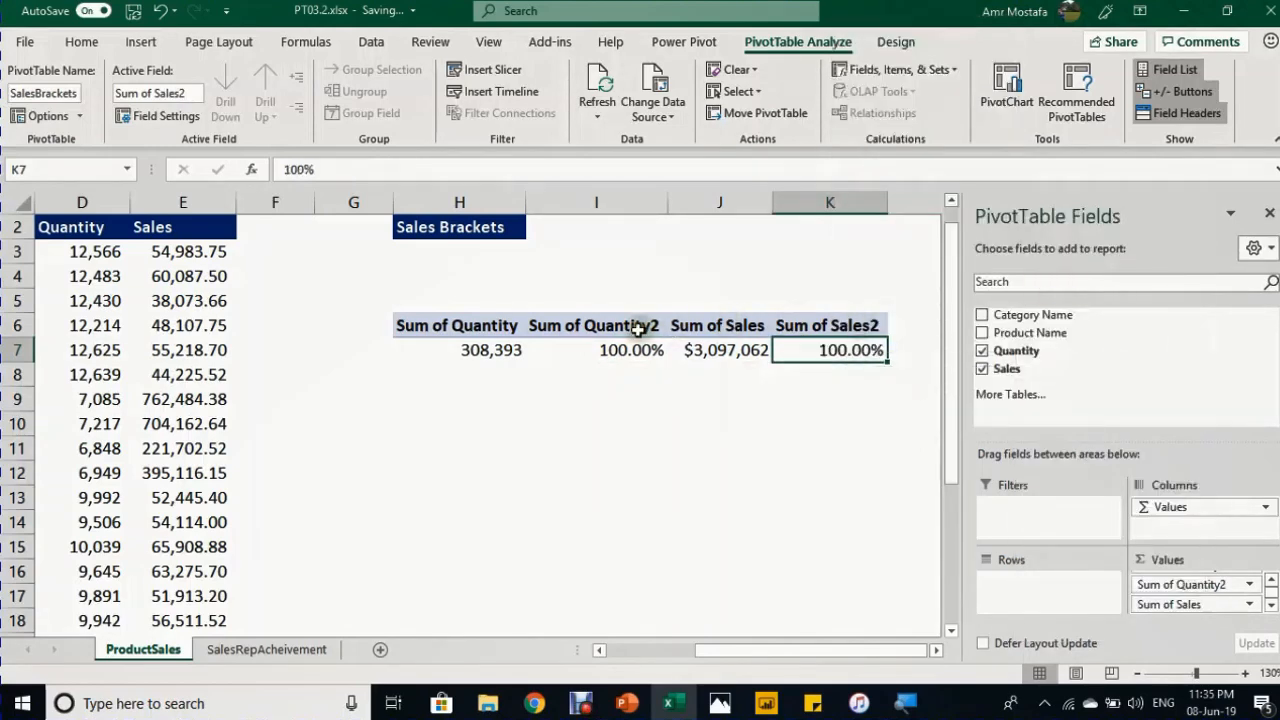
left_click(596, 324)
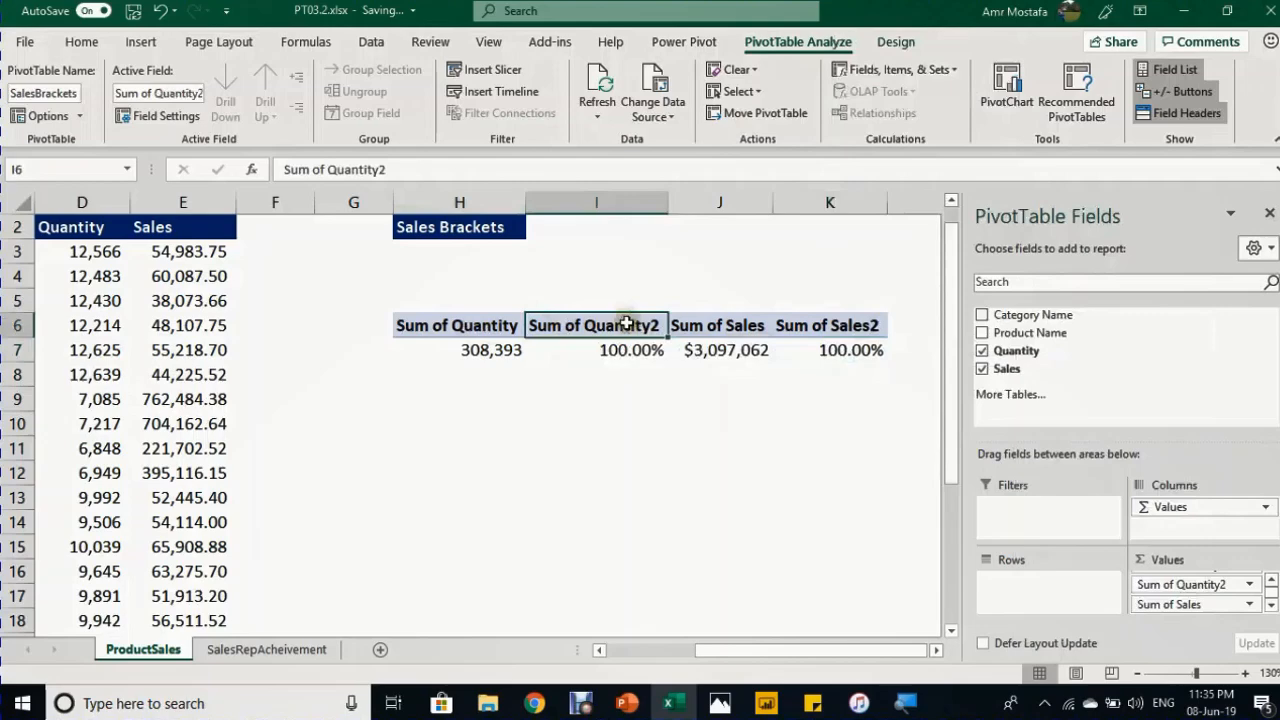
mouse_move(432, 168)
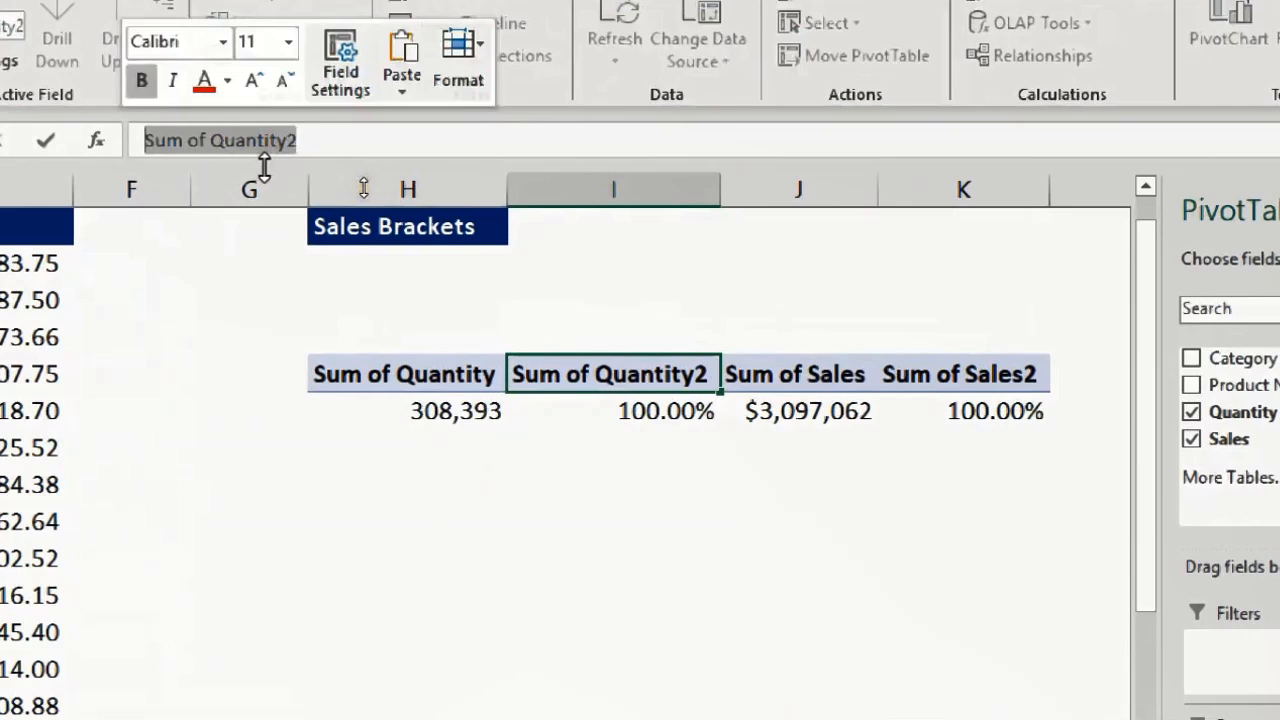
- Rename the percentage column headers to %Q and %S
type("%")
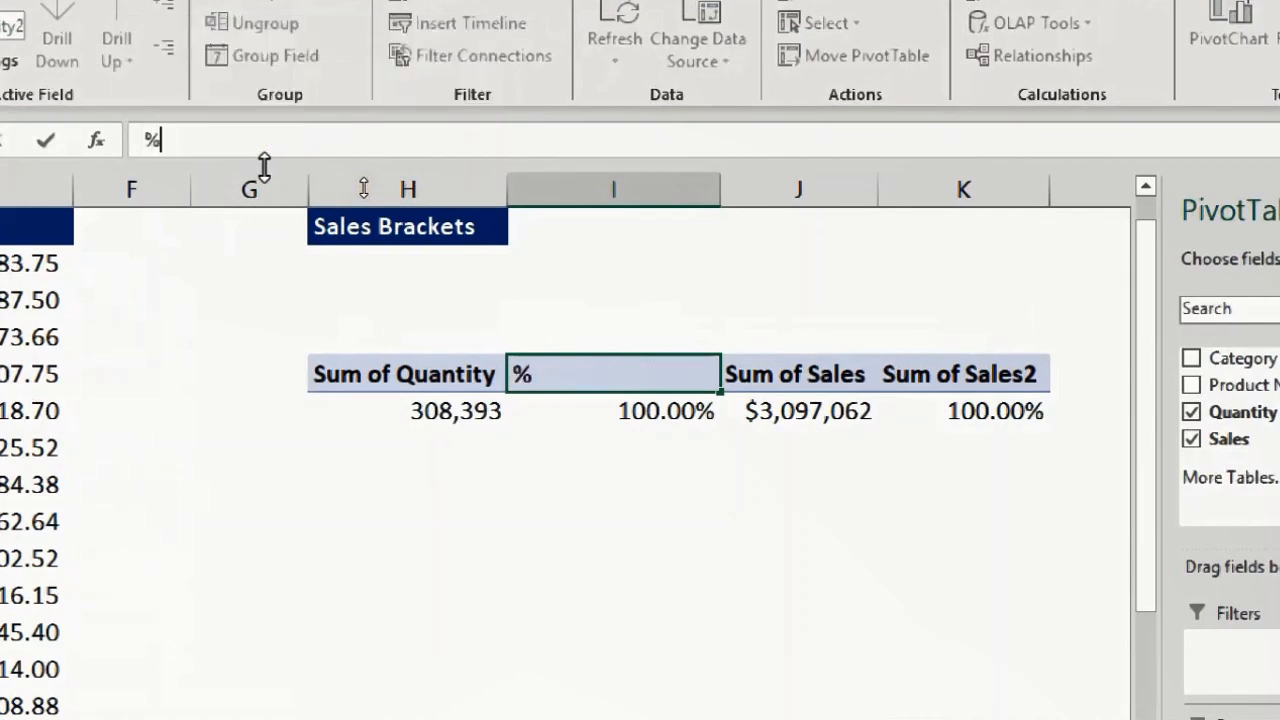
type("Q")
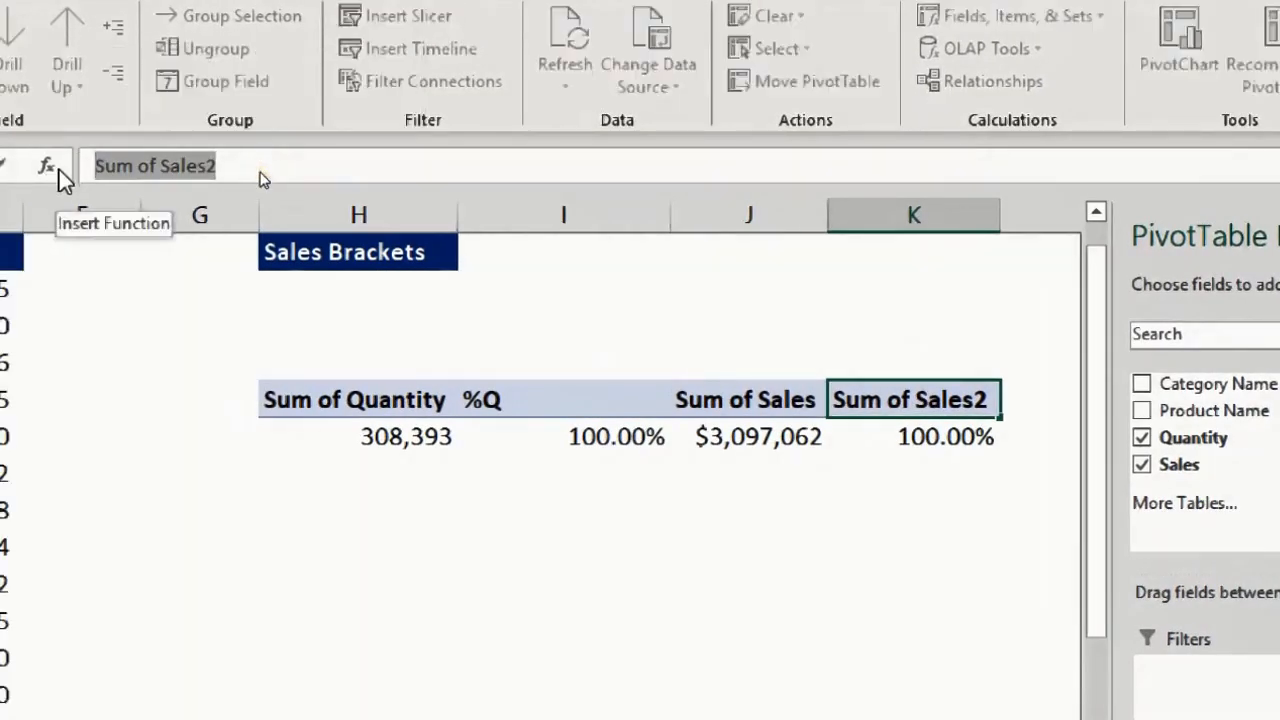
type("%S")
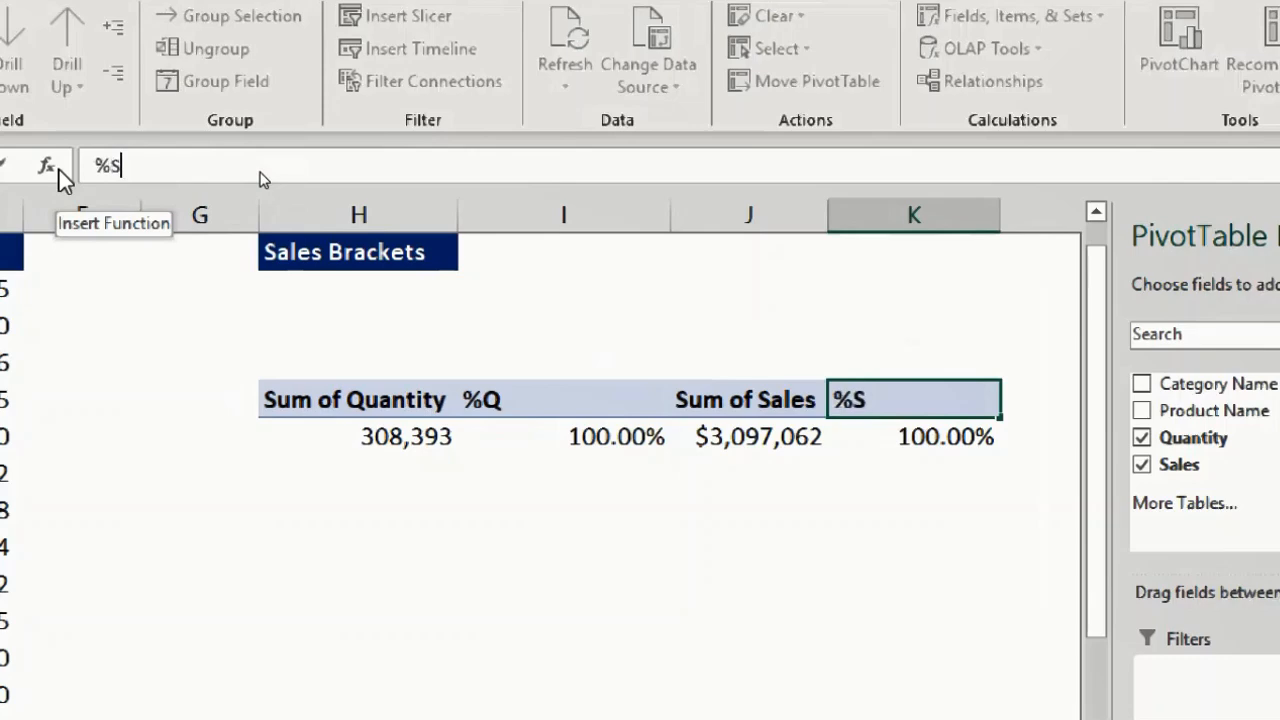
key("Enter")
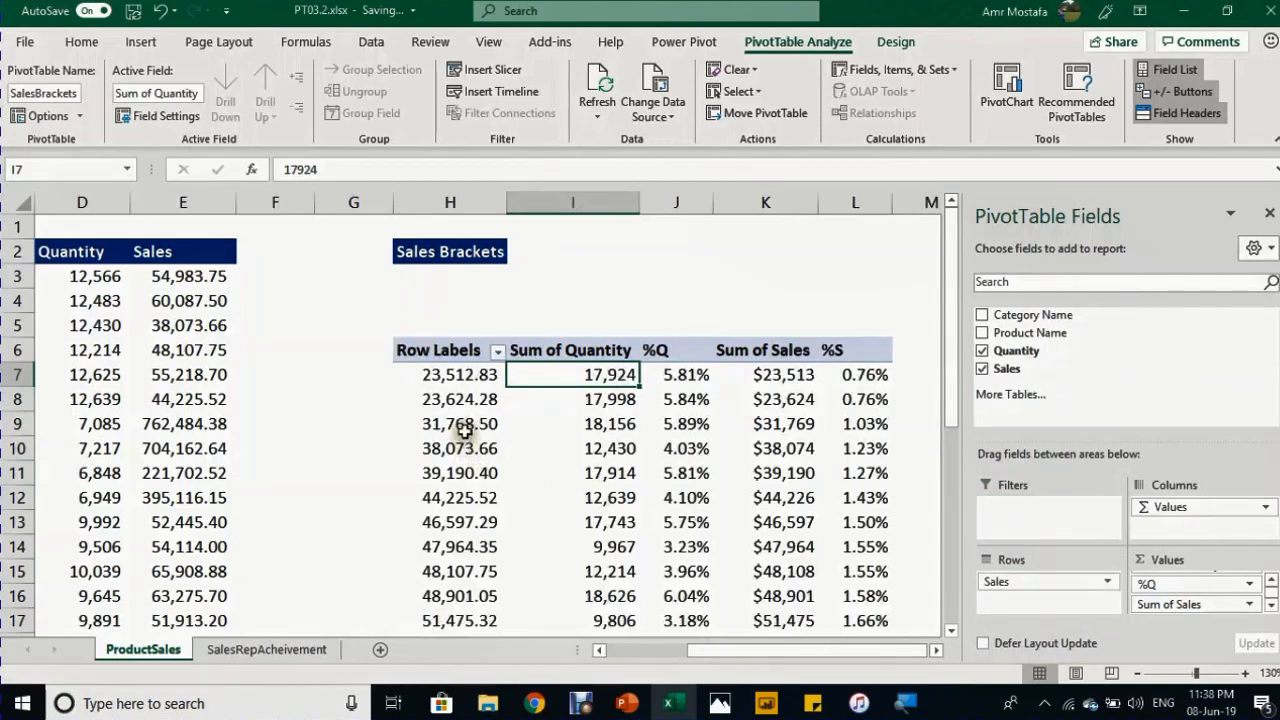
mouse_move(500, 412)
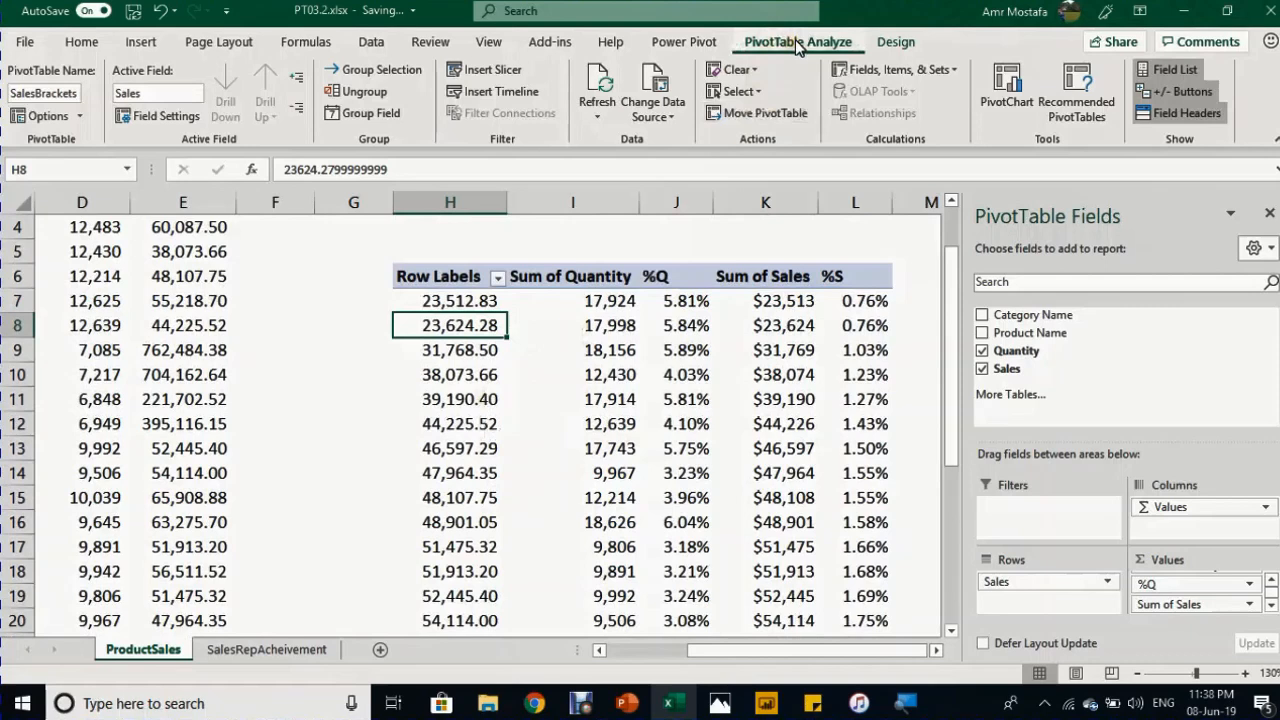
mouse_move(380, 112)
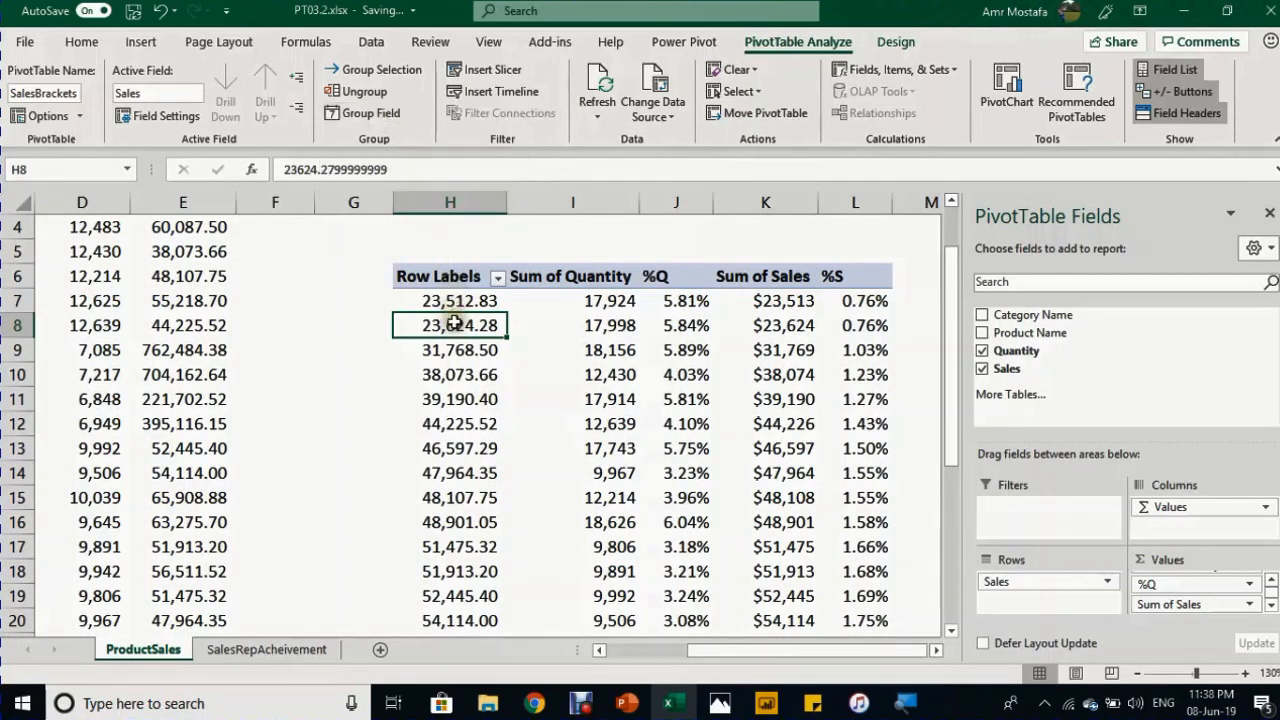
- Group the Sales row labels from 0 to 300000 in 100000-wide brackets
right_click(450, 324)
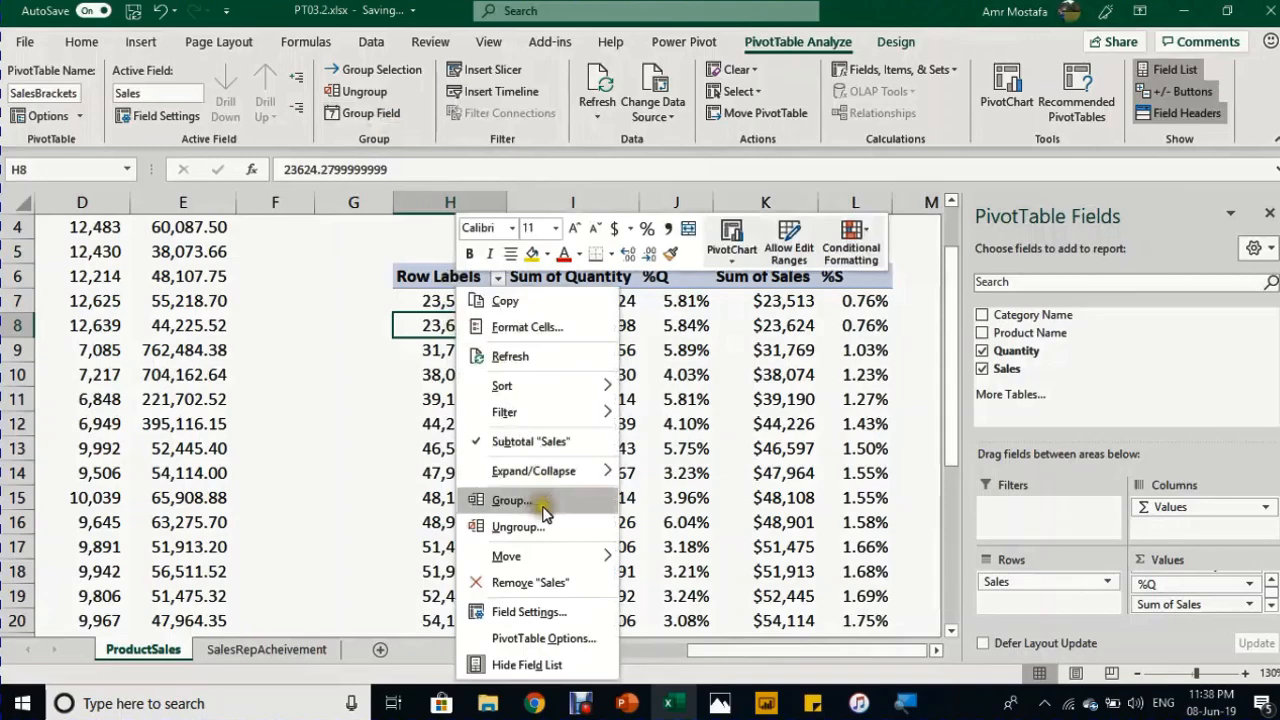
left_click(510, 500)
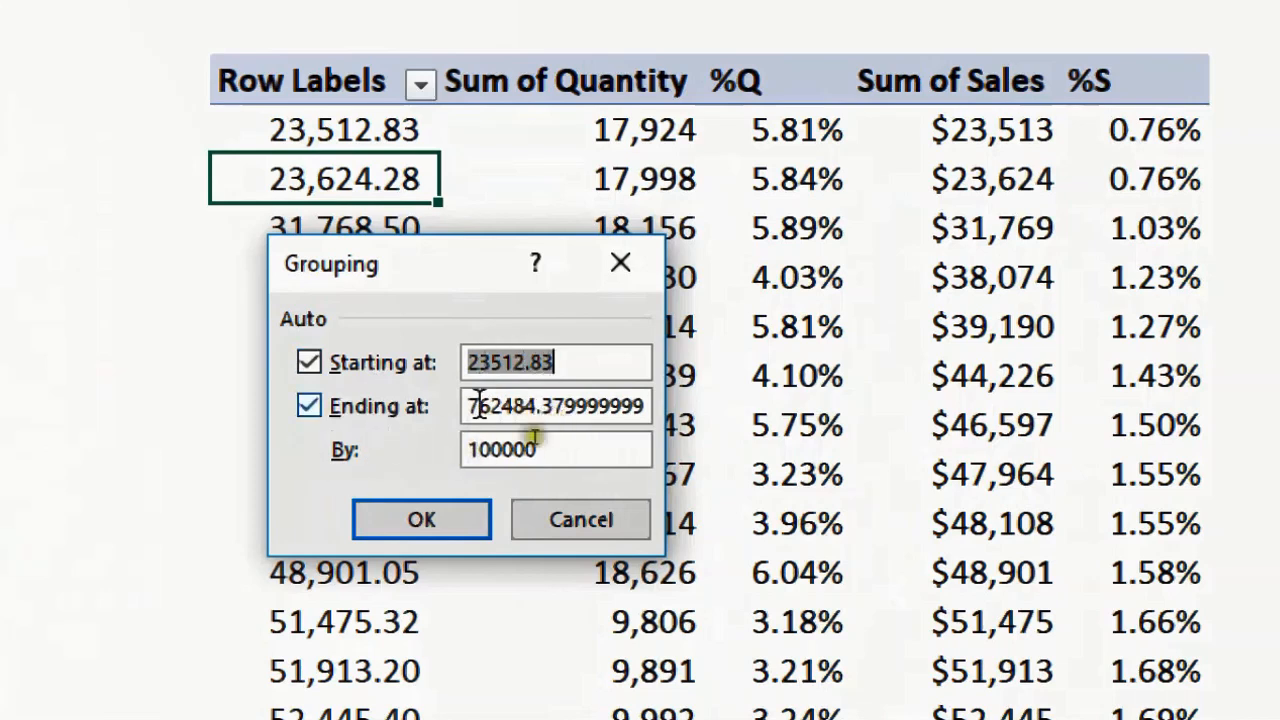
mouse_move(560, 452)
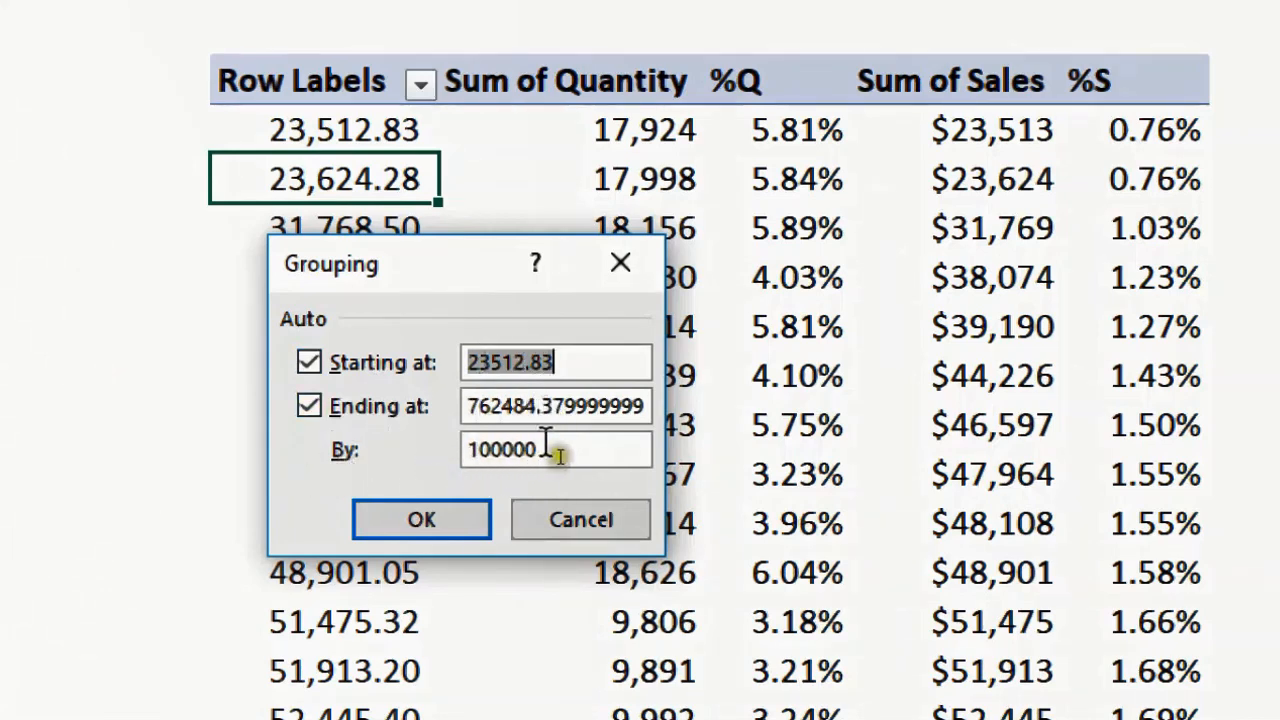
mouse_move(576, 450)
type("0")
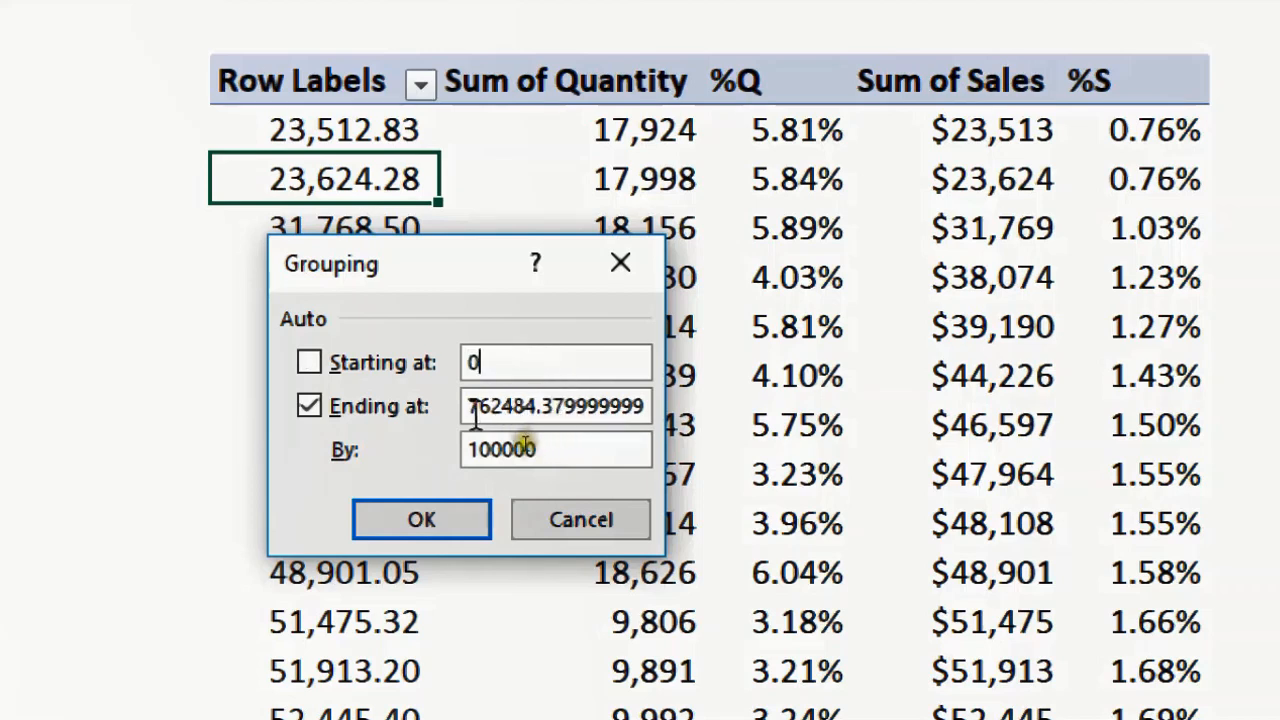
triple_click(556, 408)
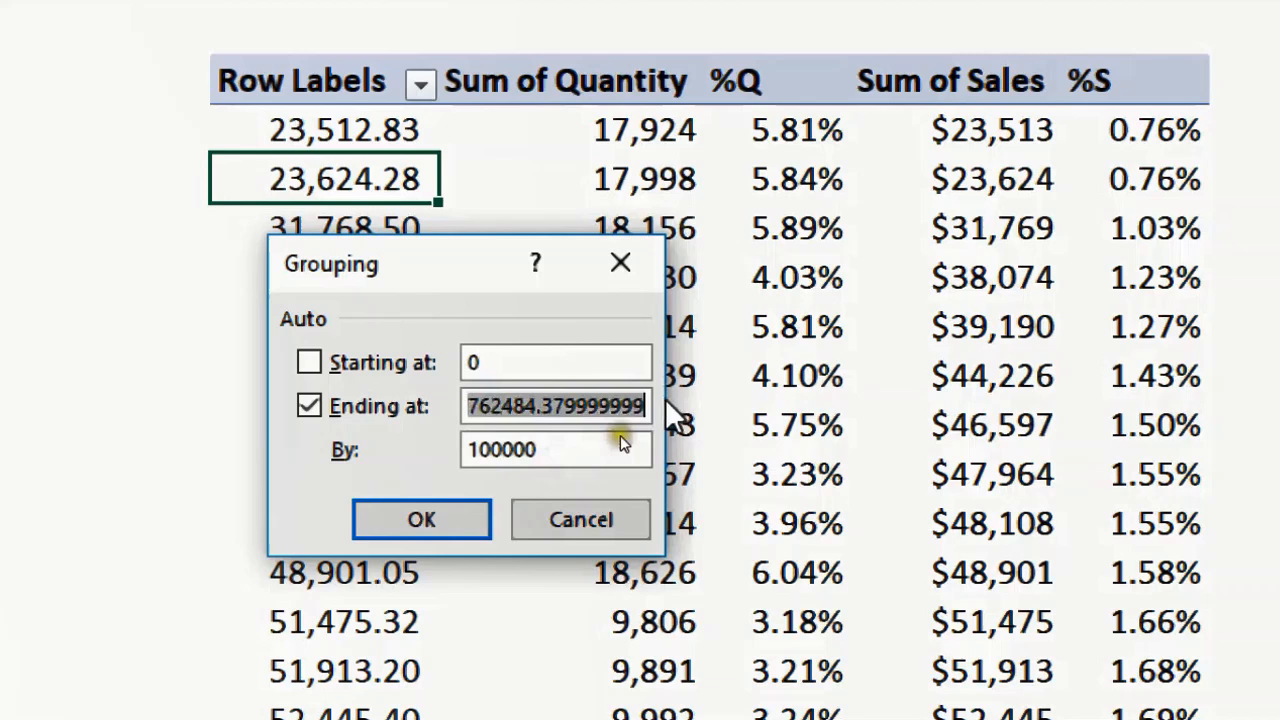
left_click(308, 406)
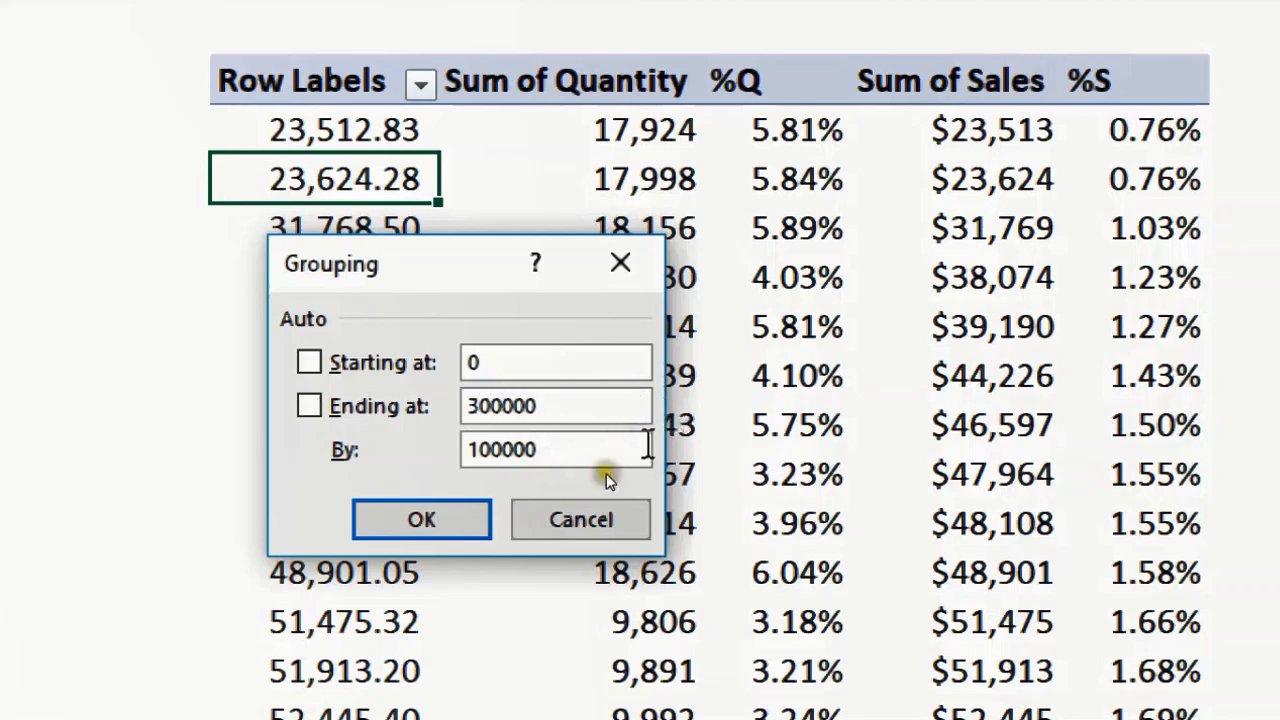
mouse_move(422, 520)
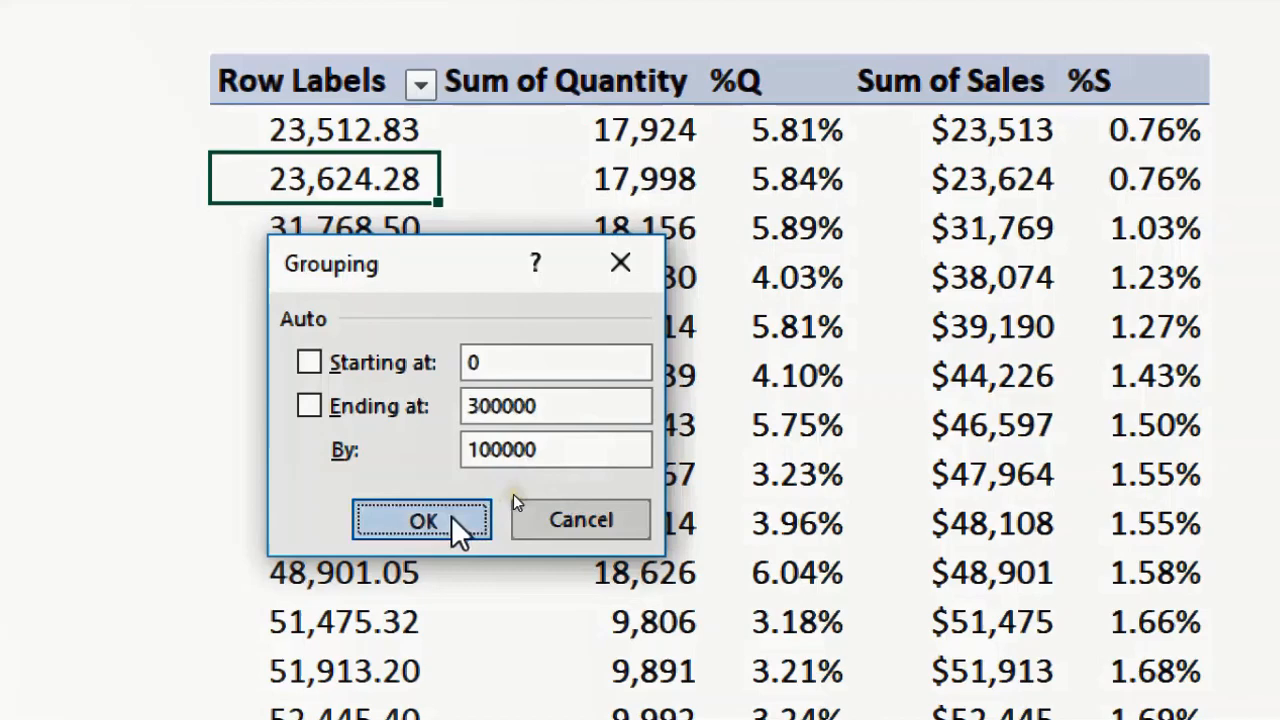
left_click(424, 520)
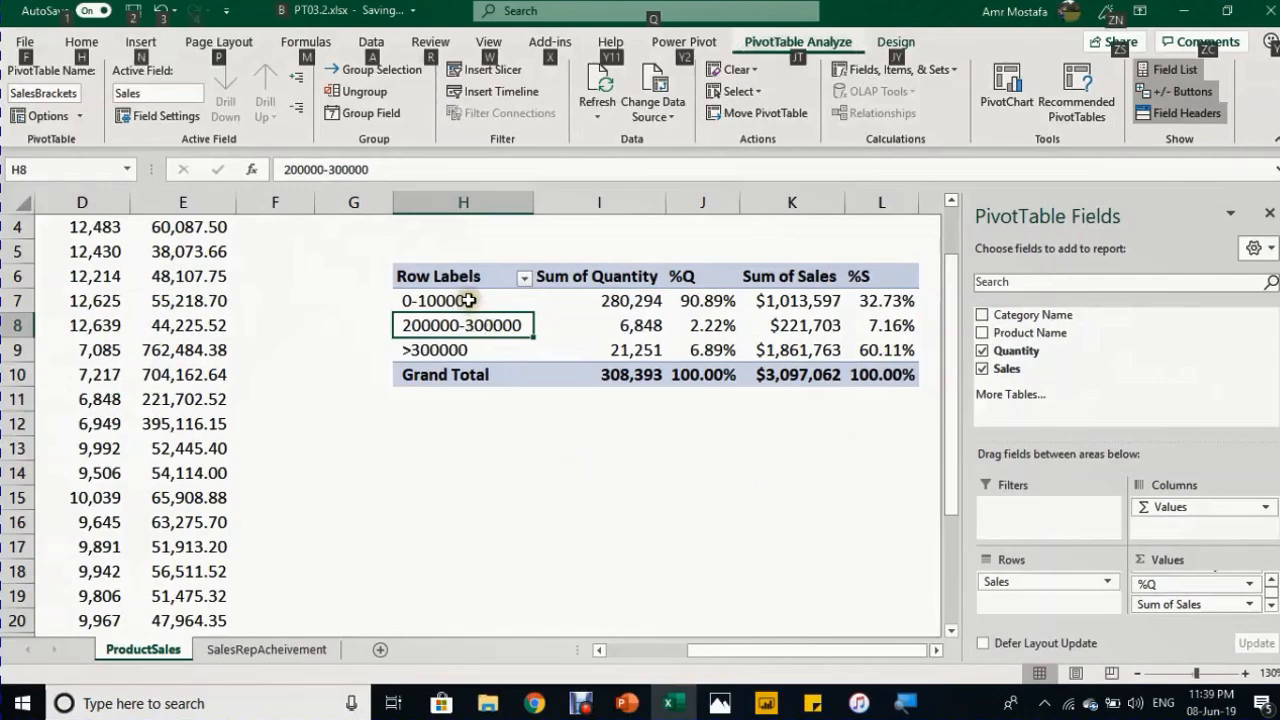
- Review the three bracket labels and their values, e.g. 90.89% quantity in 0-100000 and 60.11% sales in >300000
left_click(448, 300)
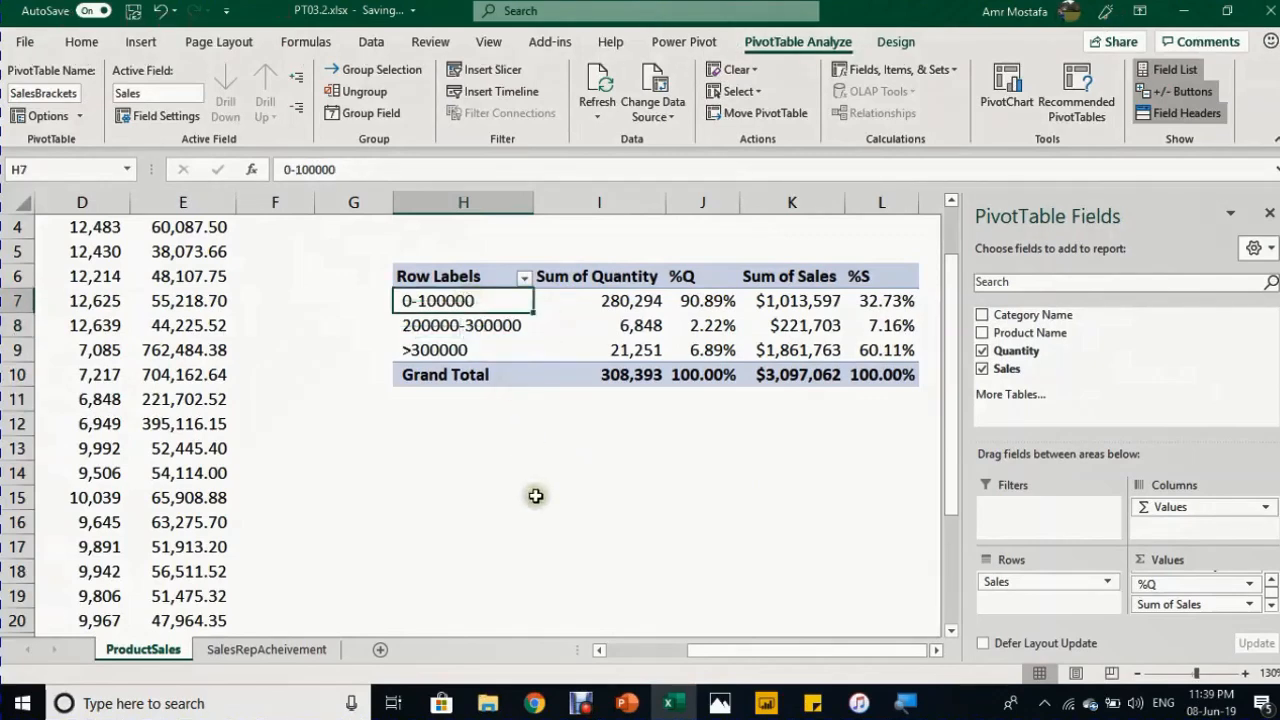
left_click(462, 324)
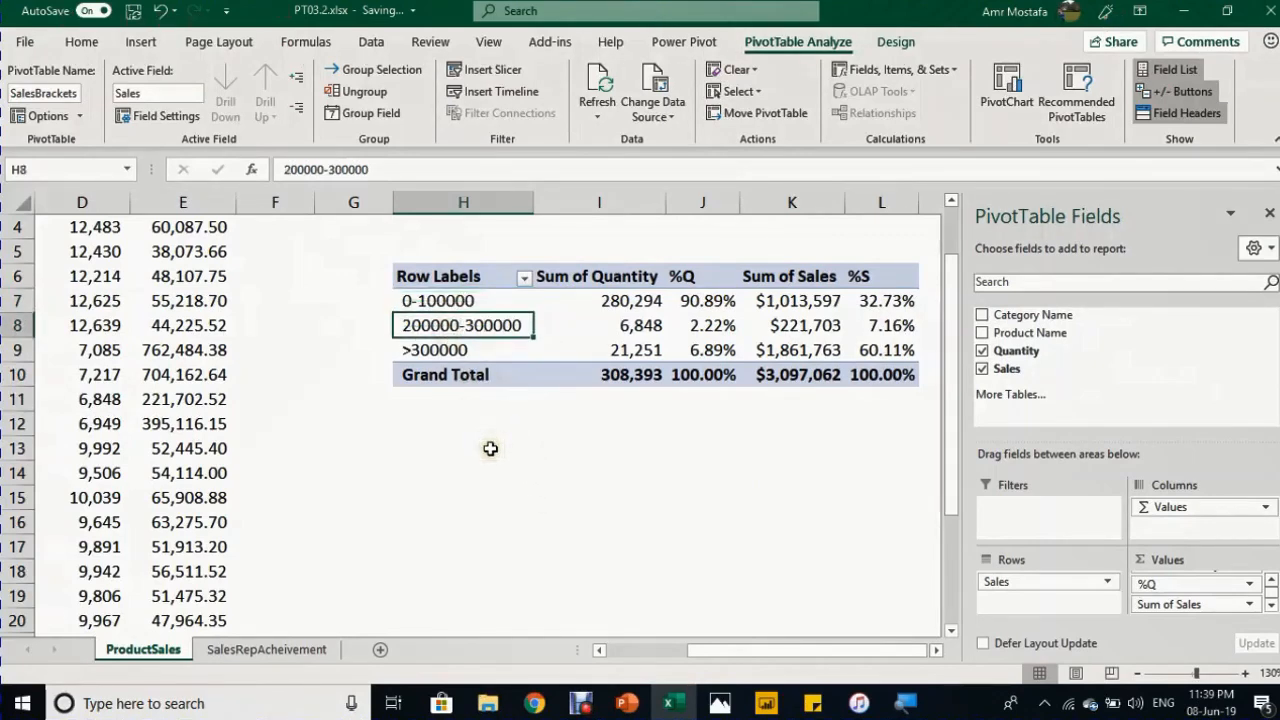
left_click(460, 348)
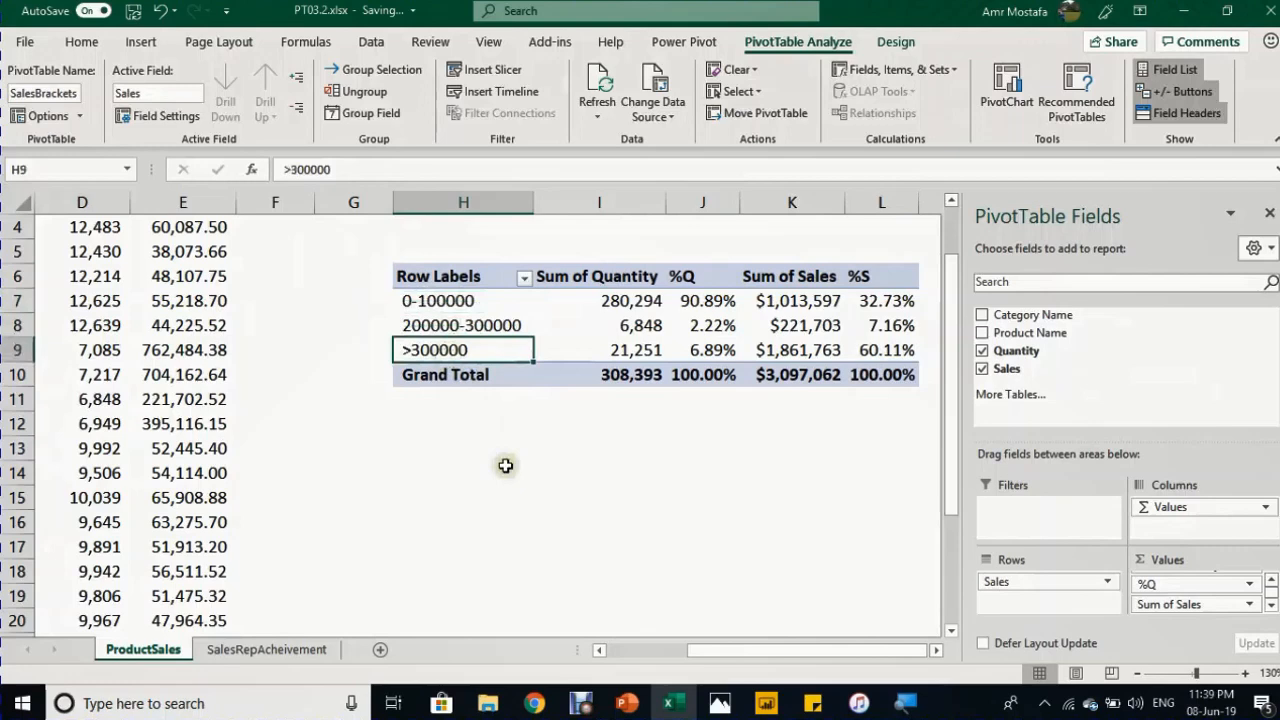
mouse_move(524, 400)
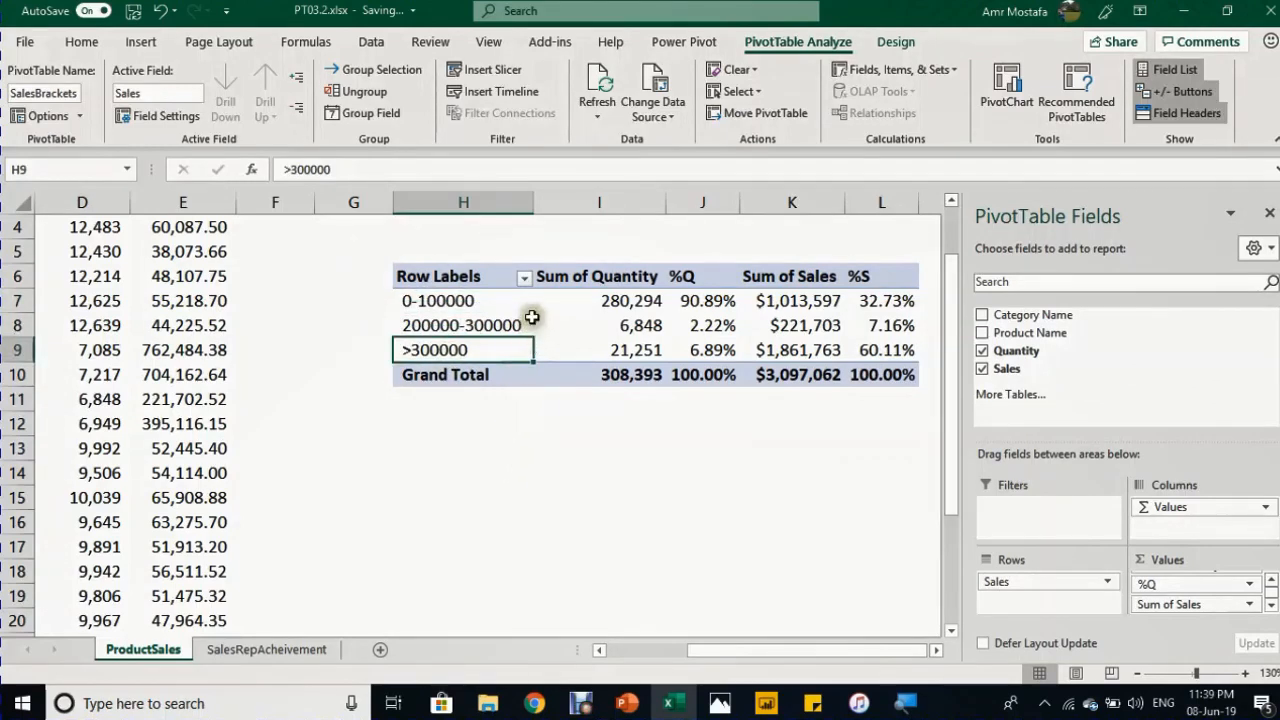
mouse_move(702, 312)
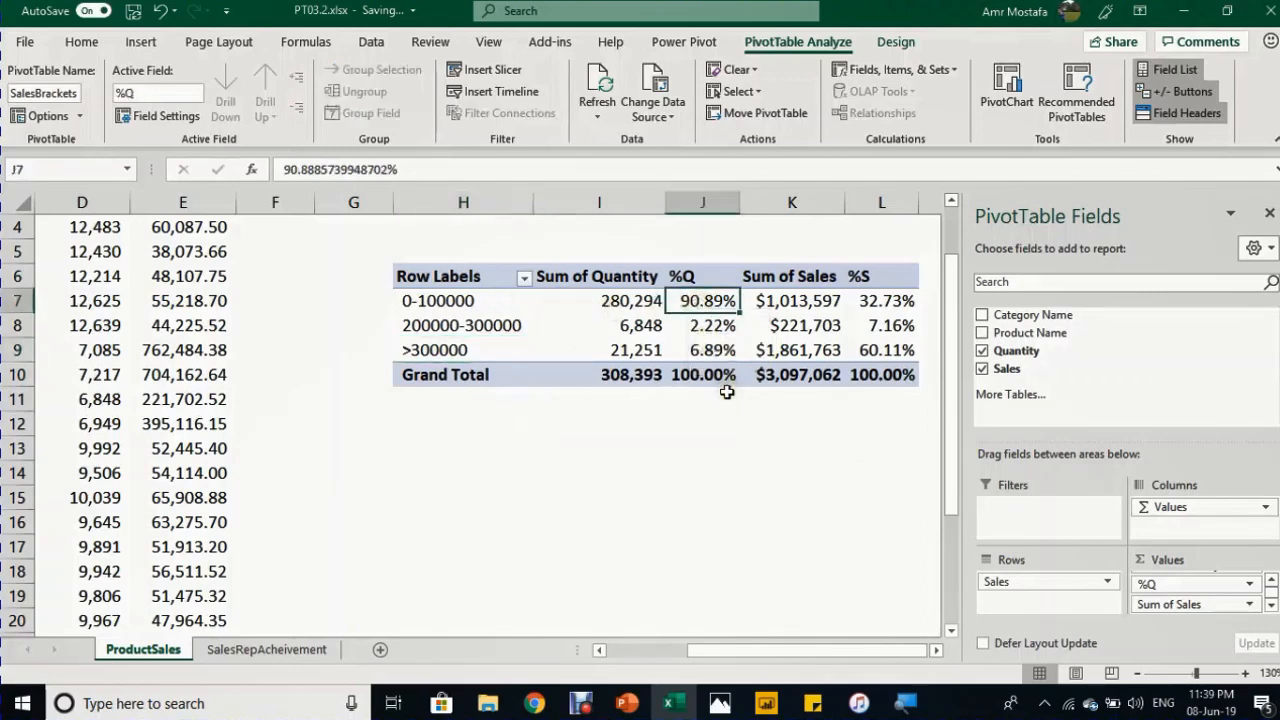
left_click(880, 300)
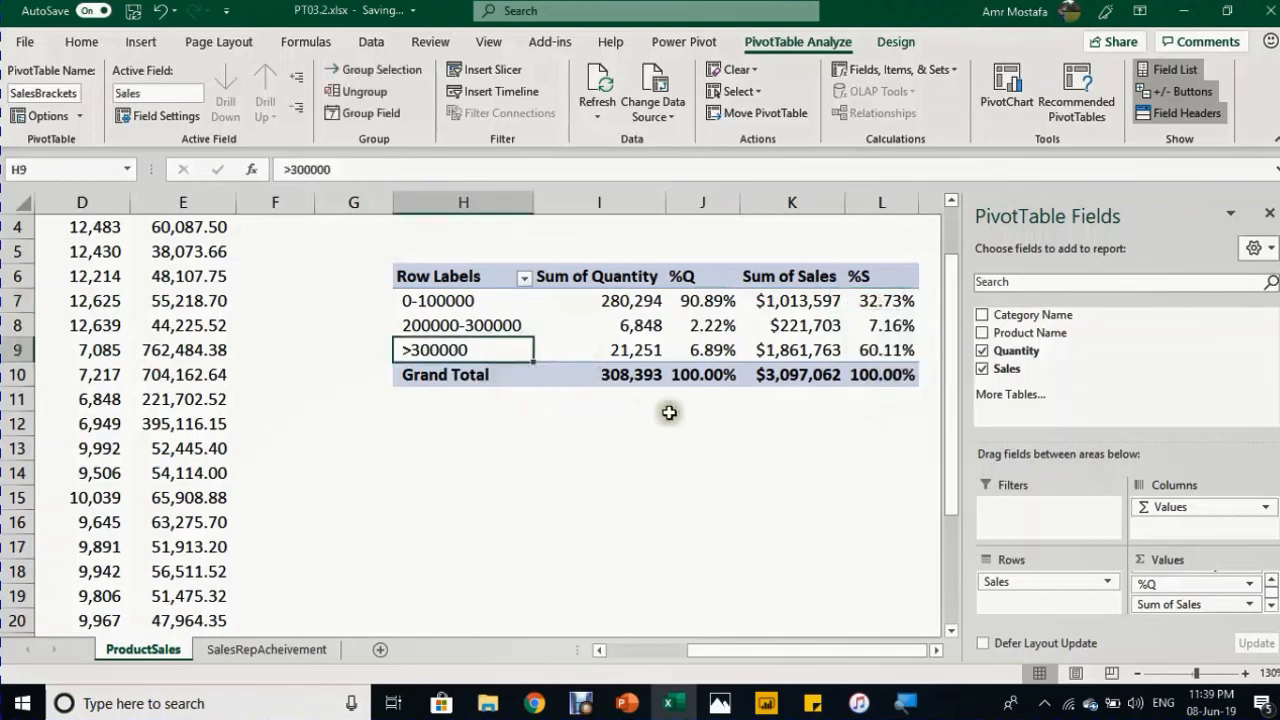
left_click(704, 348)
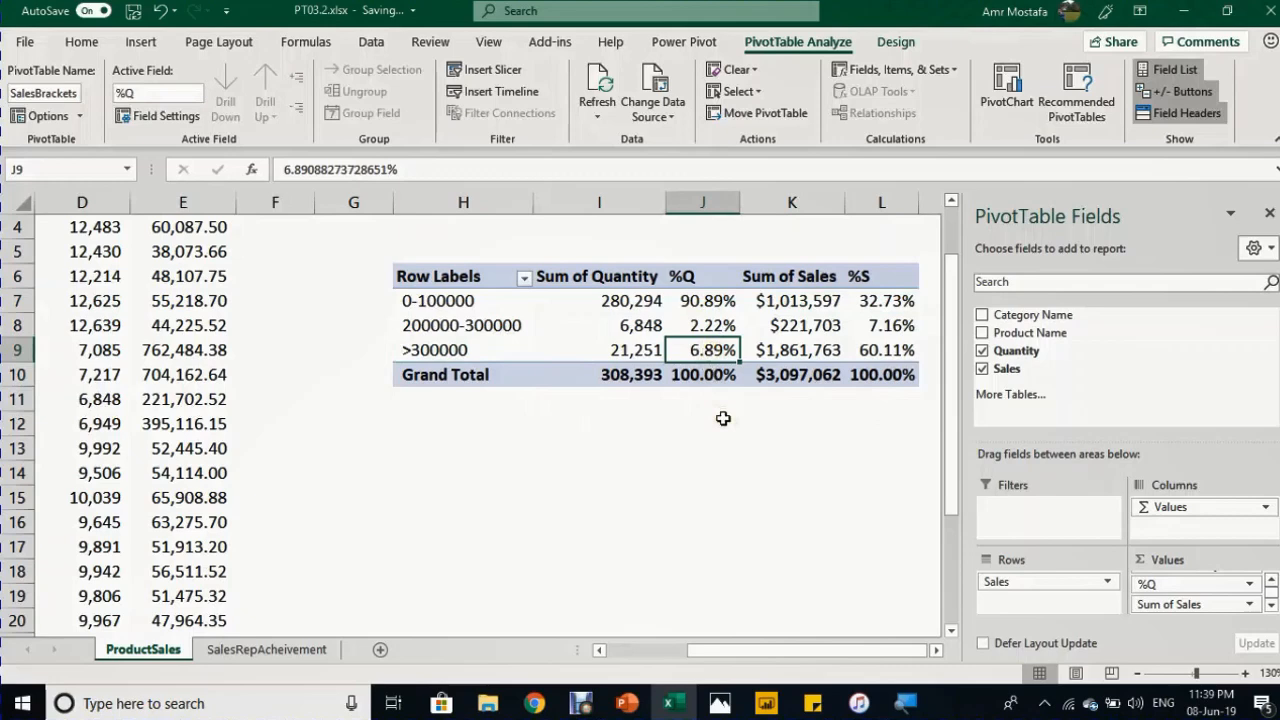
left_click(880, 348)
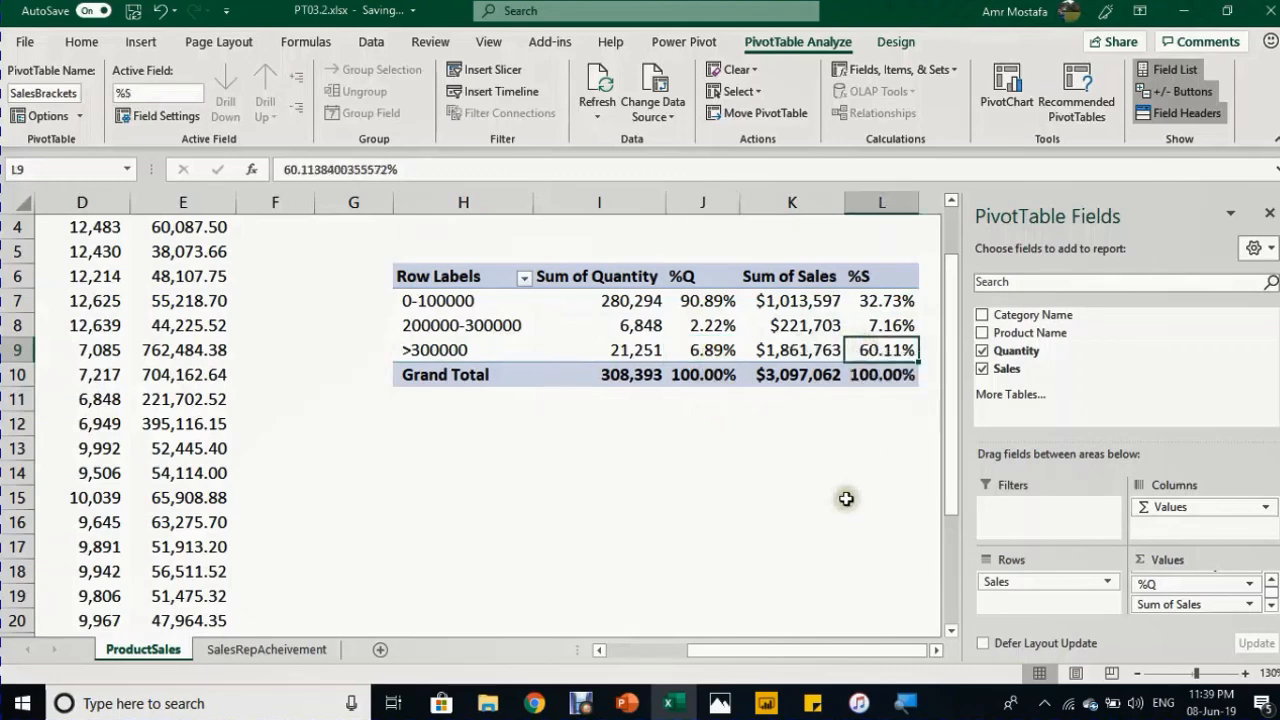
mouse_move(848, 494)
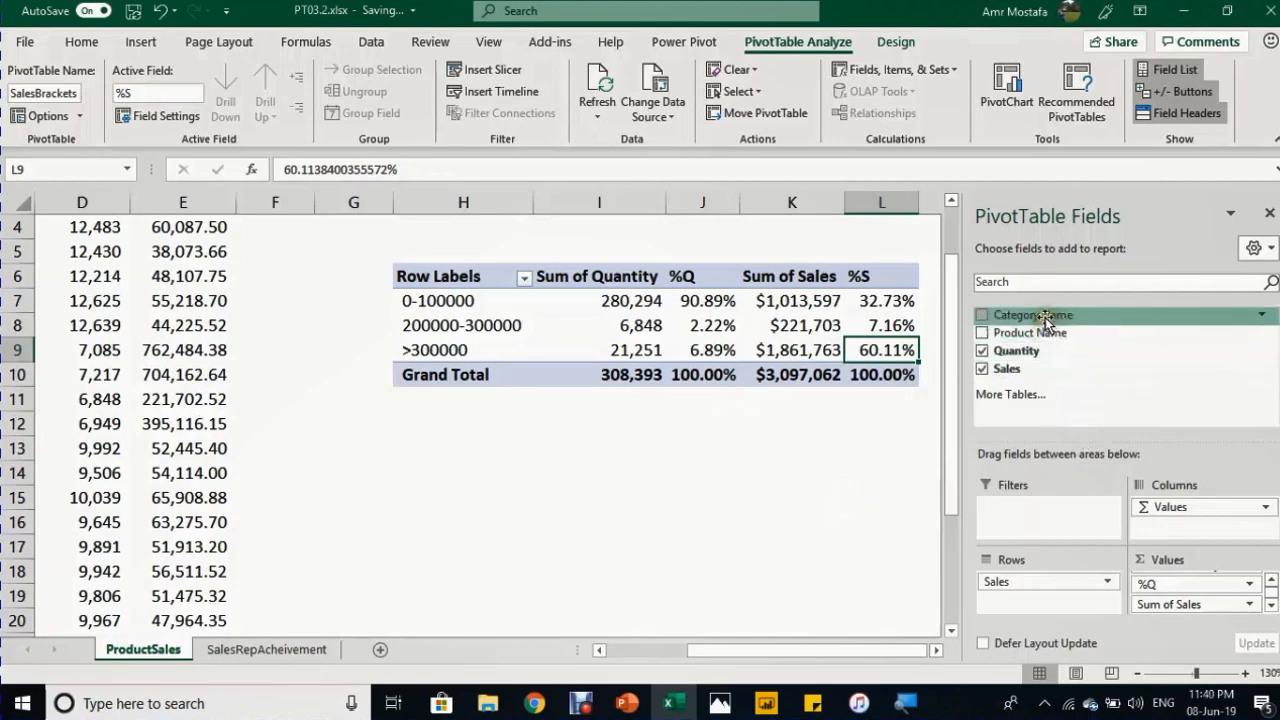
- Nest Category Name under each sales bracket and inspect the >300000 bracket's totals and shares
left_click_drag(1032, 314, 1076, 592)
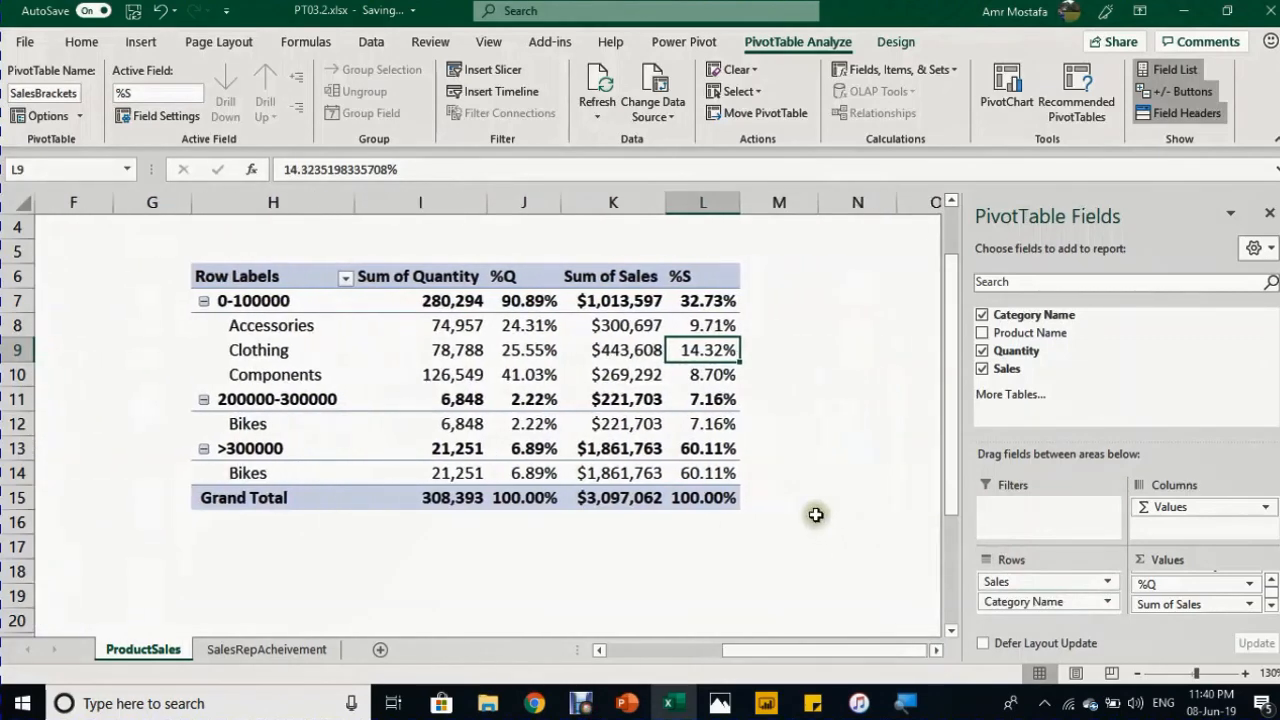
mouse_move(798, 486)
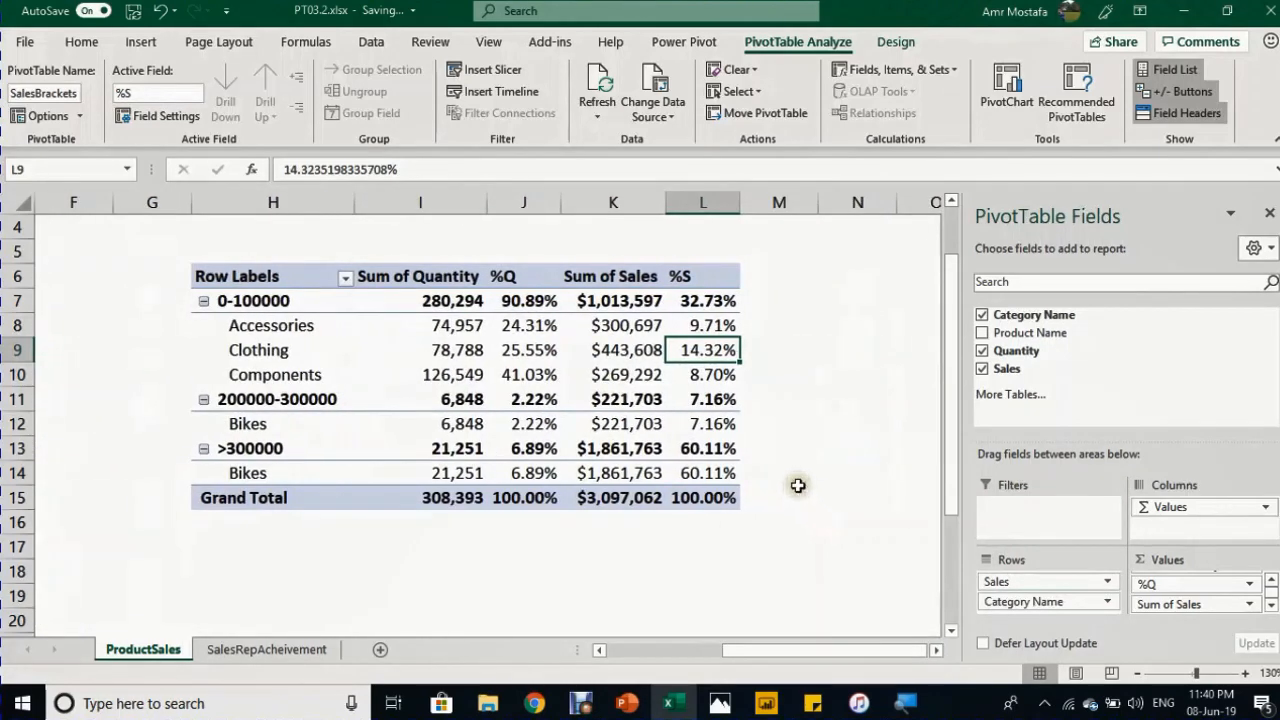
mouse_move(716, 450)
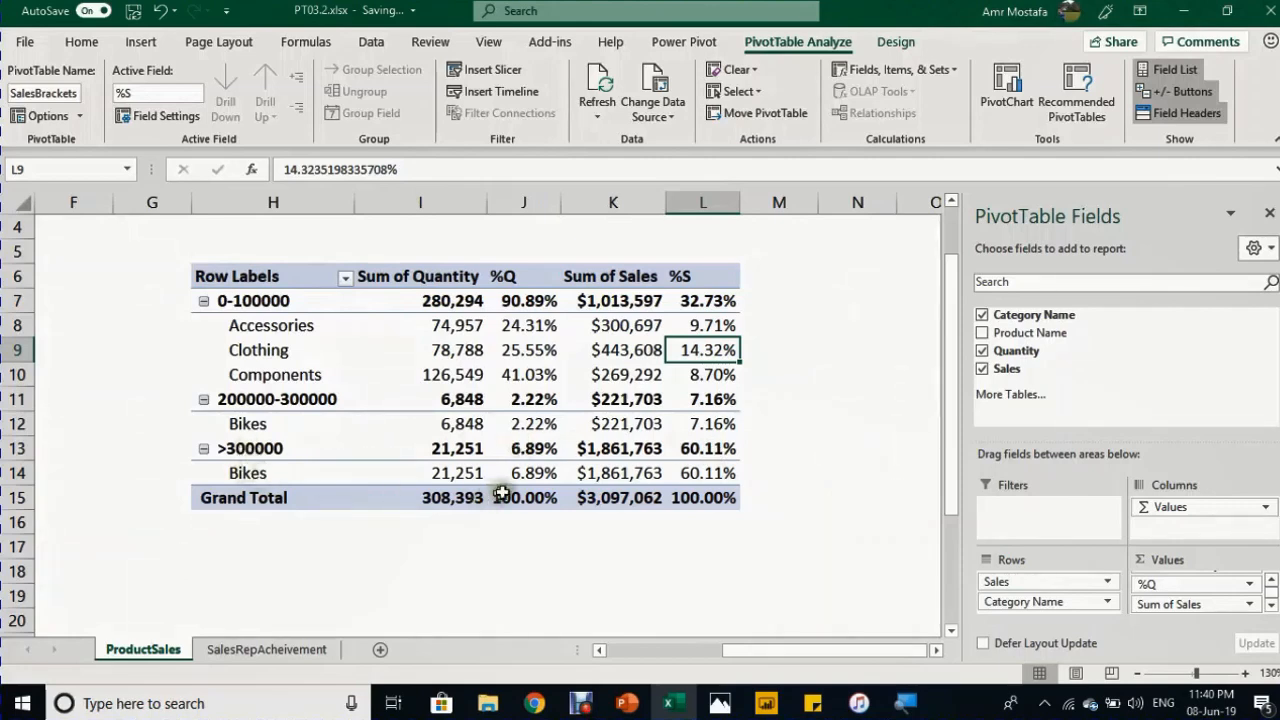
left_click(614, 448)
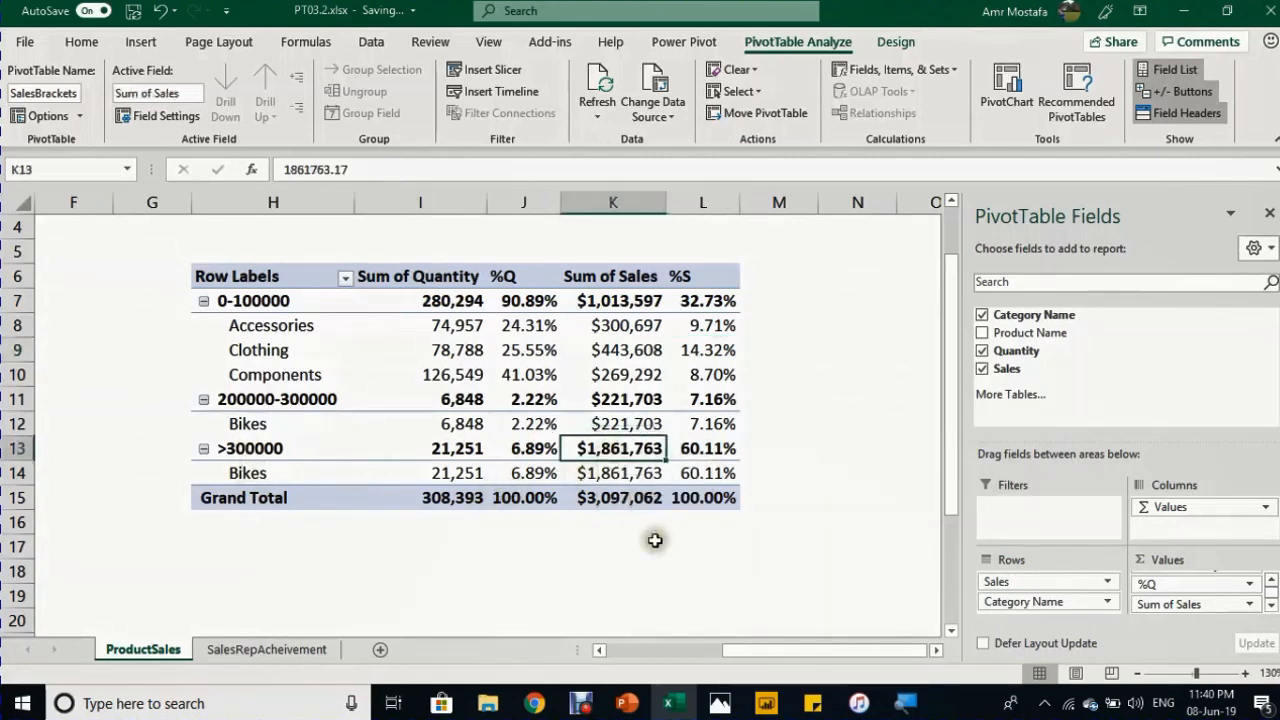
left_click(704, 448)
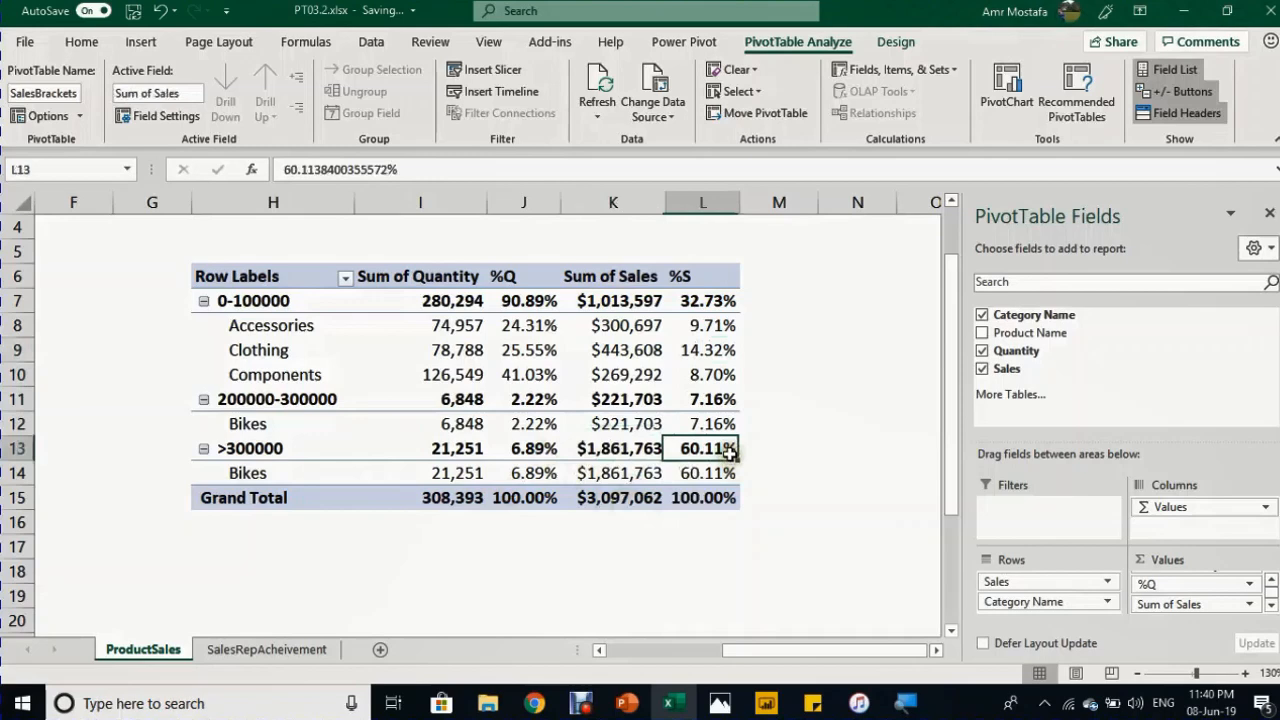
left_click(524, 448)
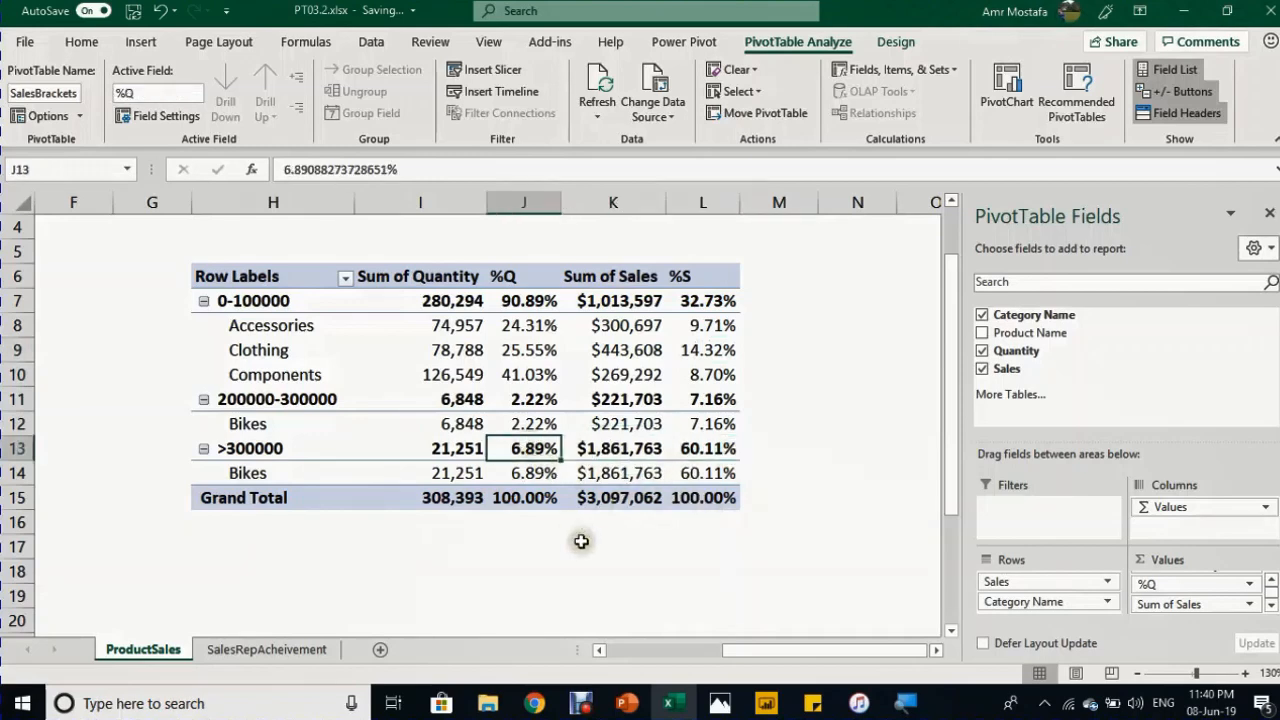
mouse_move(580, 532)
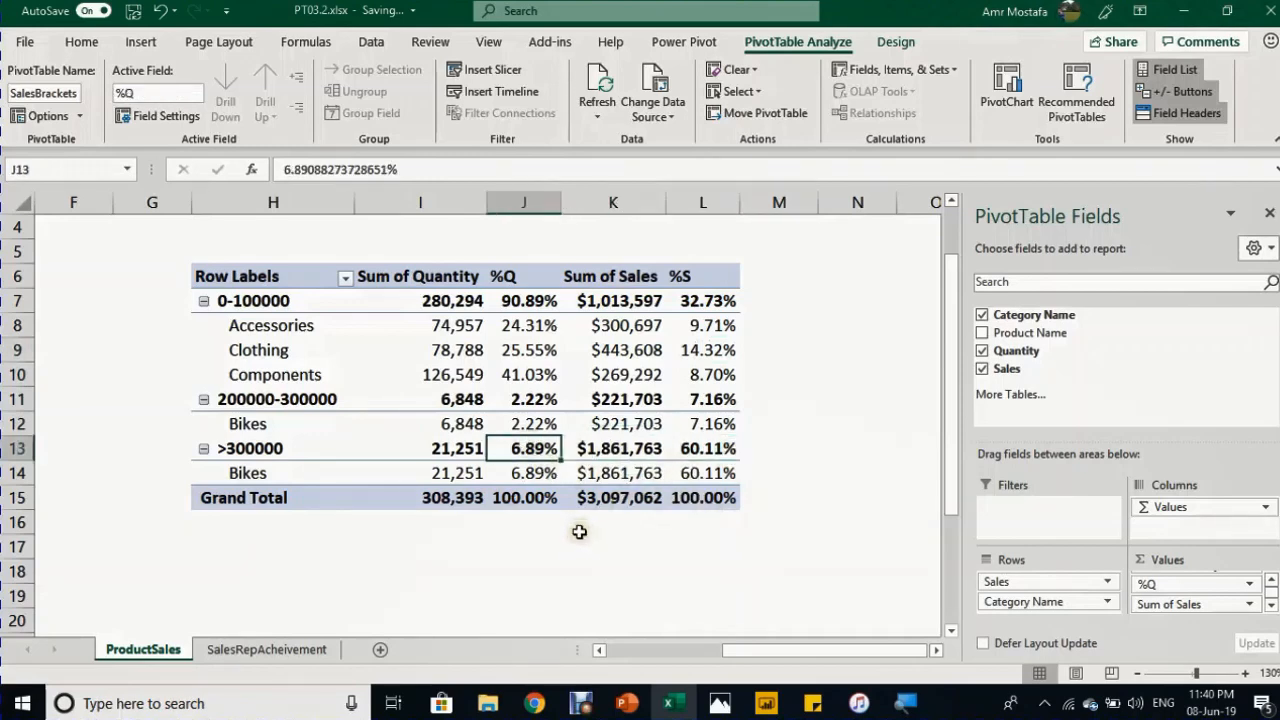
mouse_move(578, 532)
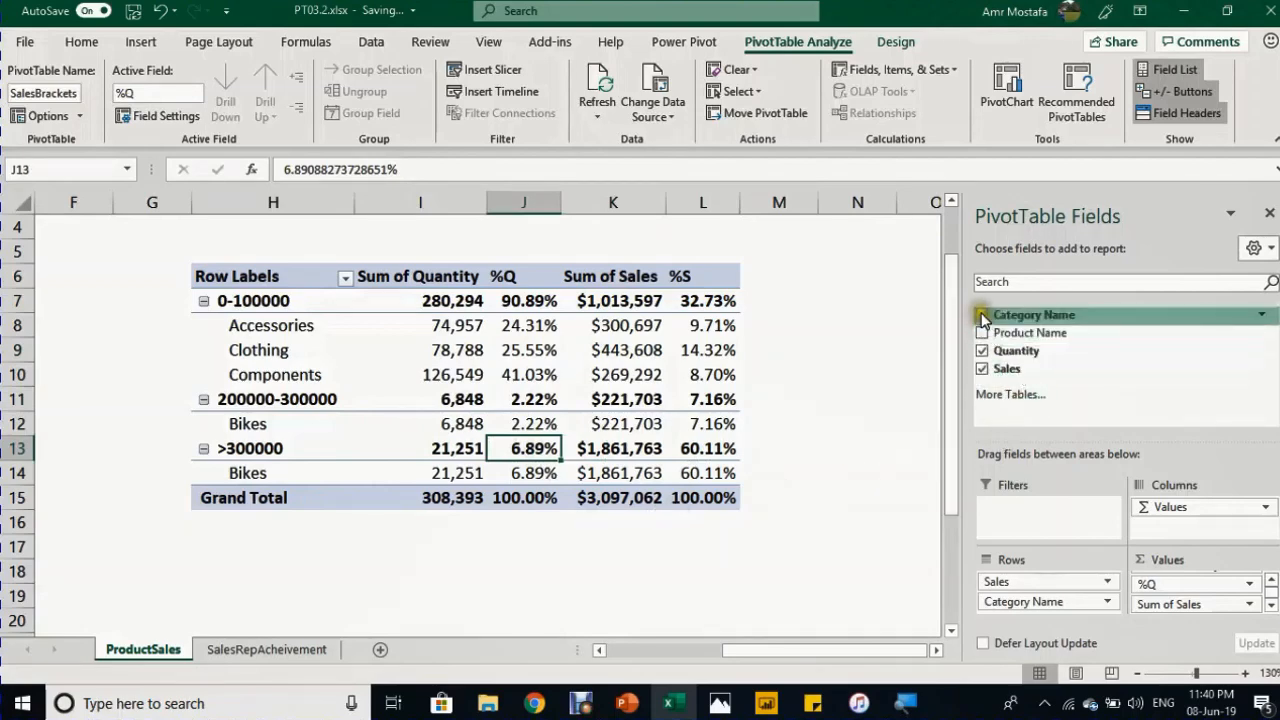
- Replace Category Name with Product Name in Rows and inspect the Bottom Brackets sales share
left_click(982, 314)
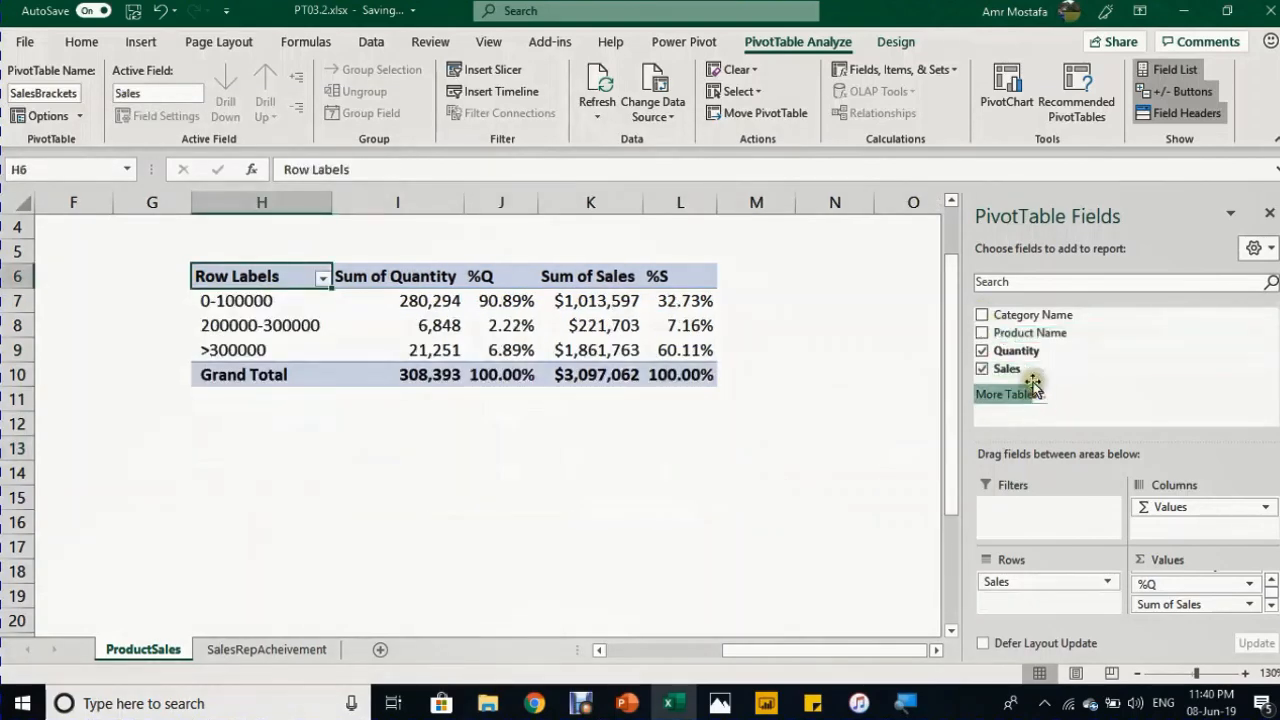
left_click(982, 332)
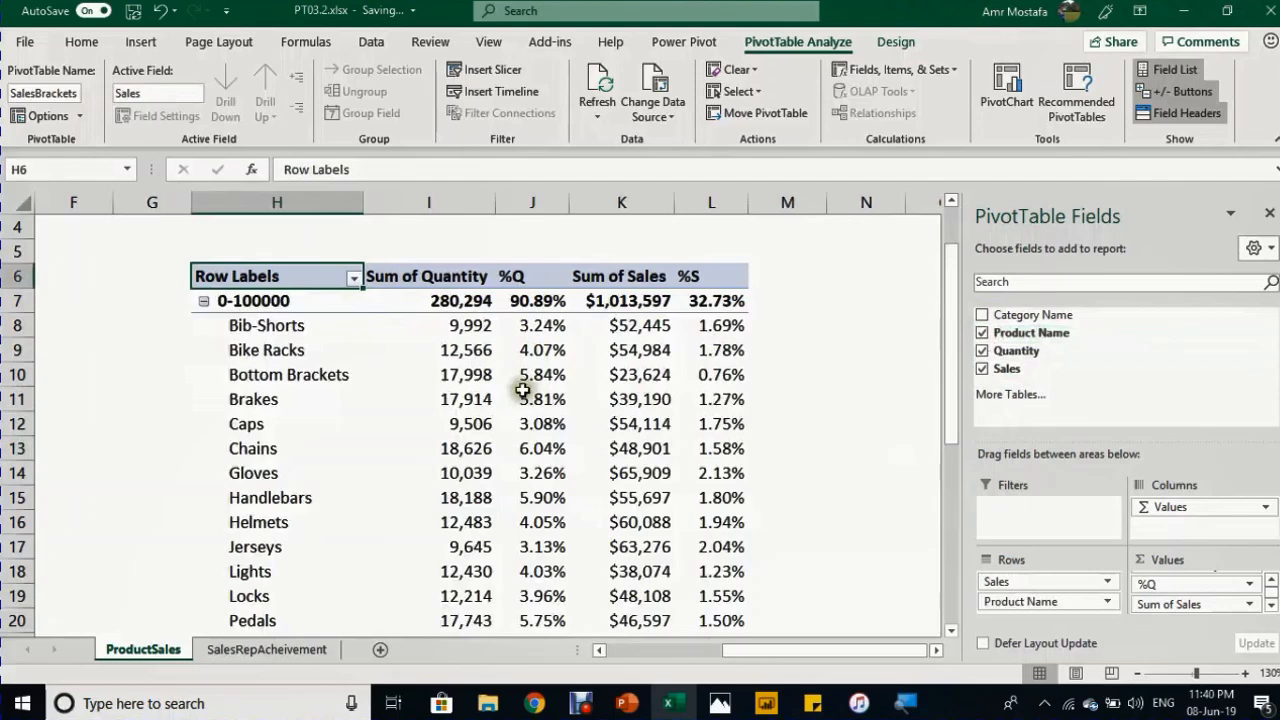
scroll("down", 3)
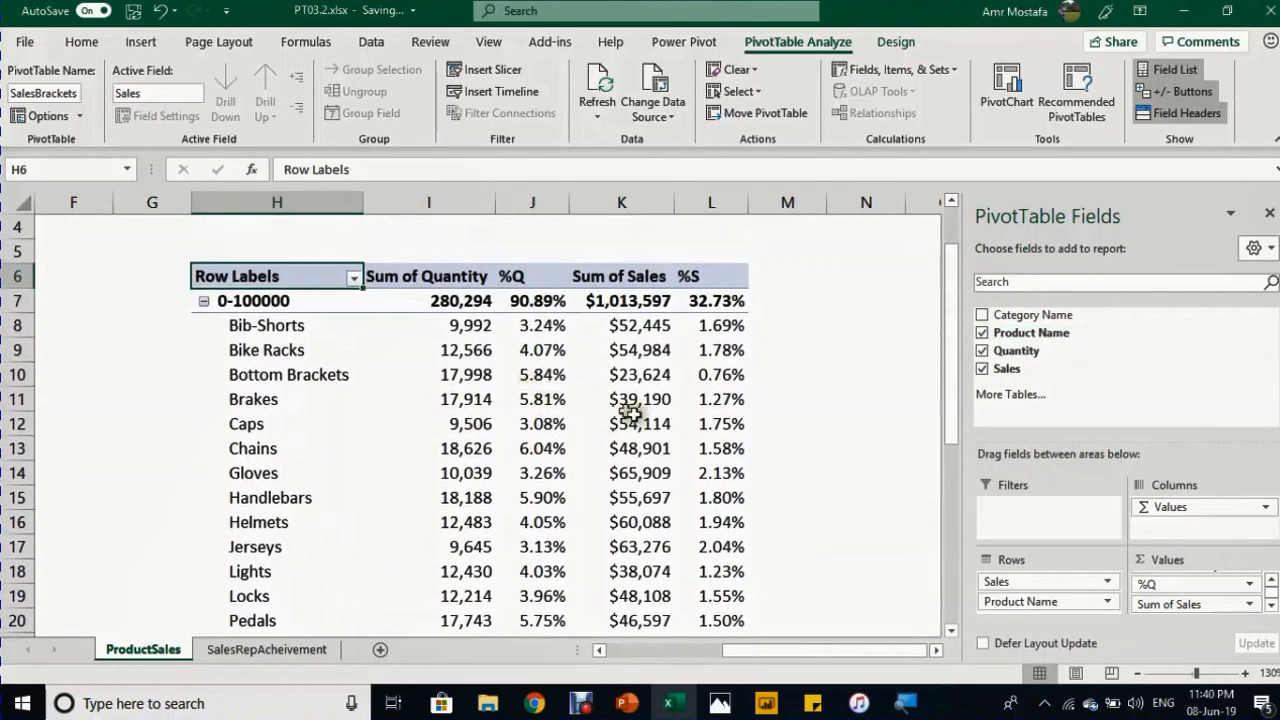
mouse_move(704, 336)
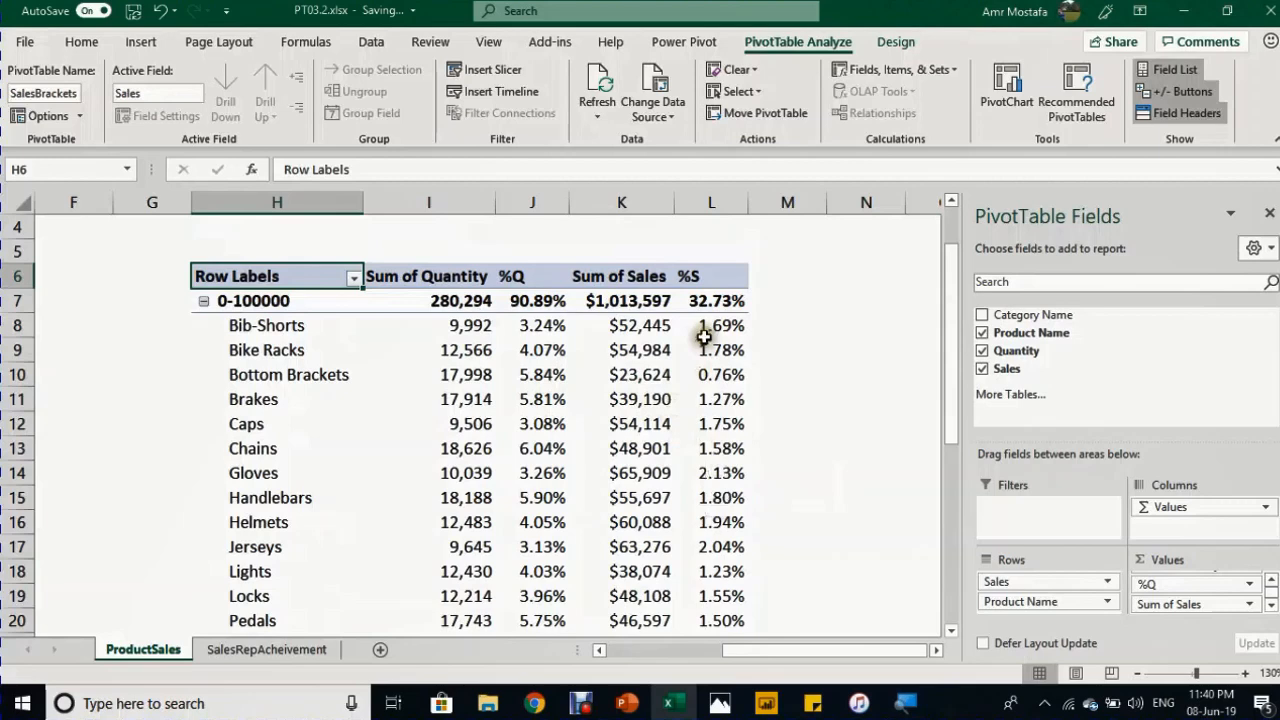
mouse_move(700, 424)
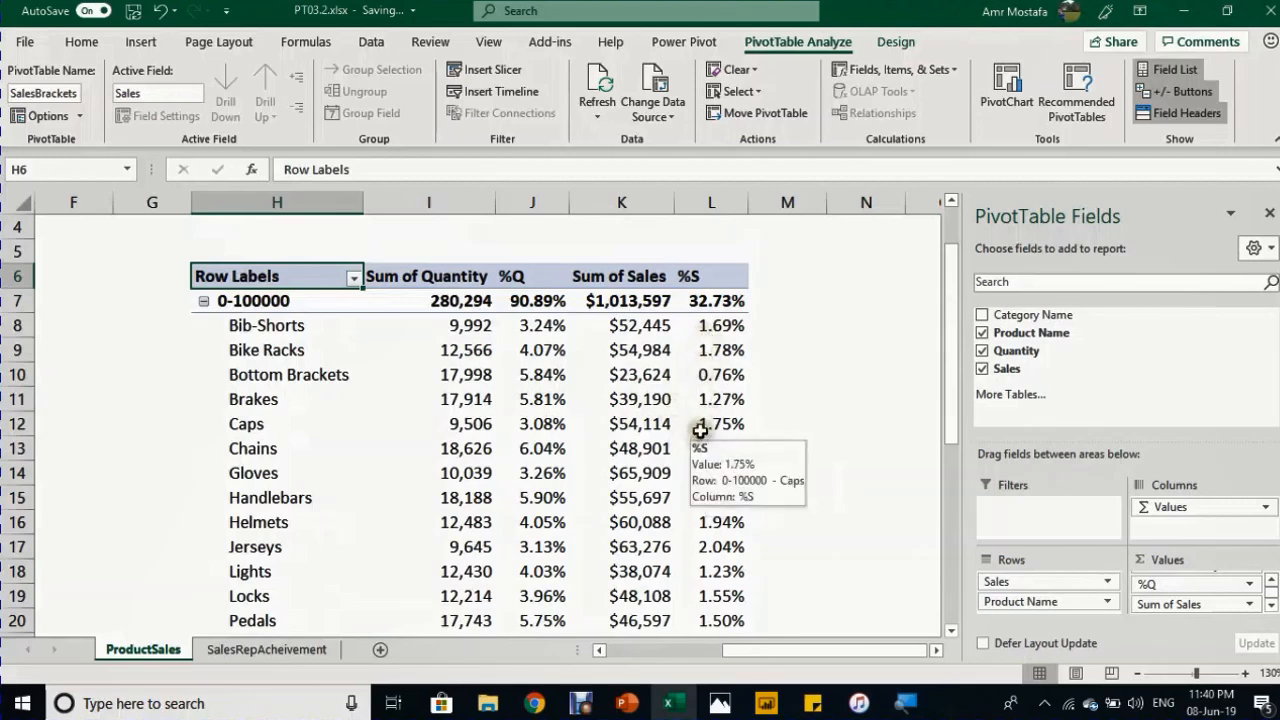
left_click(712, 374)
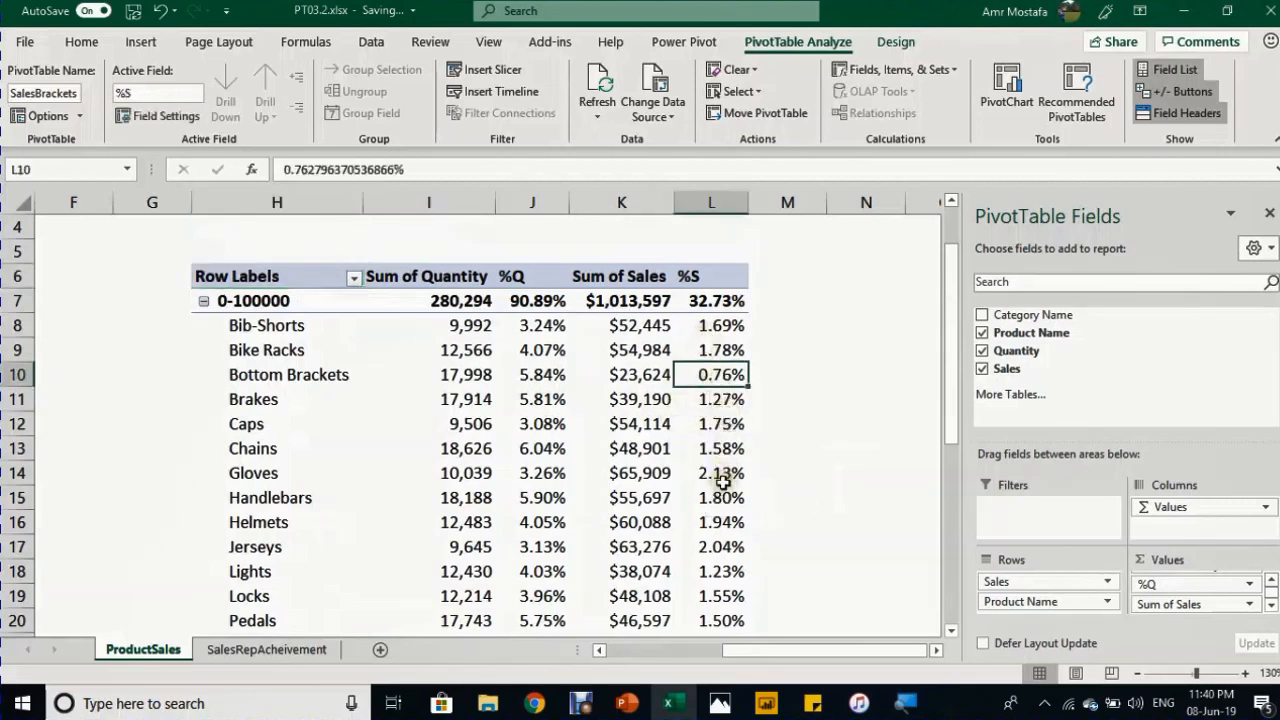
mouse_move(696, 296)
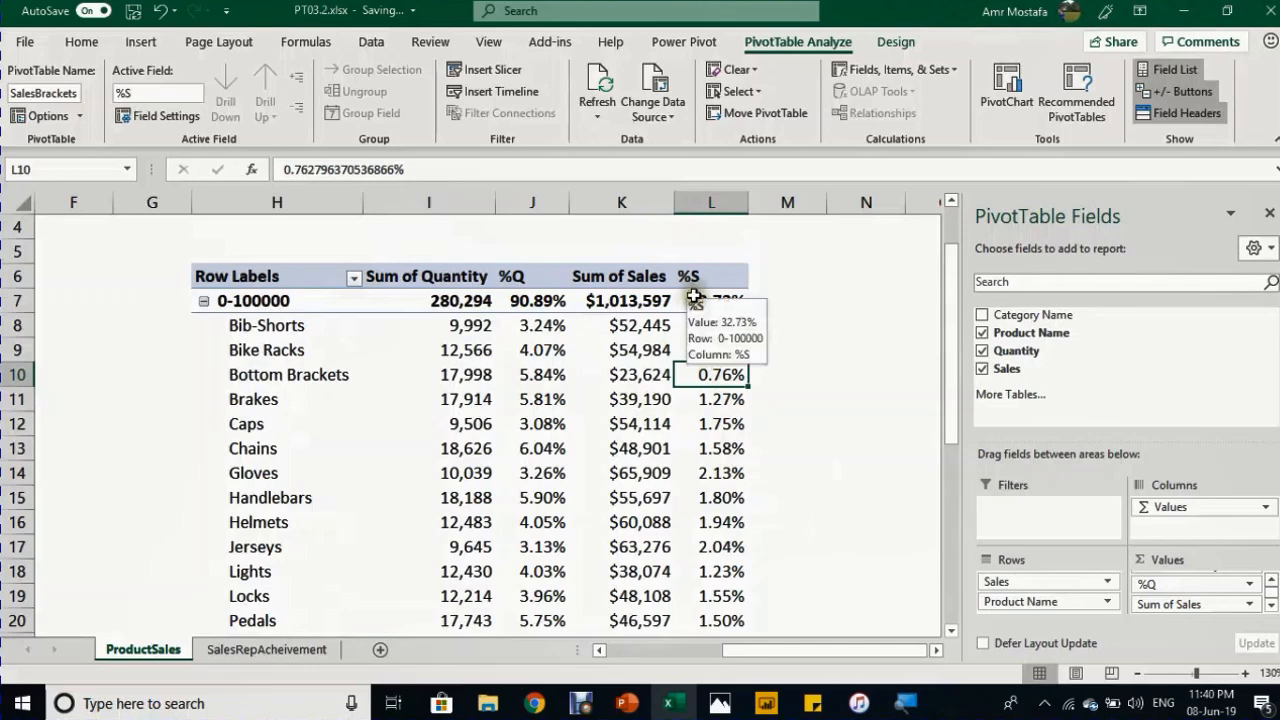
- Apply conditional-formatting data bars to all %S values in the product PivotTable
left_click(76, 40)
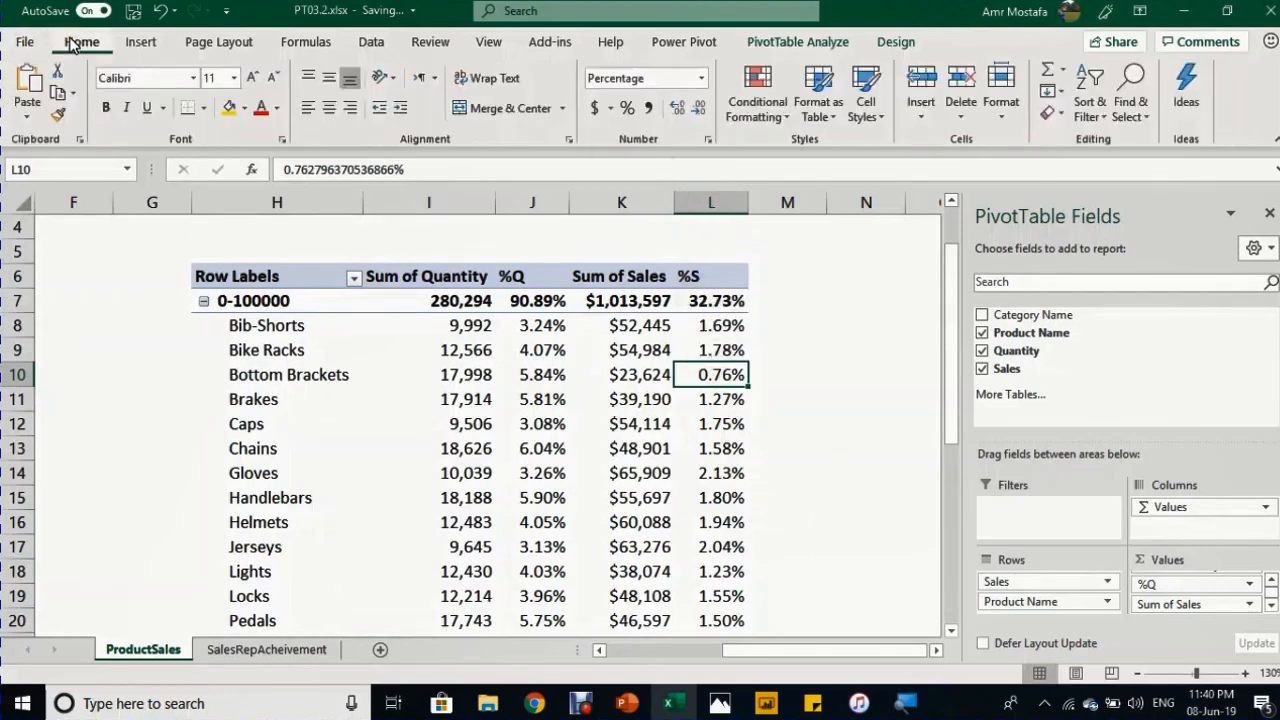
left_click(756, 96)
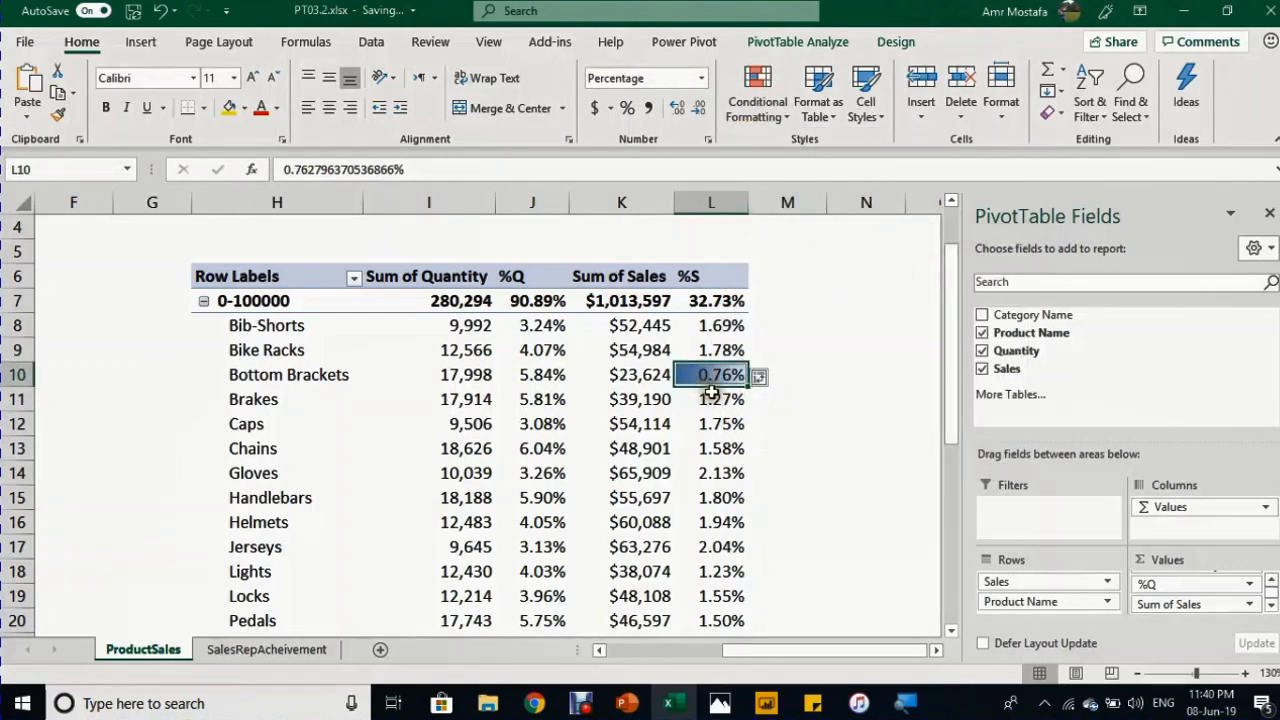
mouse_move(752, 404)
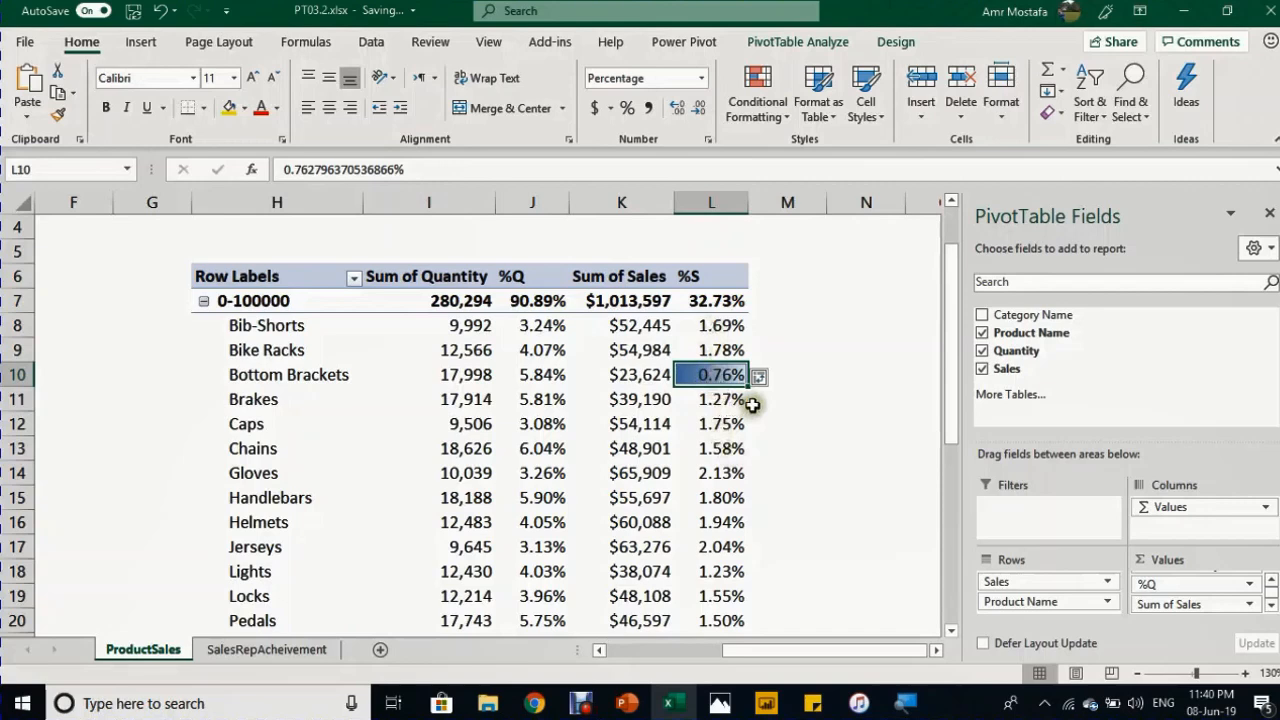
mouse_move(768, 376)
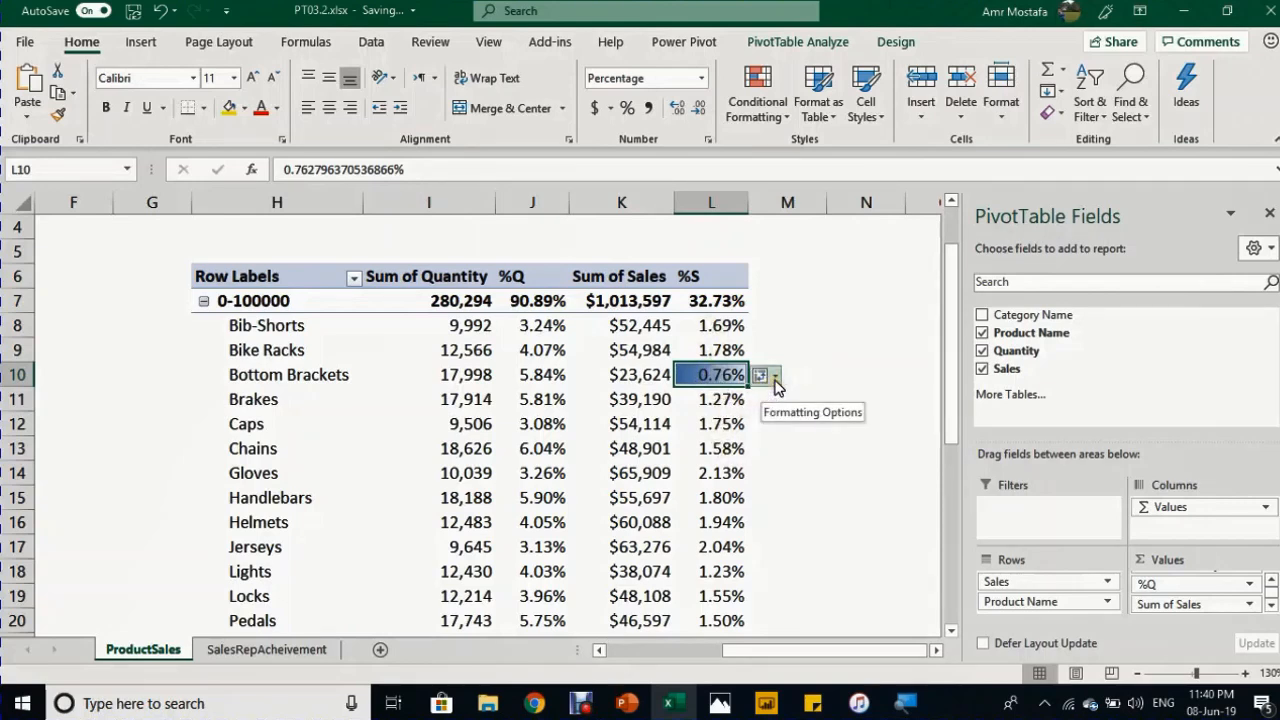
left_click(772, 376)
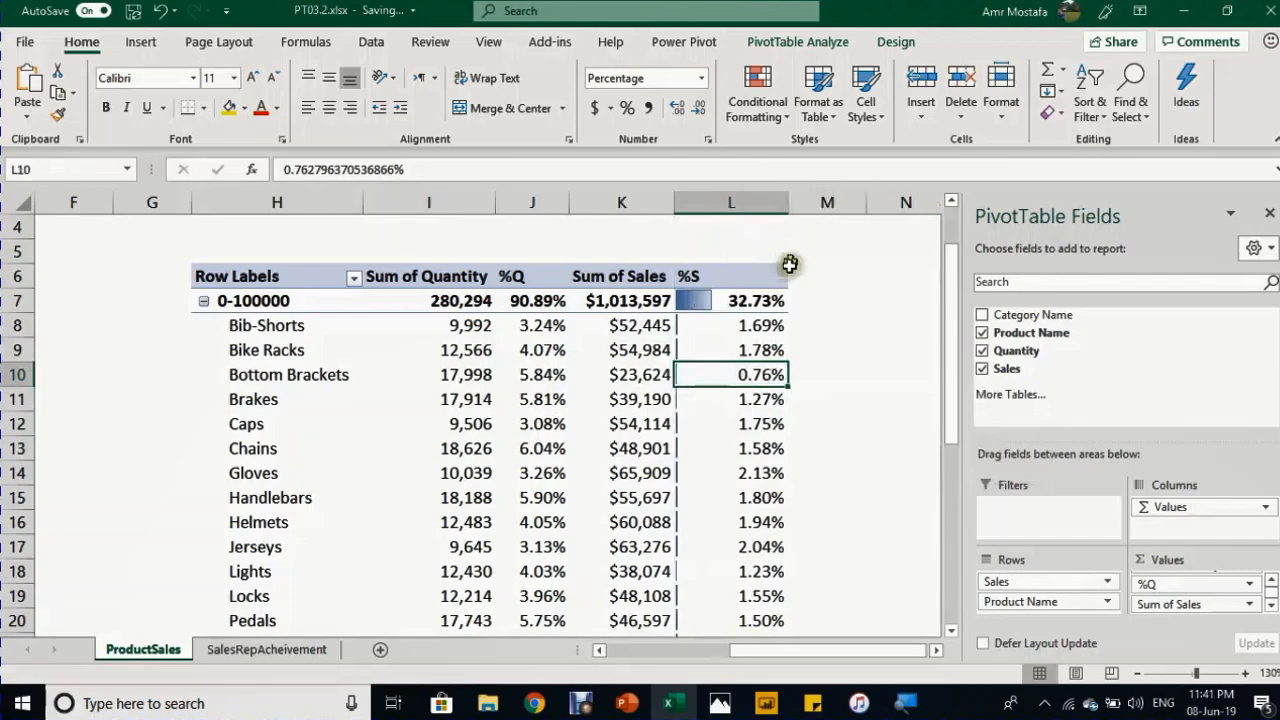
- Switch to the SalesRepAcheivement sheet listing reps and performance brackets
scroll("down", 3)
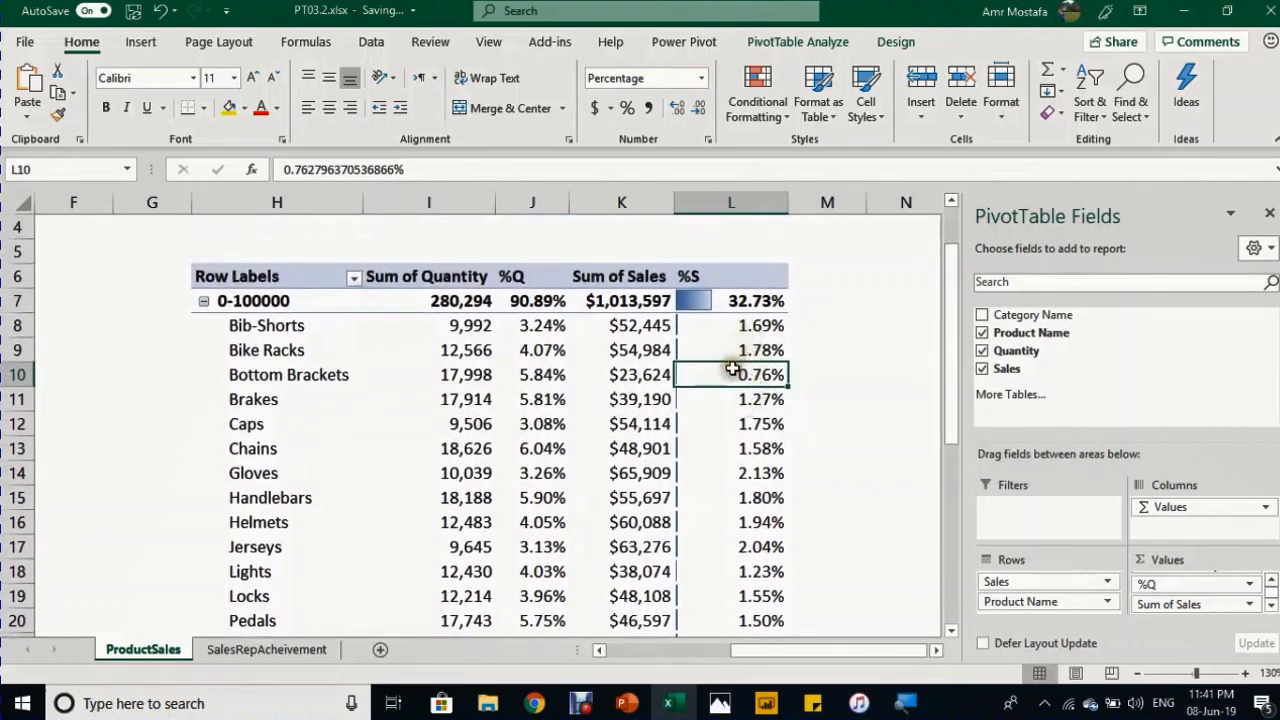
scroll("down", 3)
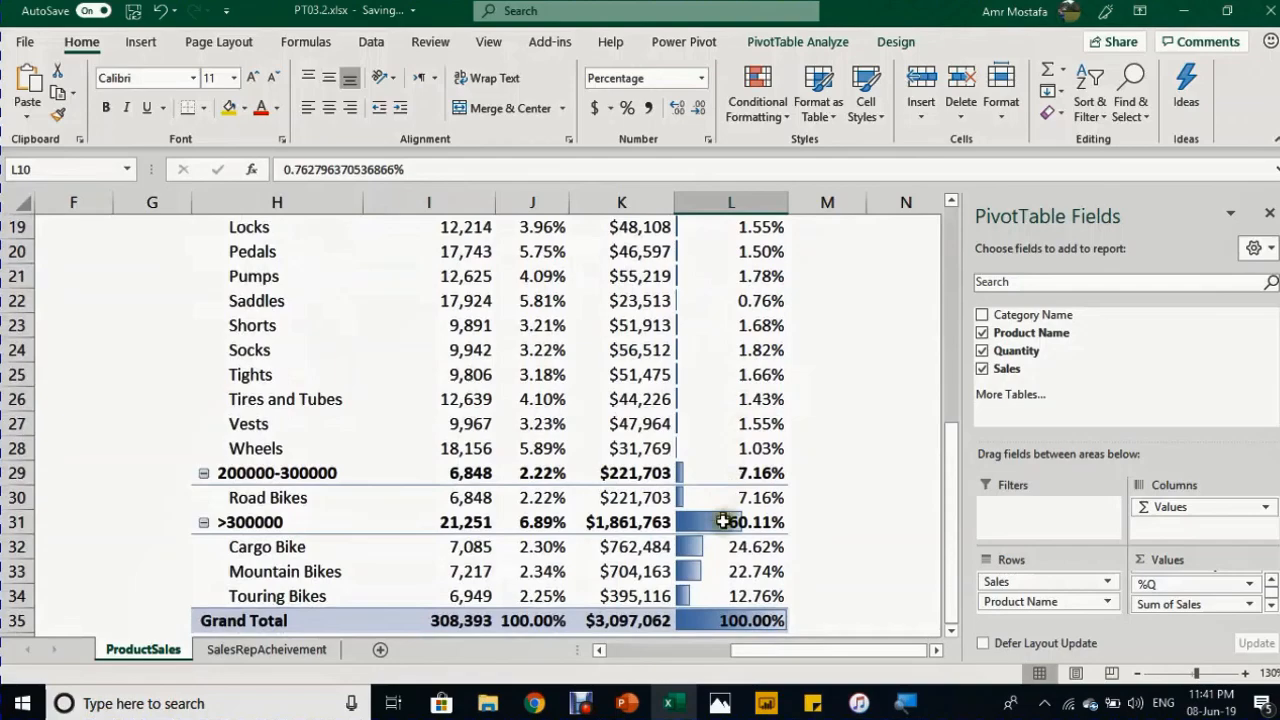
mouse_move(712, 492)
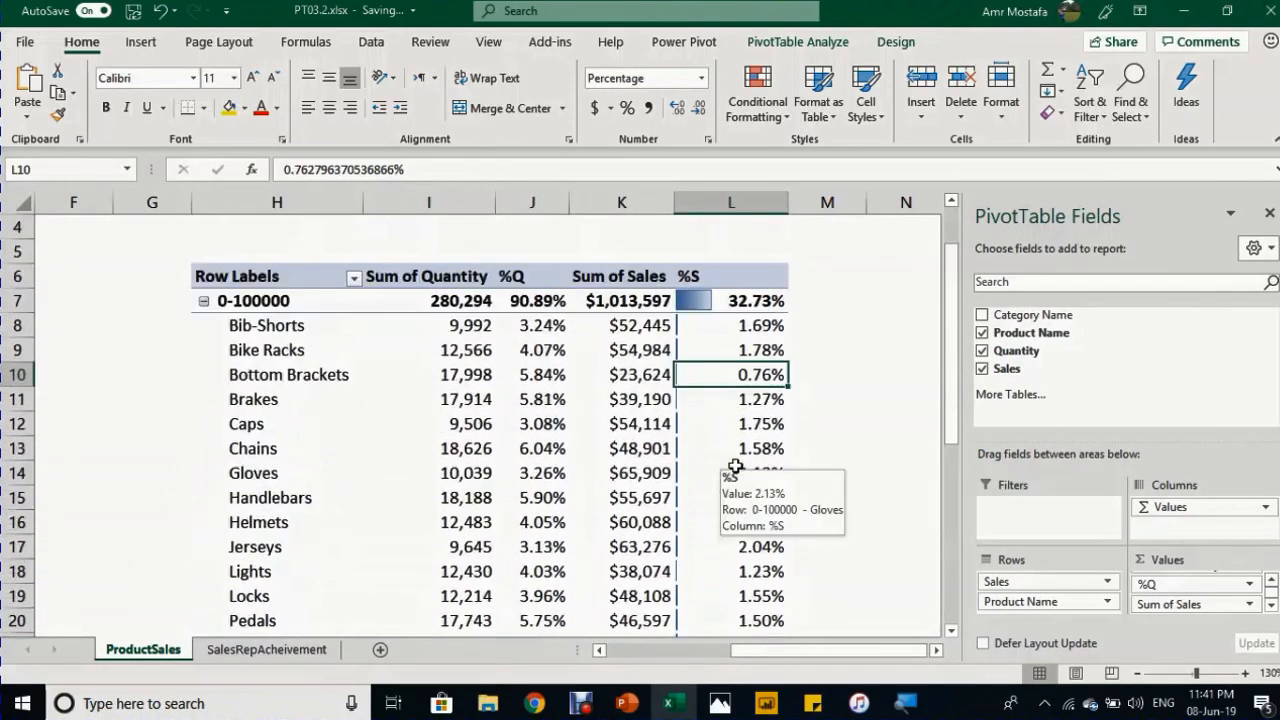
left_click(266, 648)
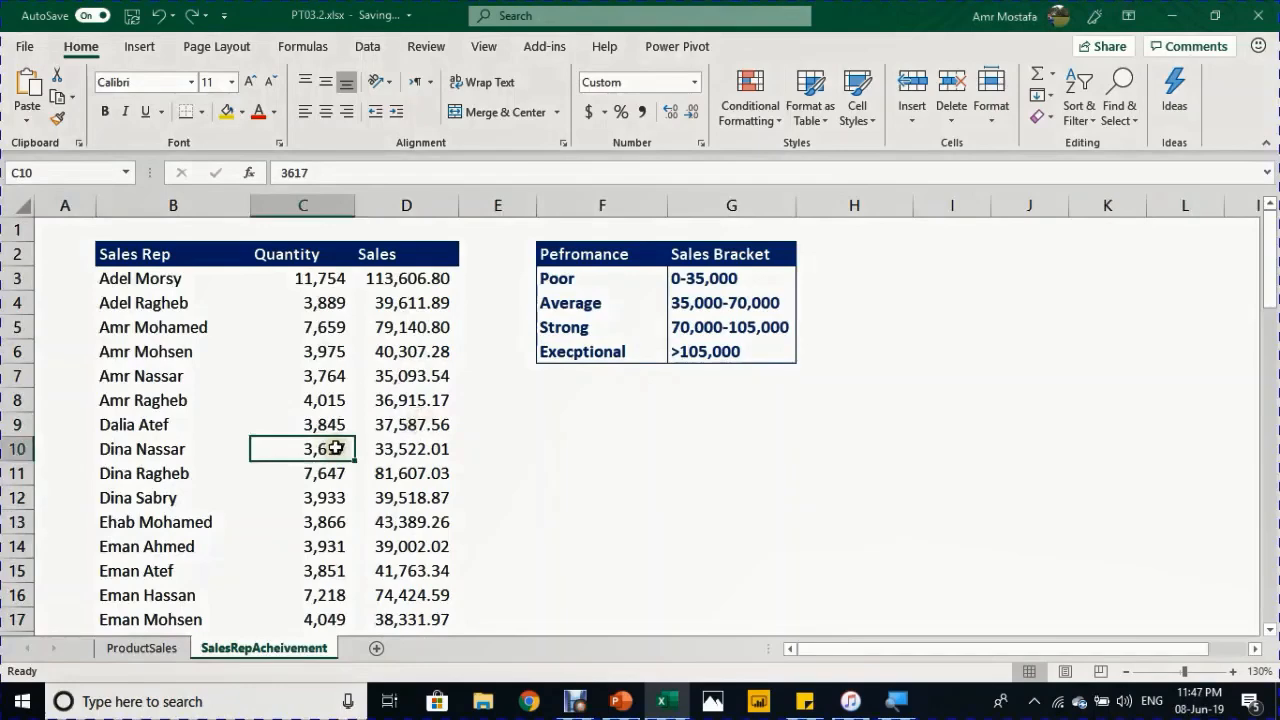
- Start a PivotTable from the sales rep table B2:D71 via Insert > PivotTable
scroll("down", 3)
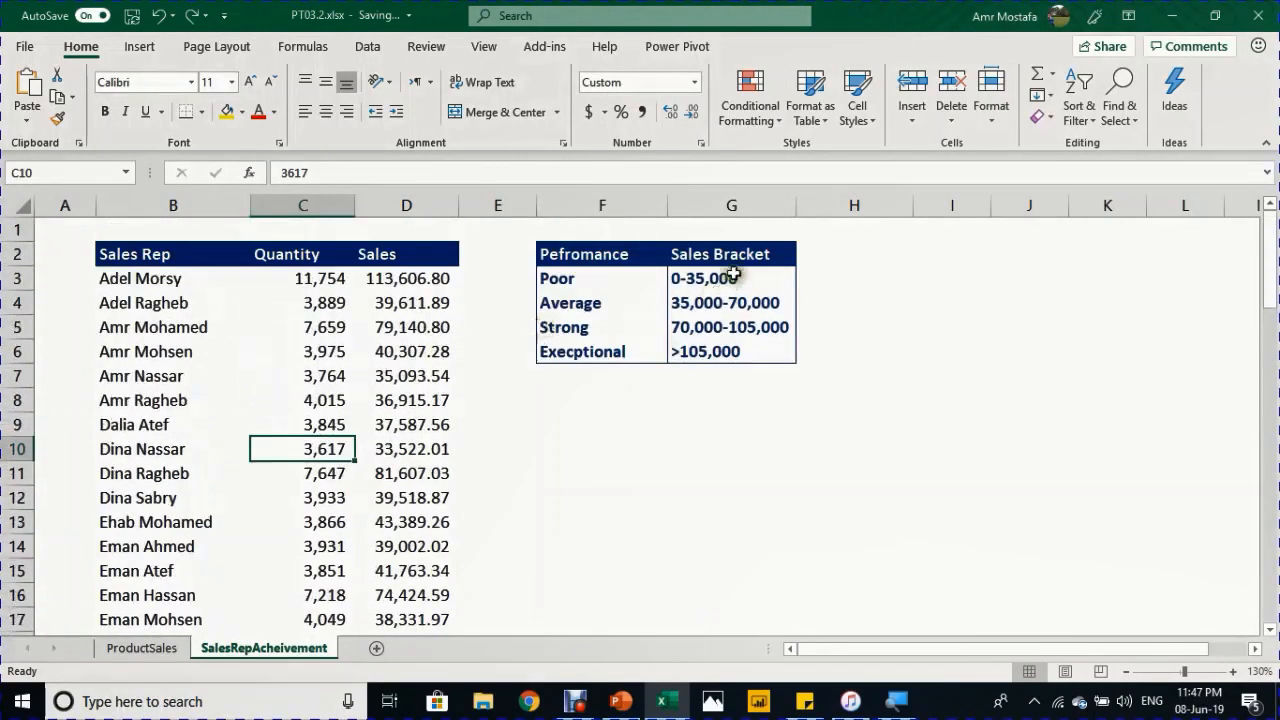
mouse_move(680, 360)
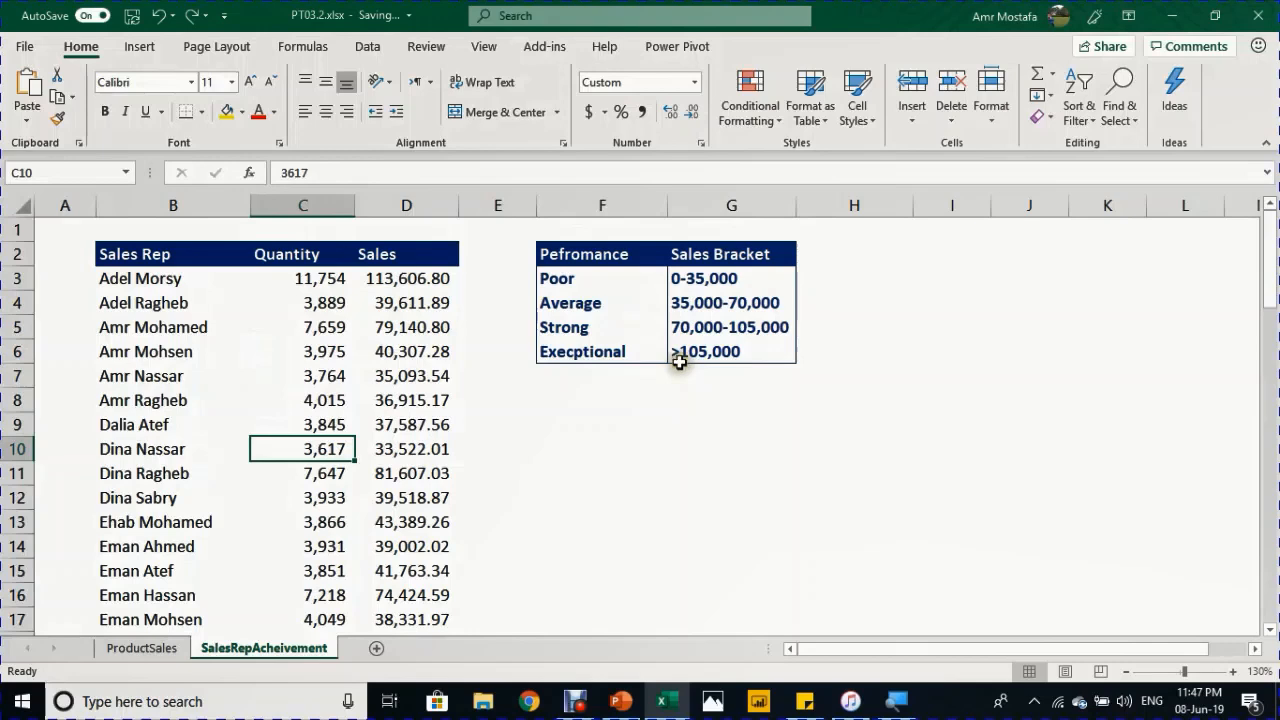
left_click(586, 278)
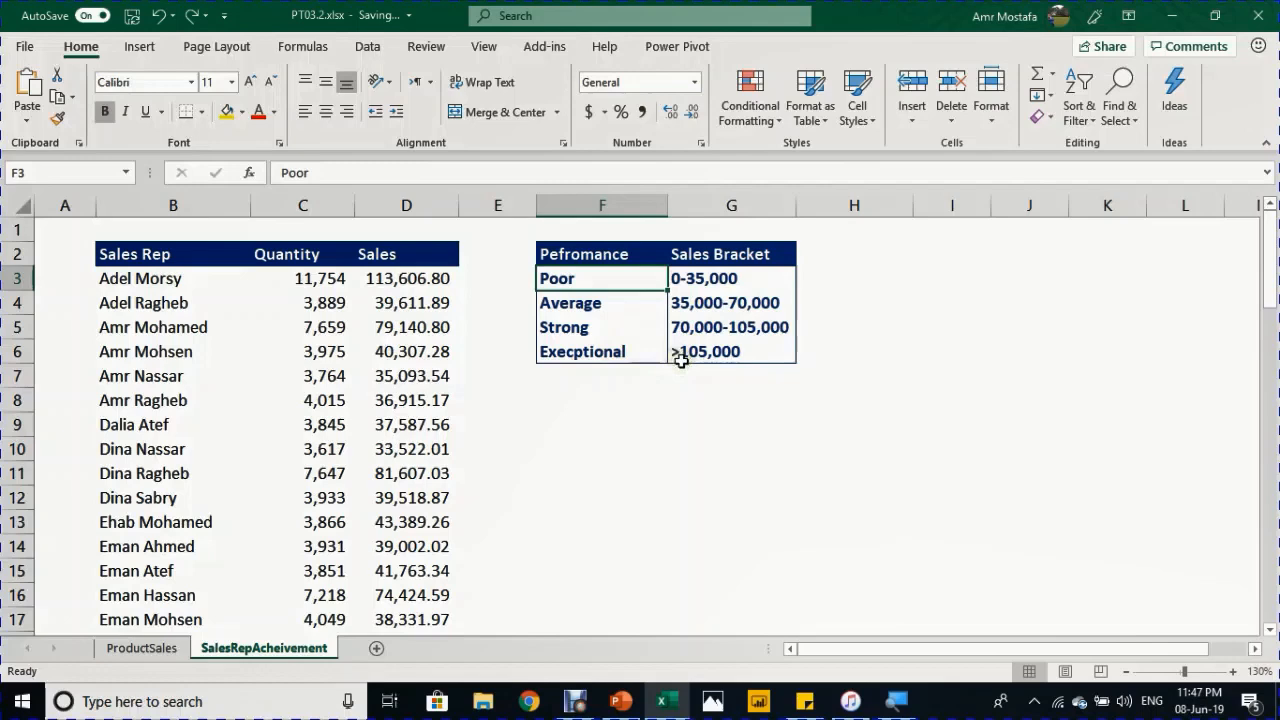
mouse_move(600, 430)
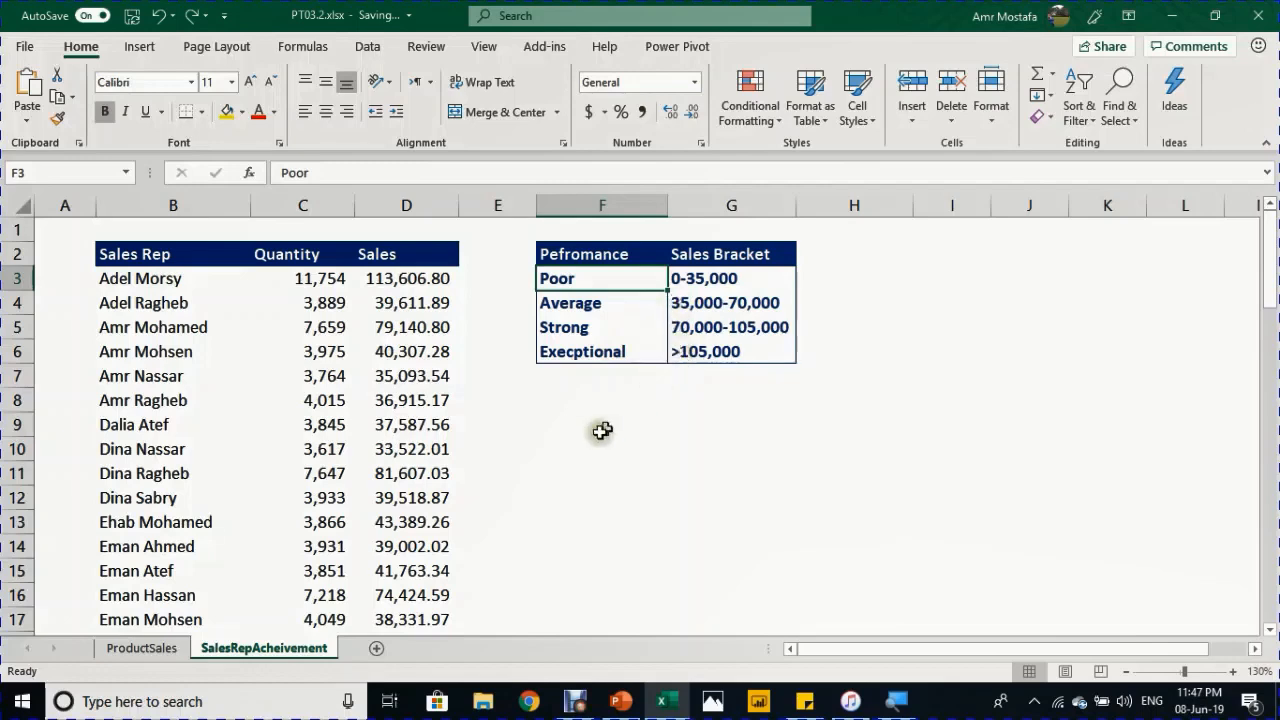
left_click(302, 498)
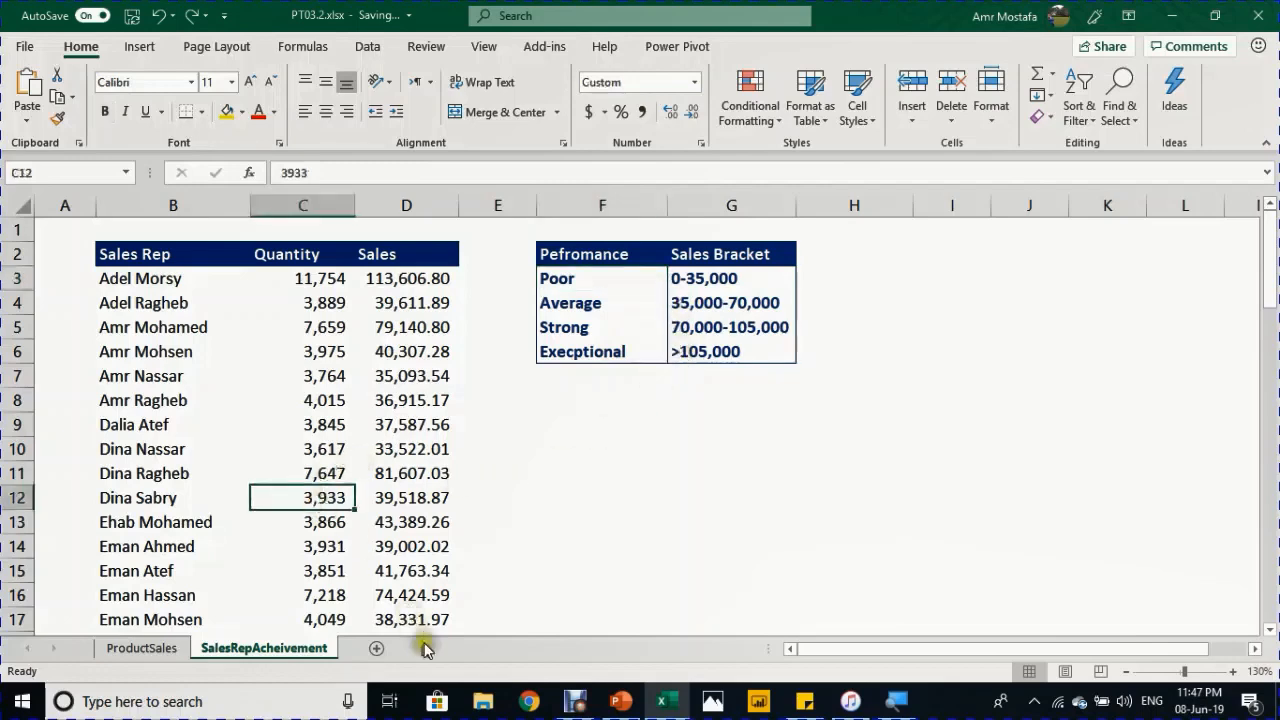
mouse_move(420, 604)
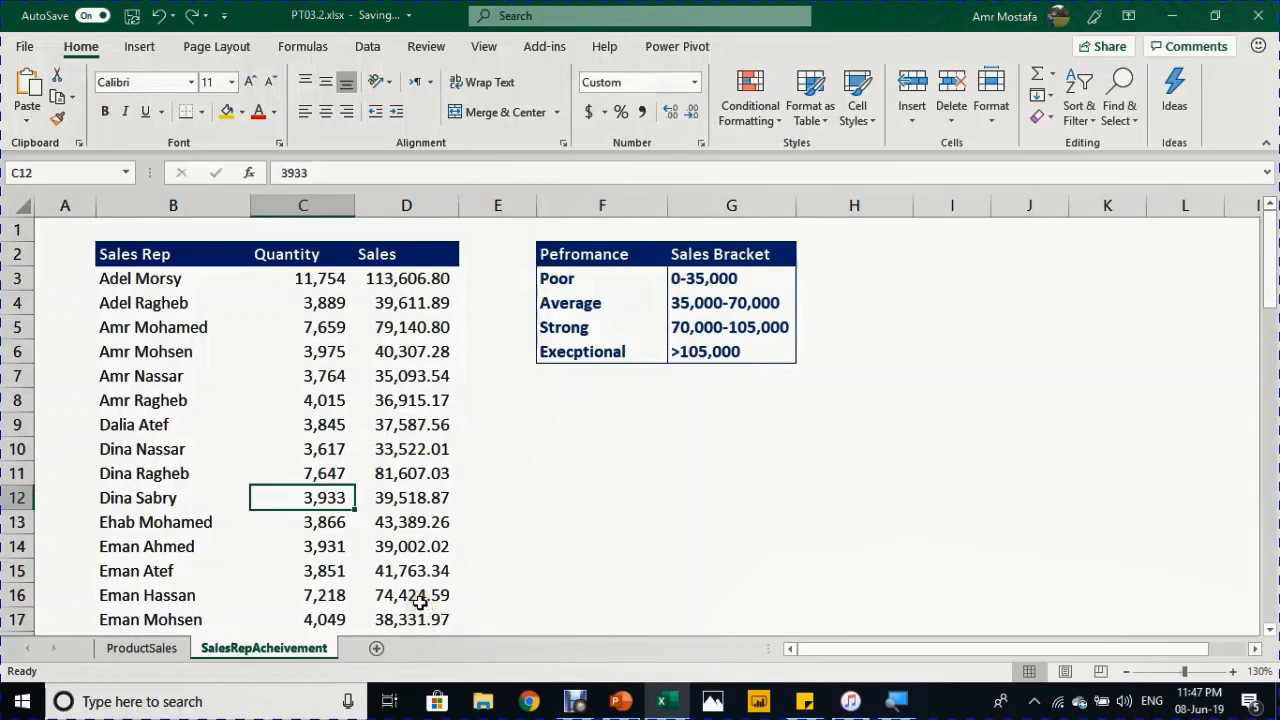
left_click(34, 104)
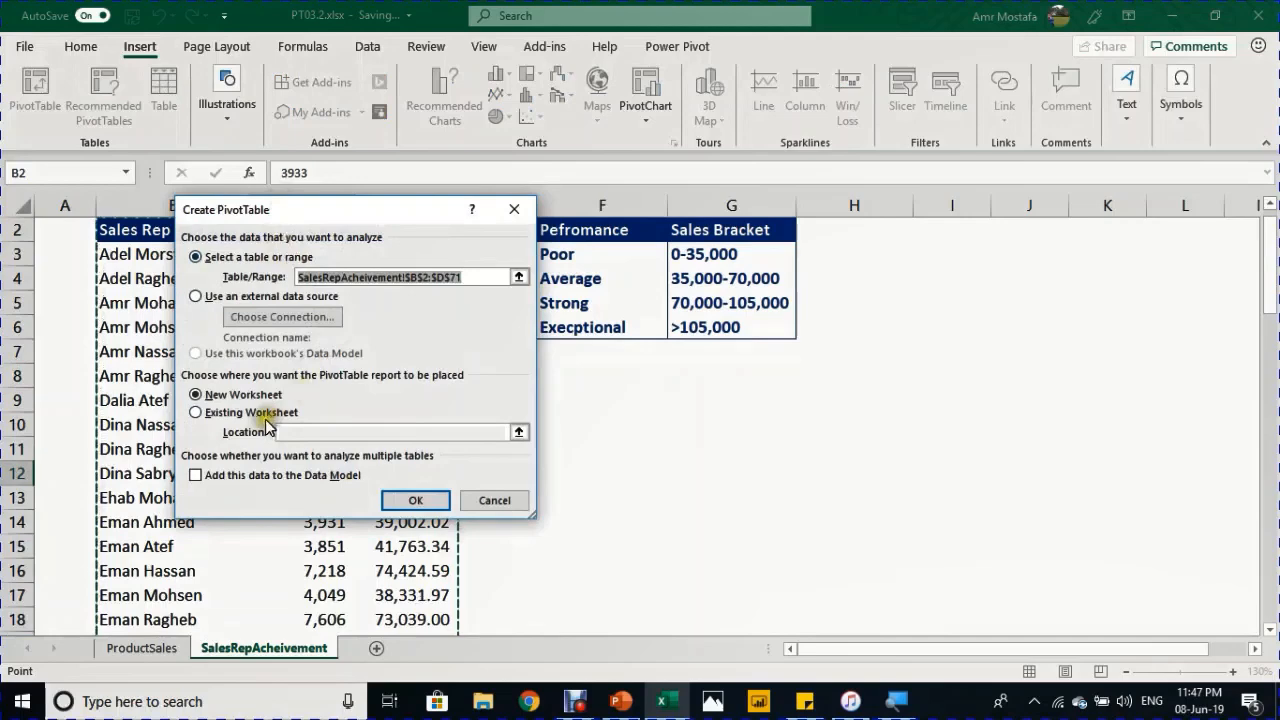
- Create PivotTable SalePer at F10 on the existing sheet with Sales in Rows and Values
left_click(196, 412)
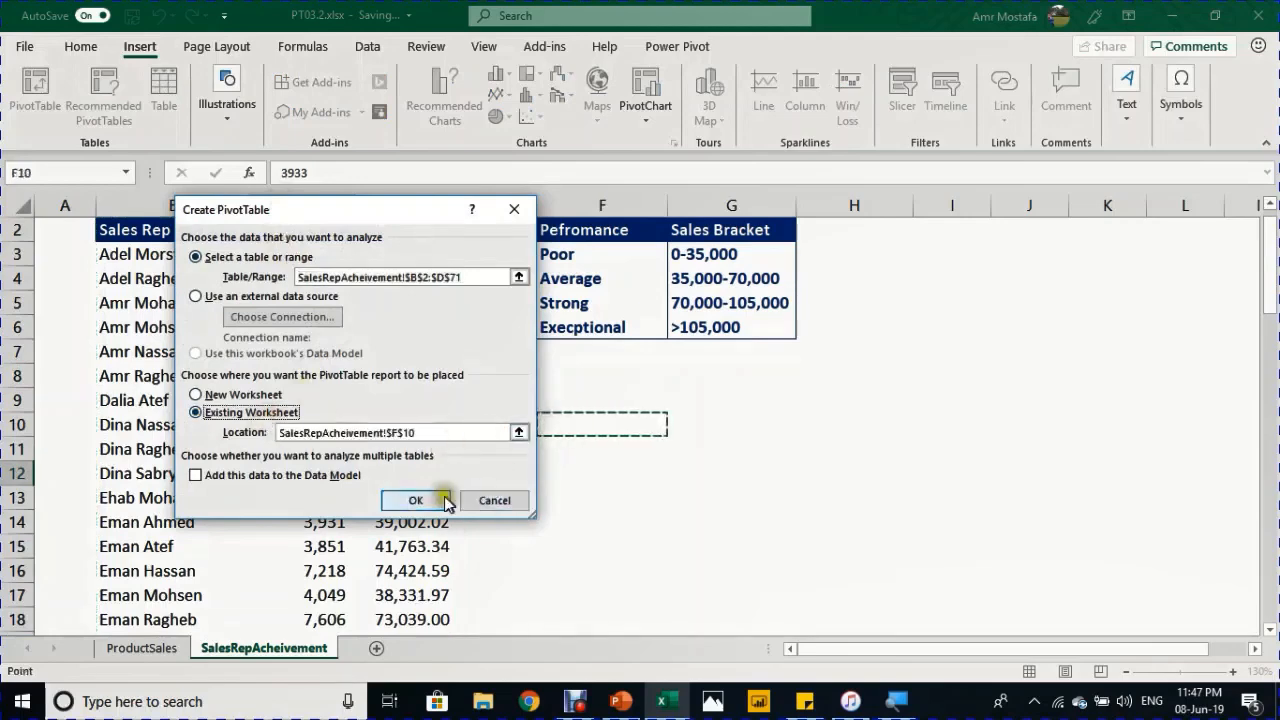
left_click(416, 500)
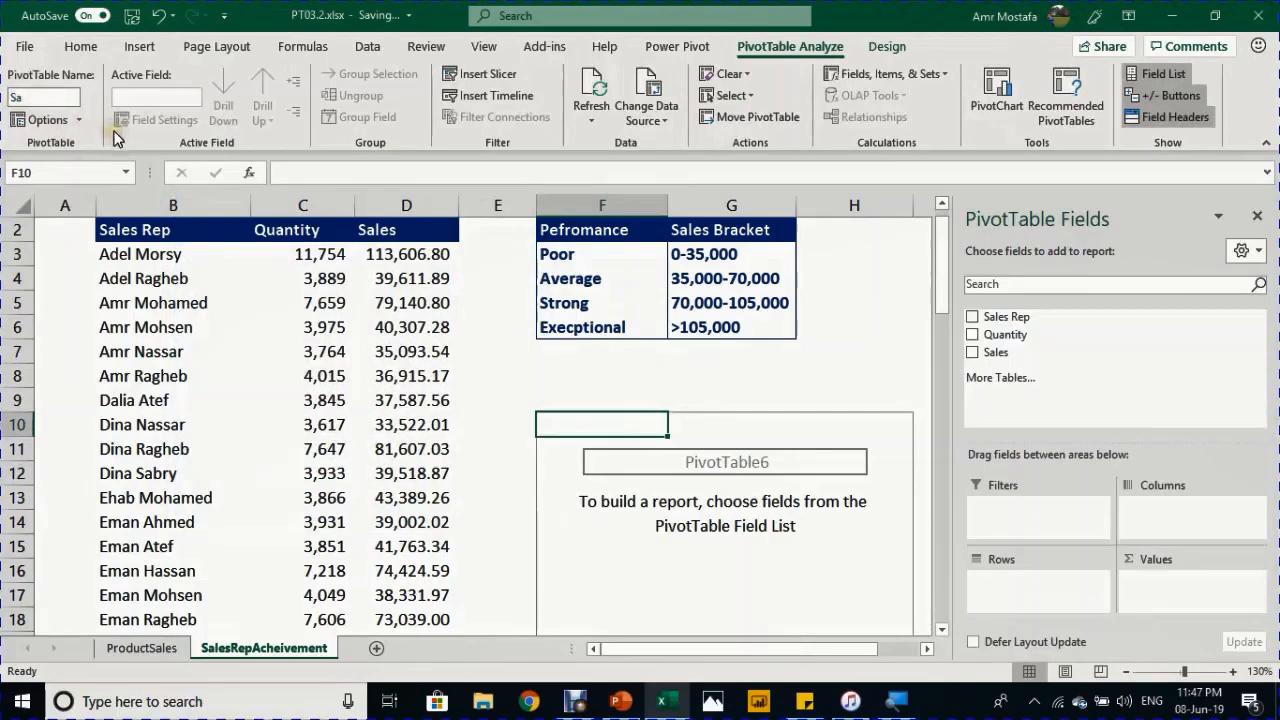
type("SalePer")
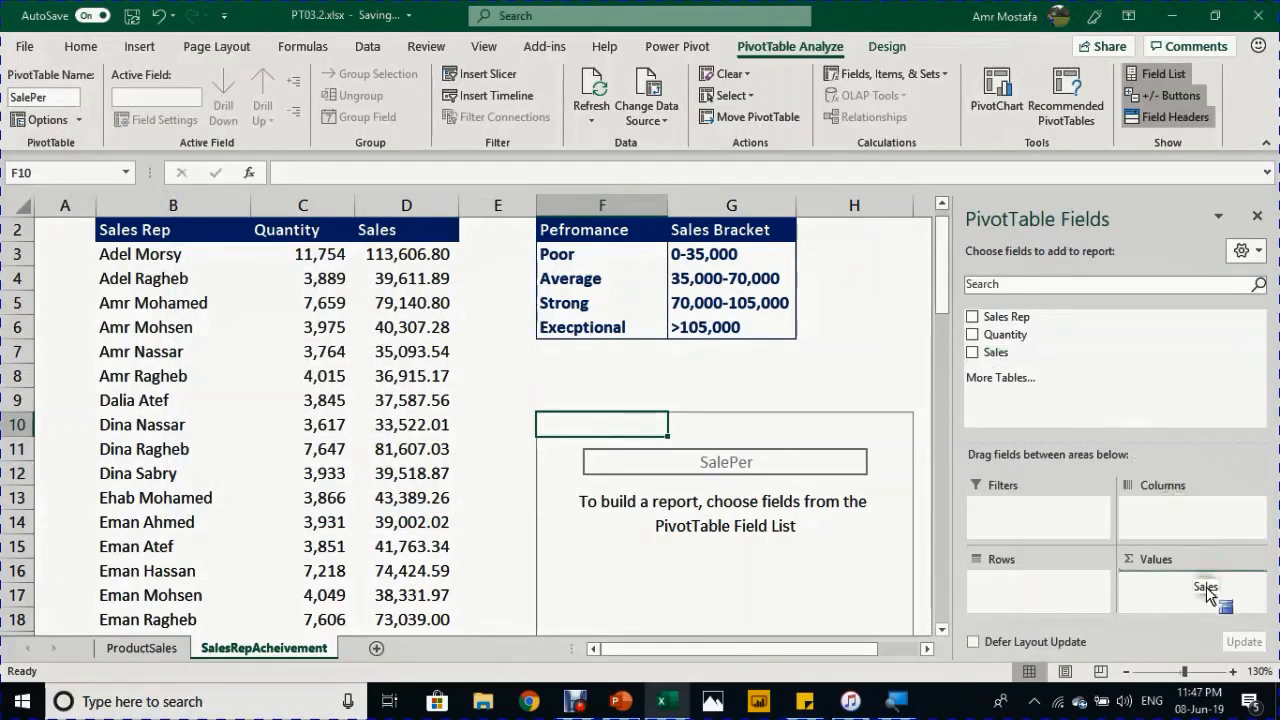
left_click(972, 352)
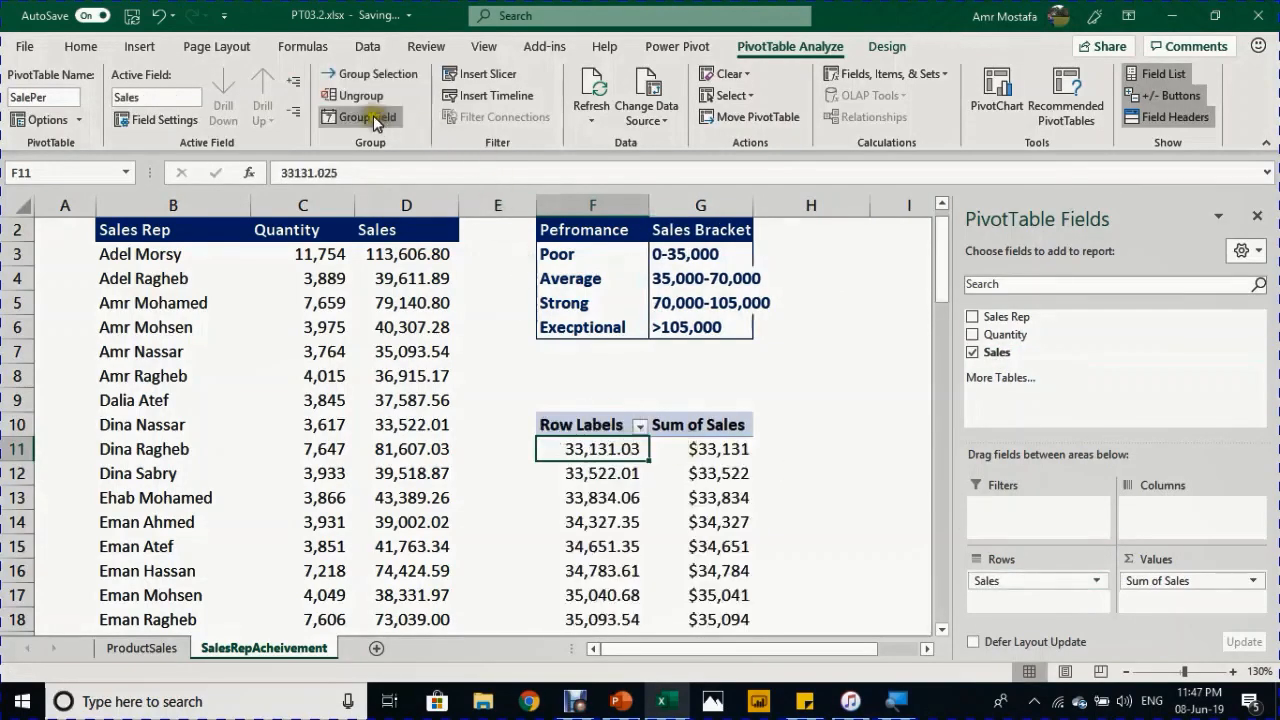
left_click(366, 116)
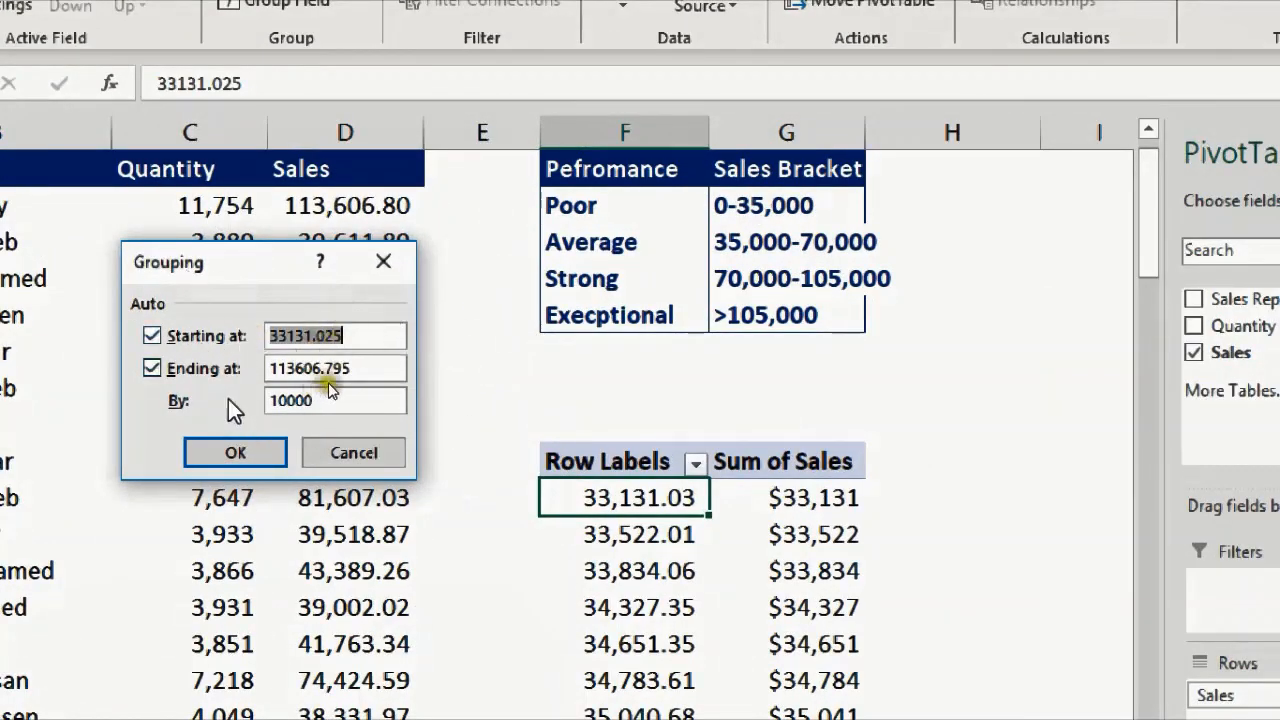
left_click(152, 336)
type("0")
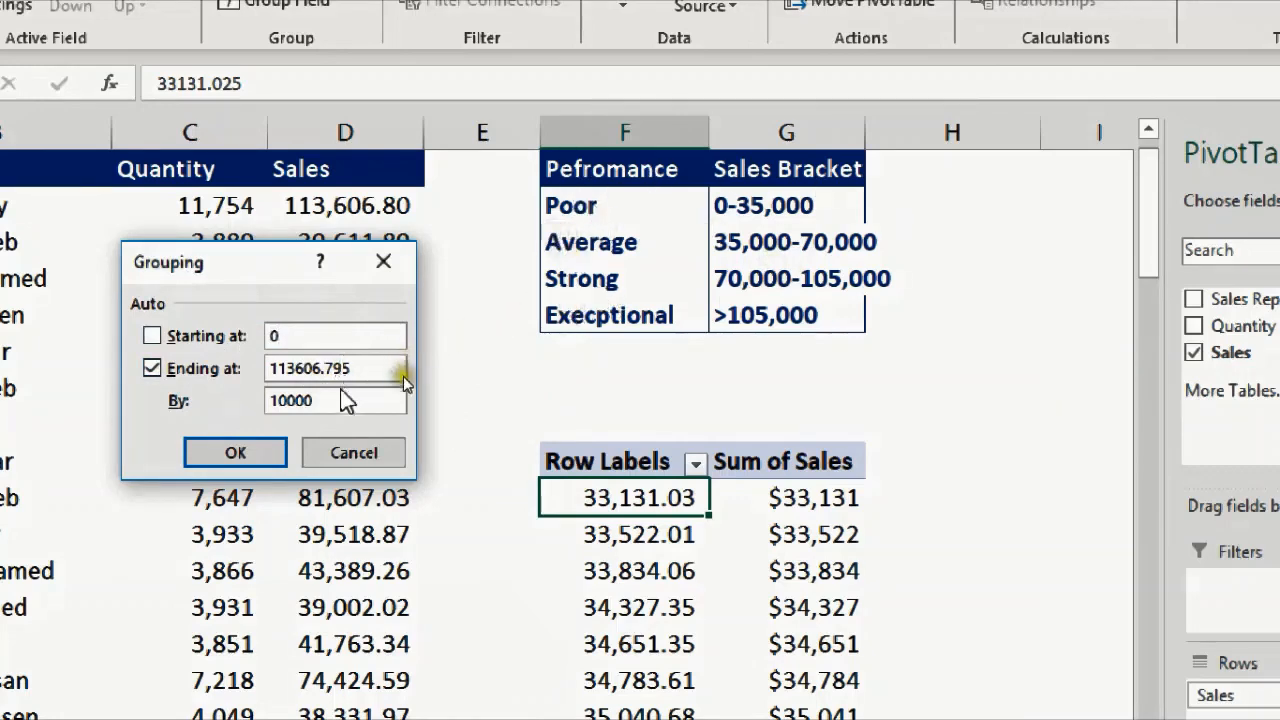
mouse_move(460, 360)
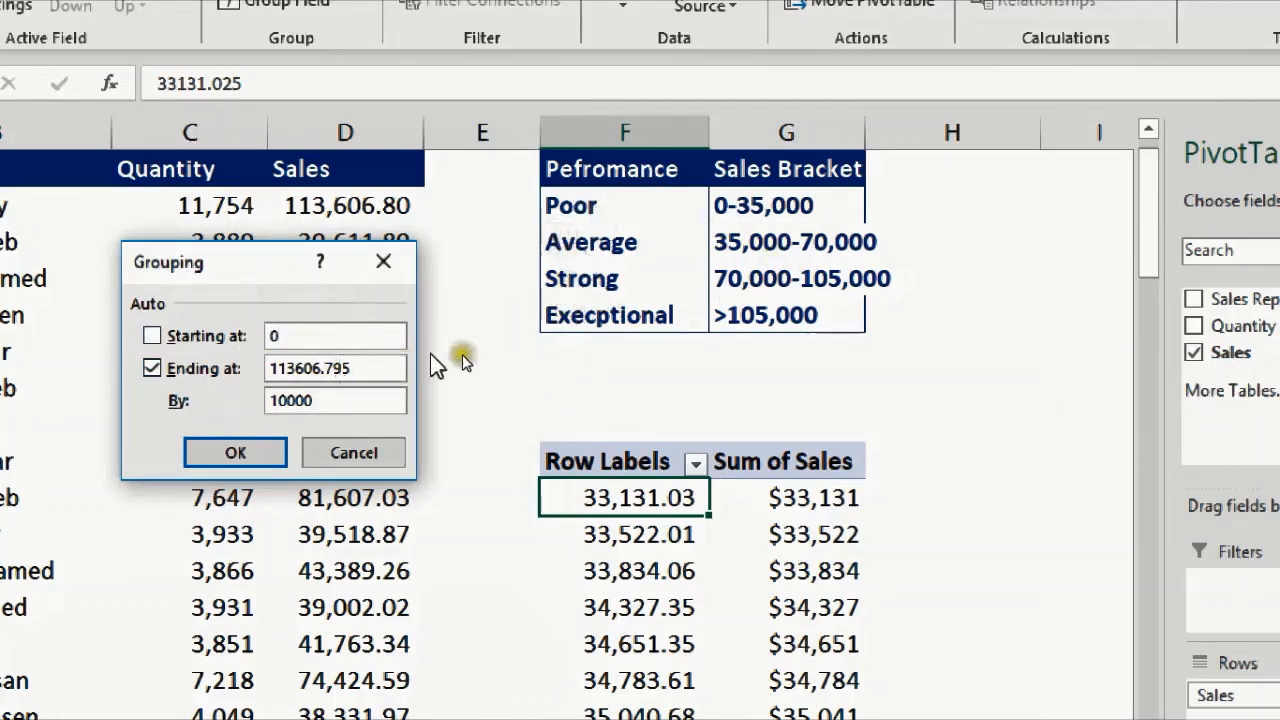
type("35")
type("105000")
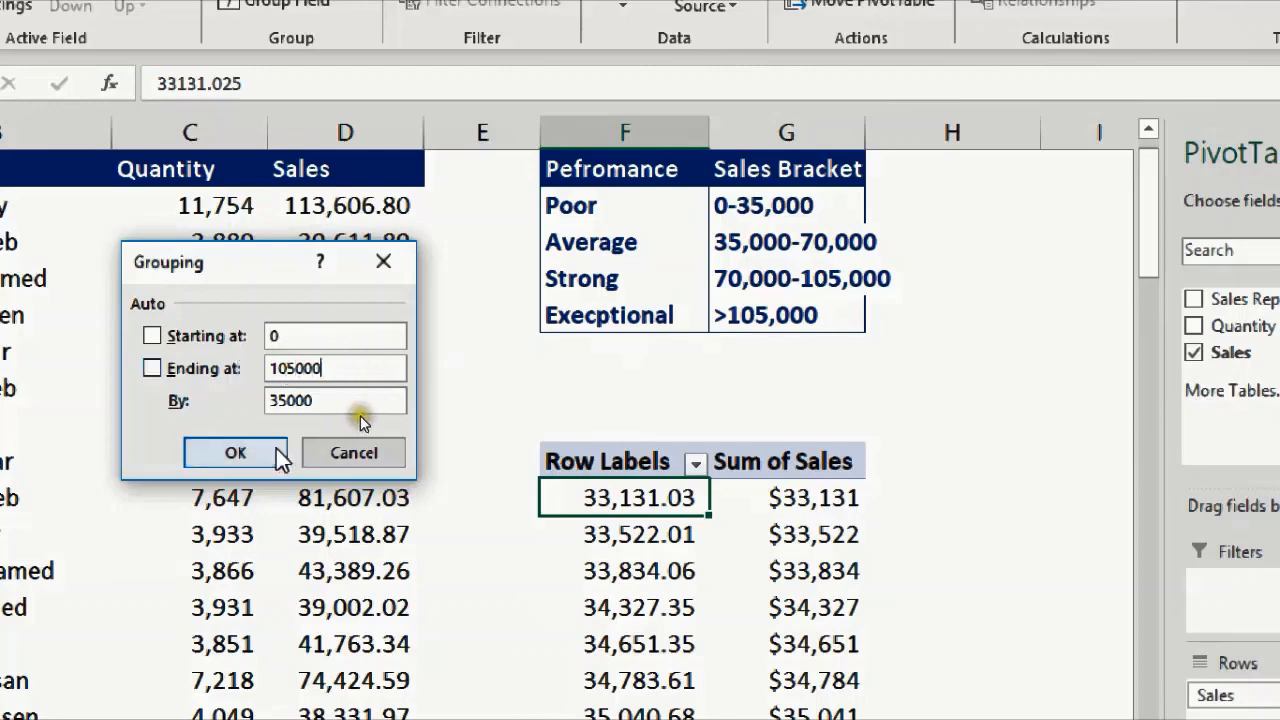
left_click(236, 452)
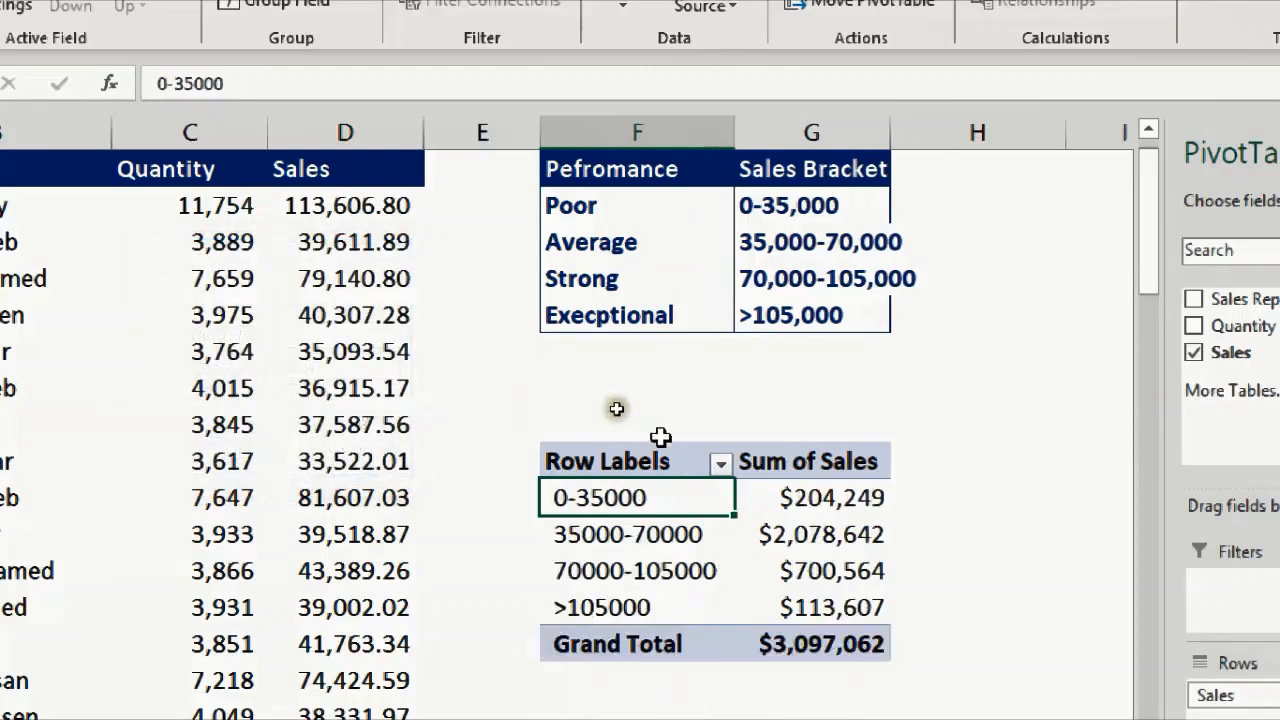
mouse_move(650, 460)
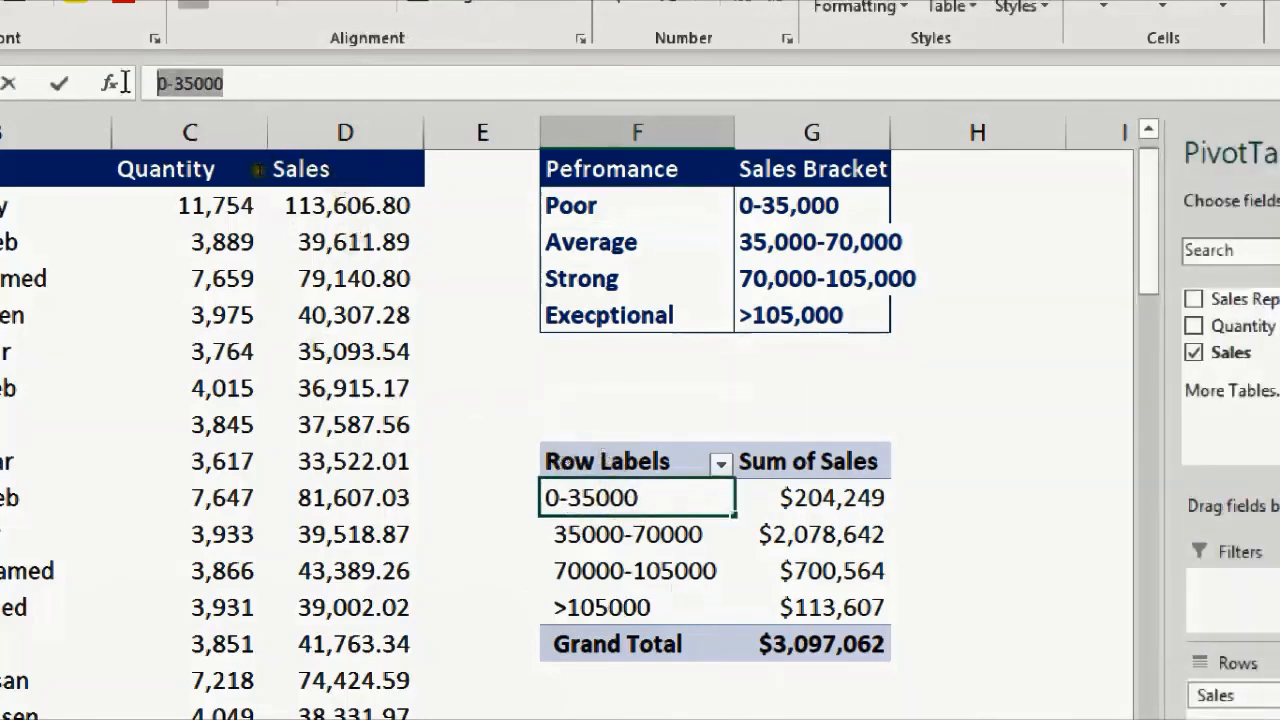
- Rename the first sales bracket label to Poor
type("Poor")
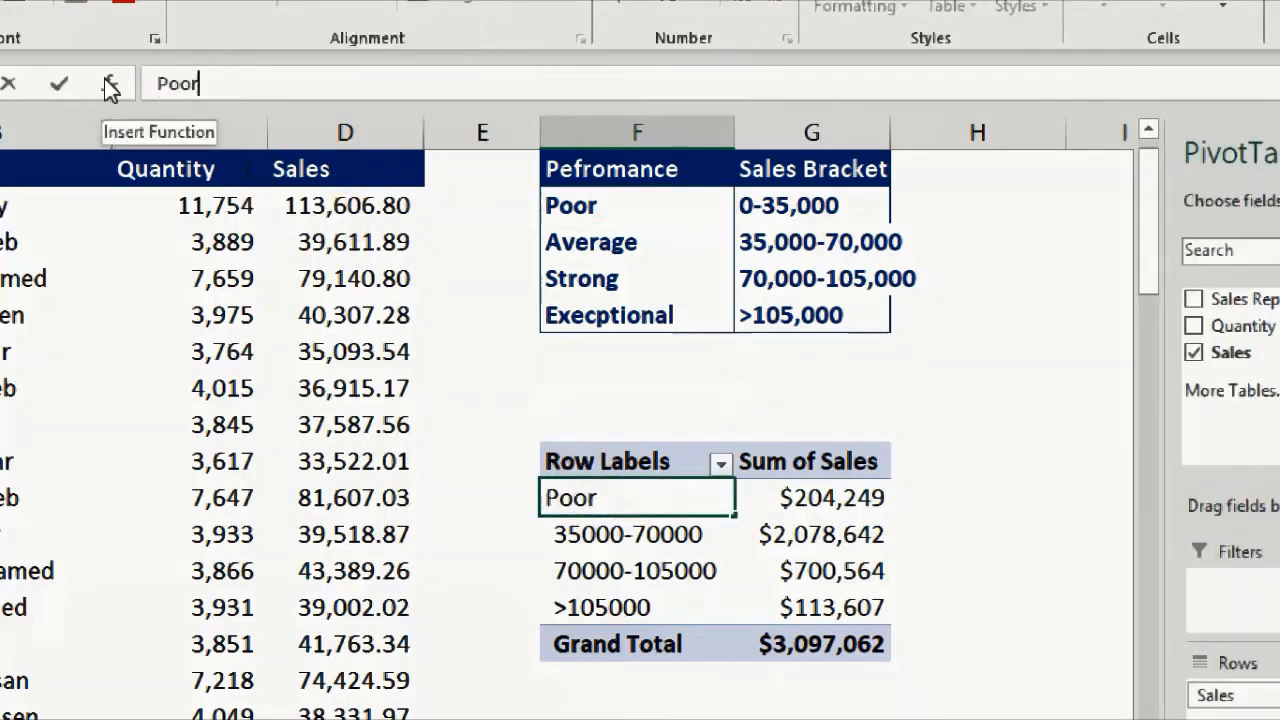
left_click(628, 534)
type("Average")
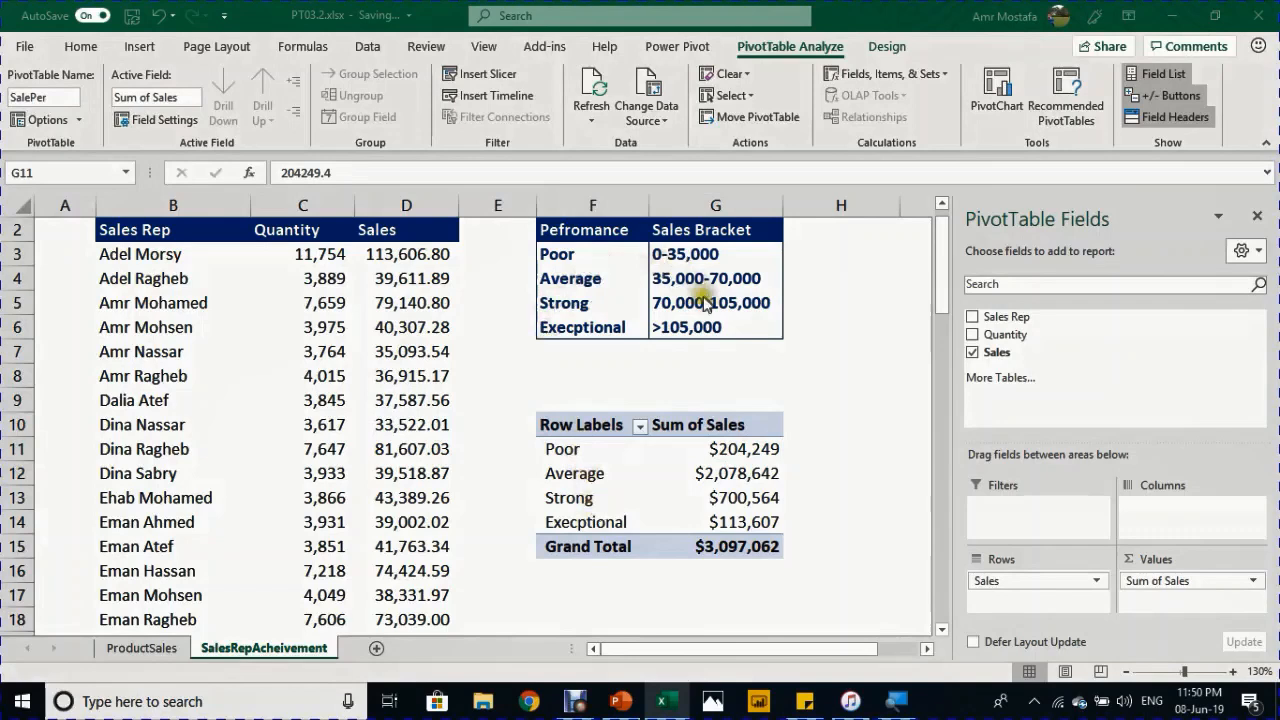
mouse_move(582, 264)
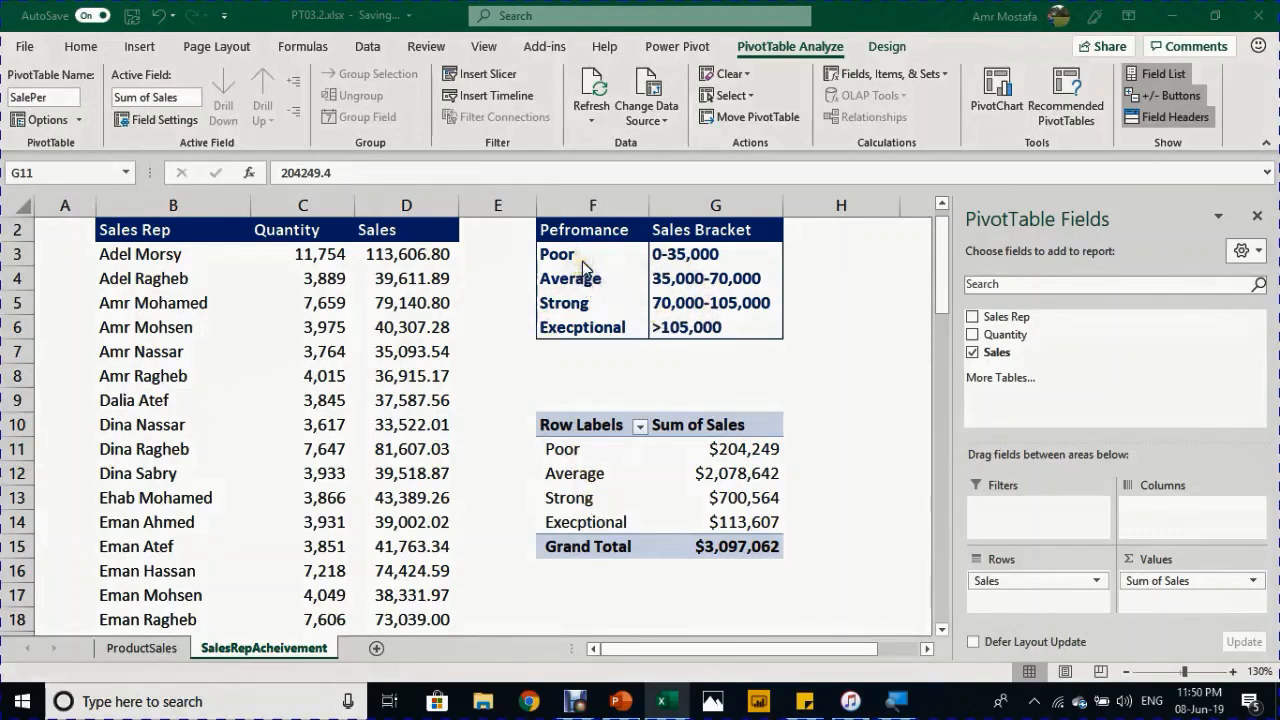
mouse_move(602, 396)
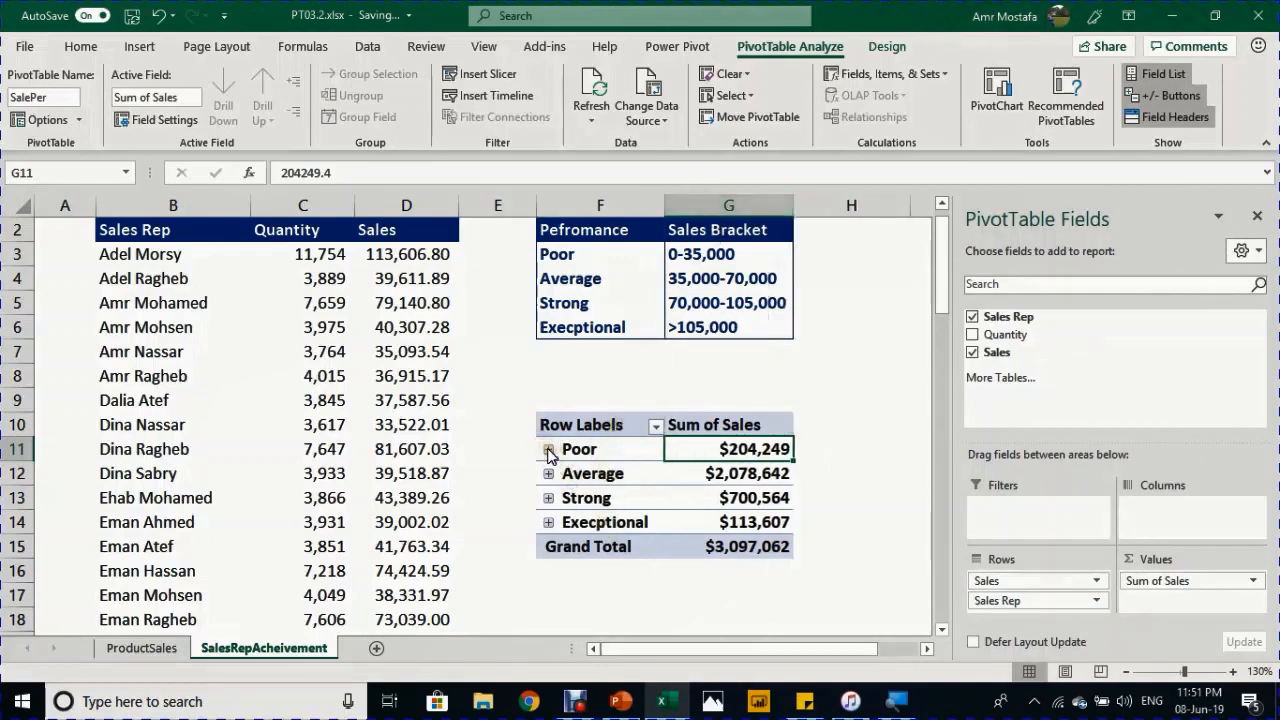
left_click(548, 448)
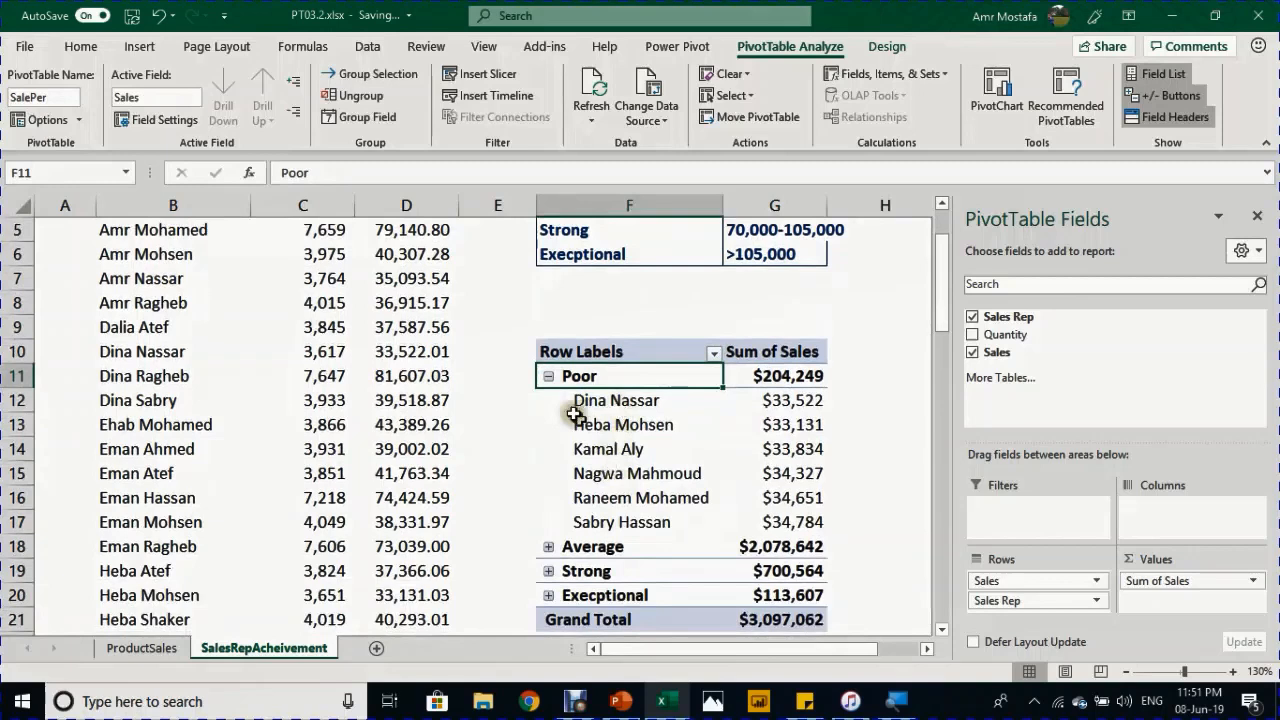
left_click(548, 376)
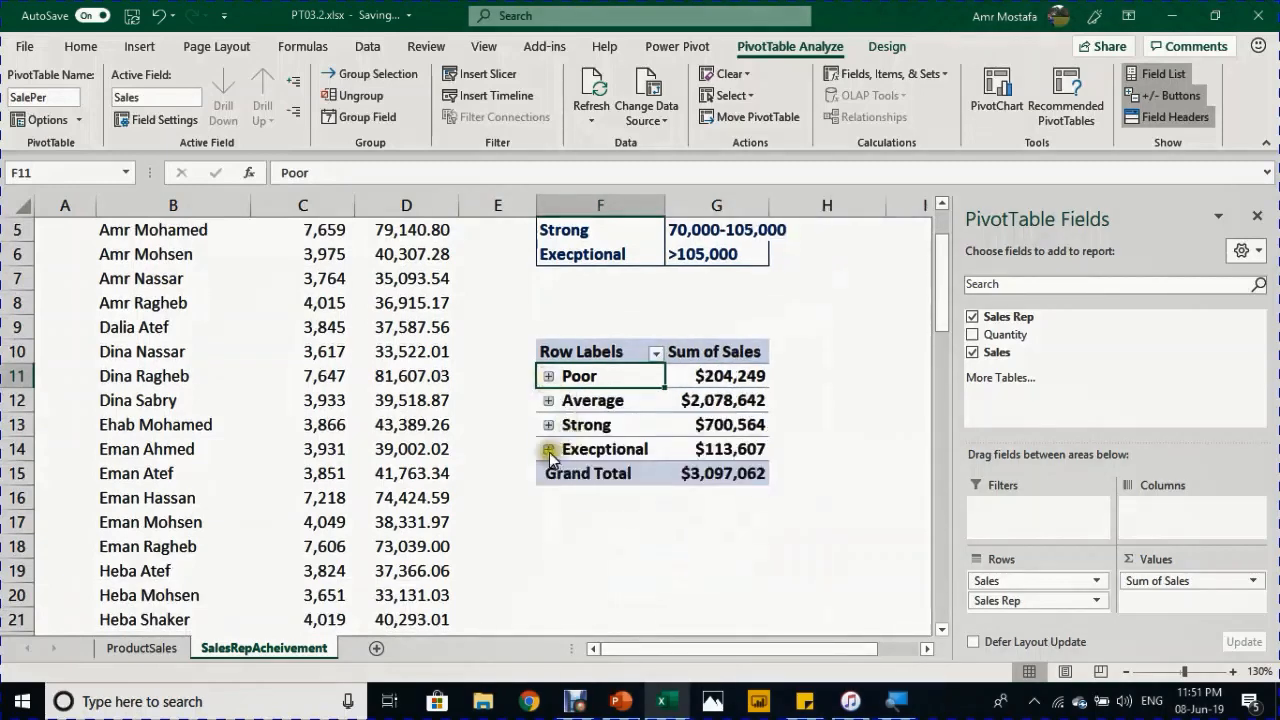
left_click(548, 448)
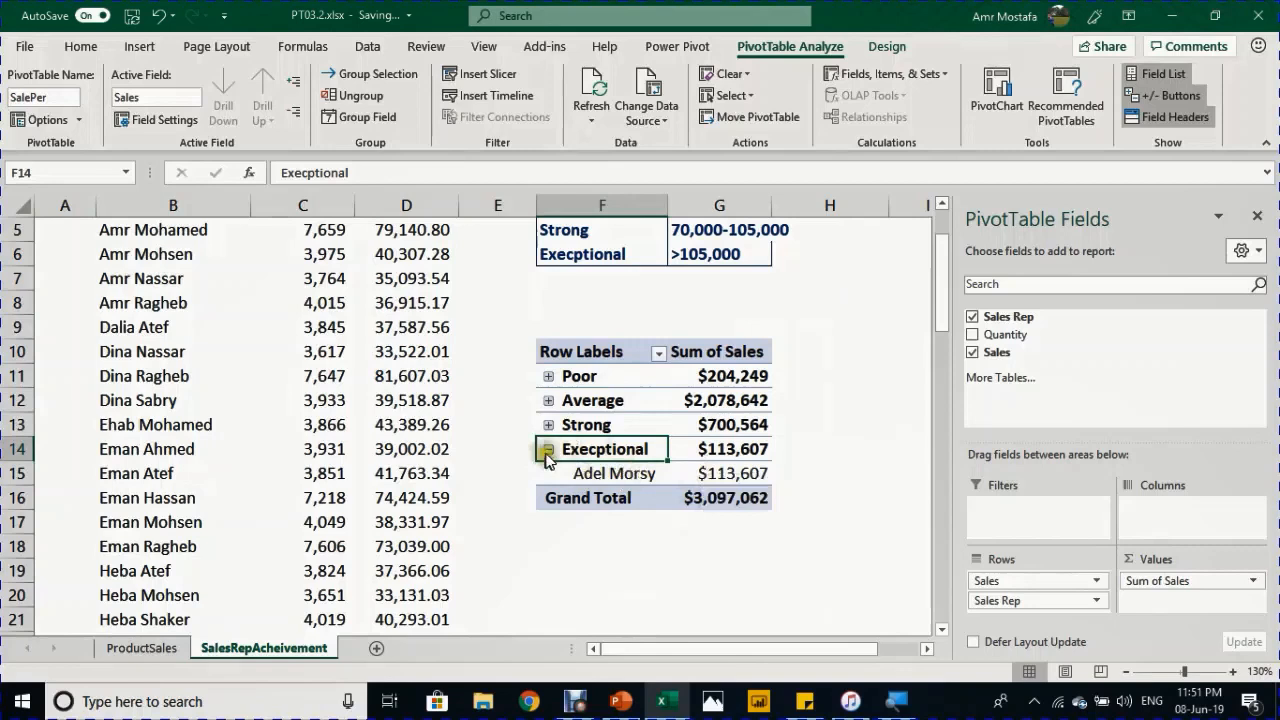
left_click(548, 448)
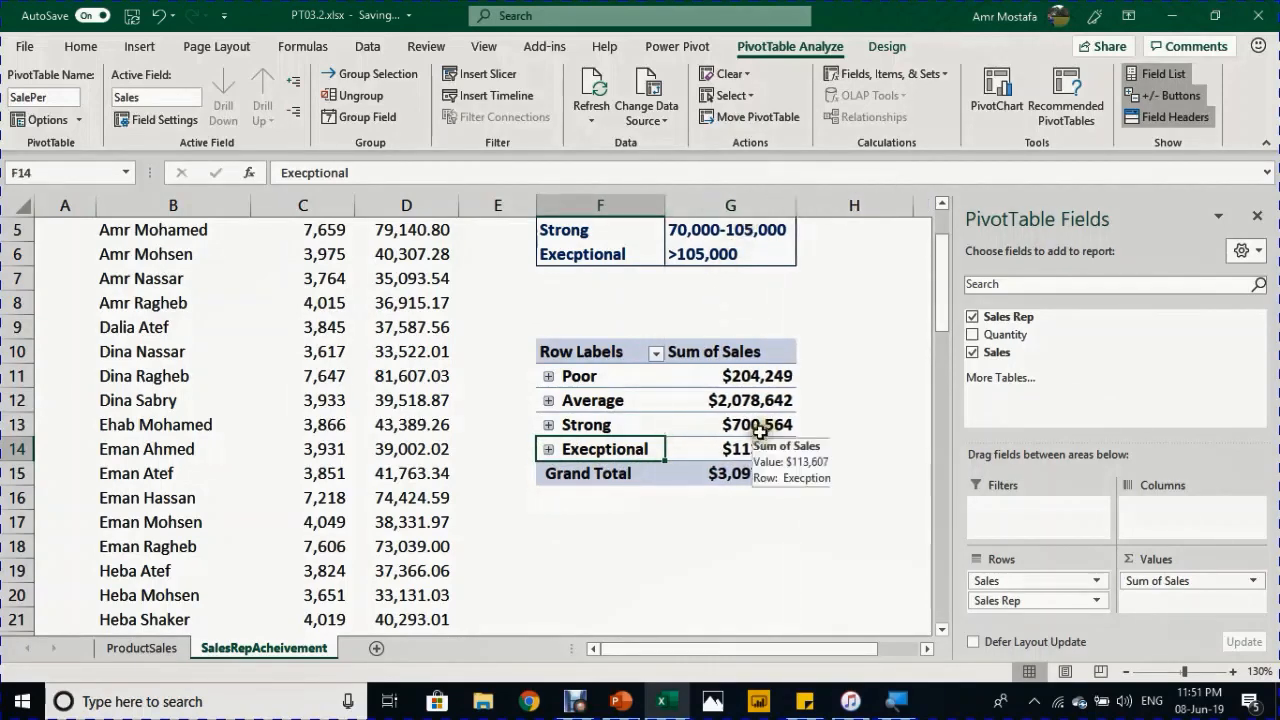
mouse_move(756, 432)
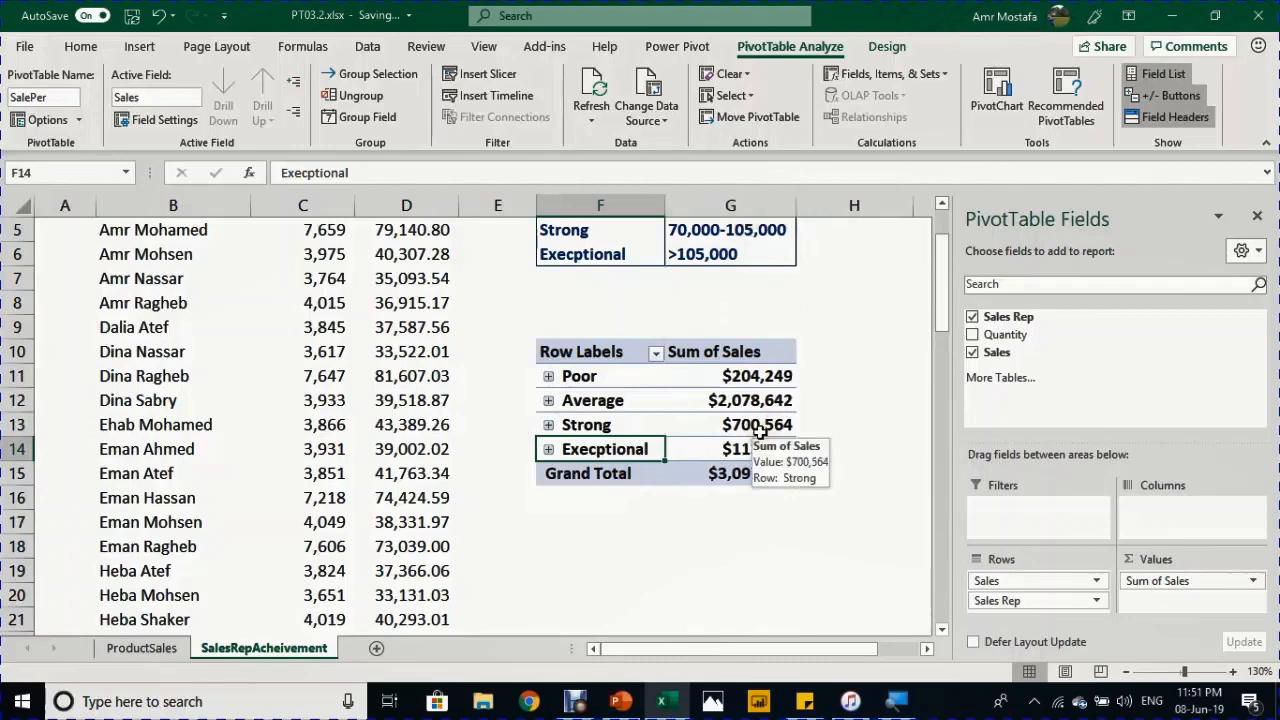
mouse_move(752, 424)
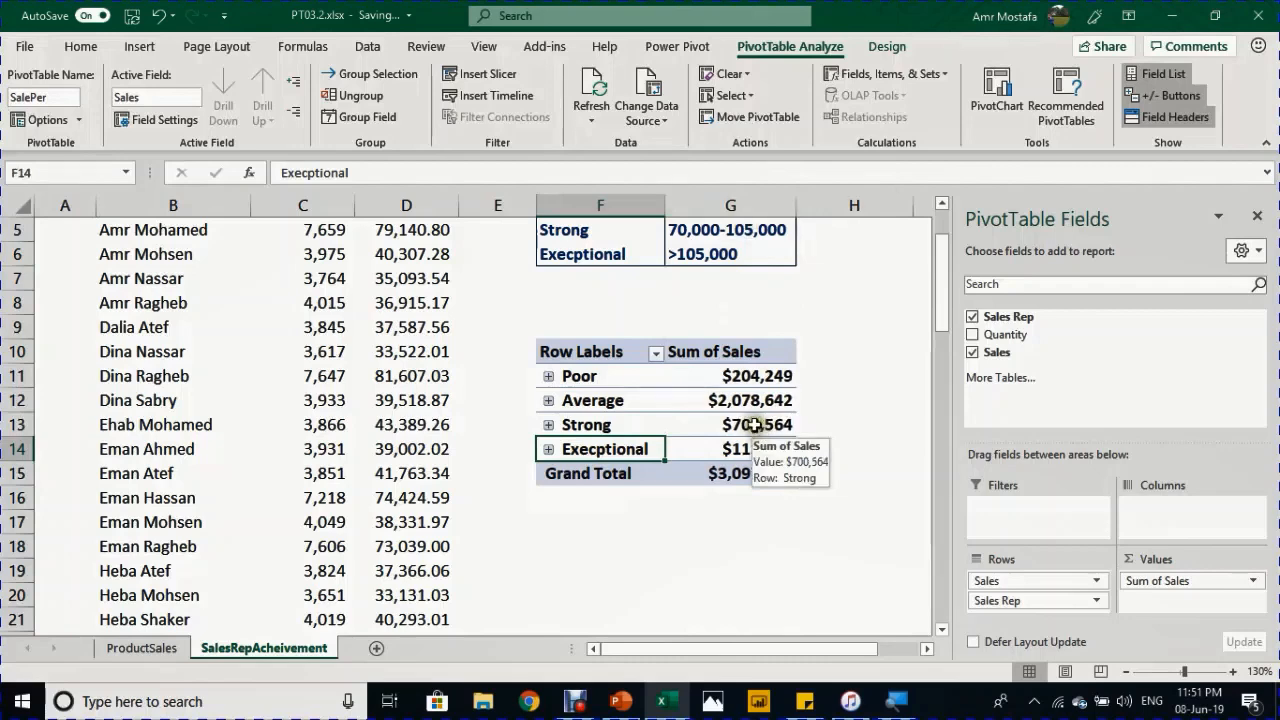
mouse_move(748, 420)
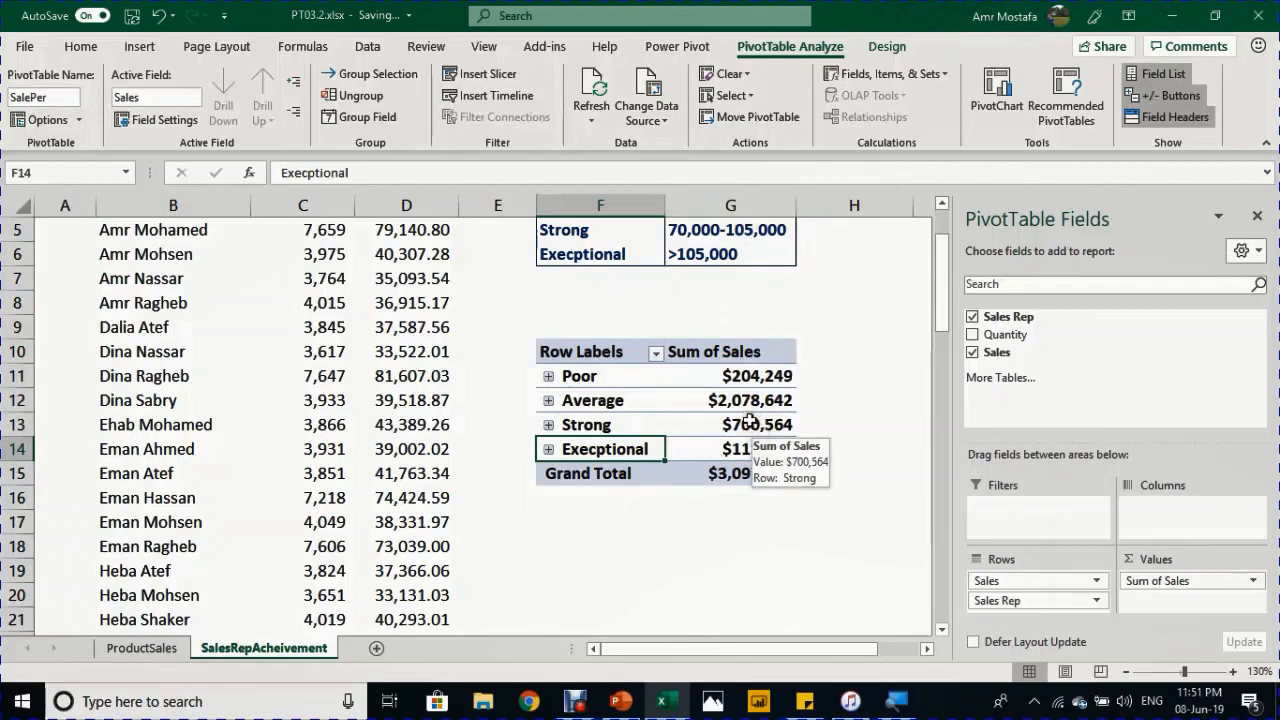